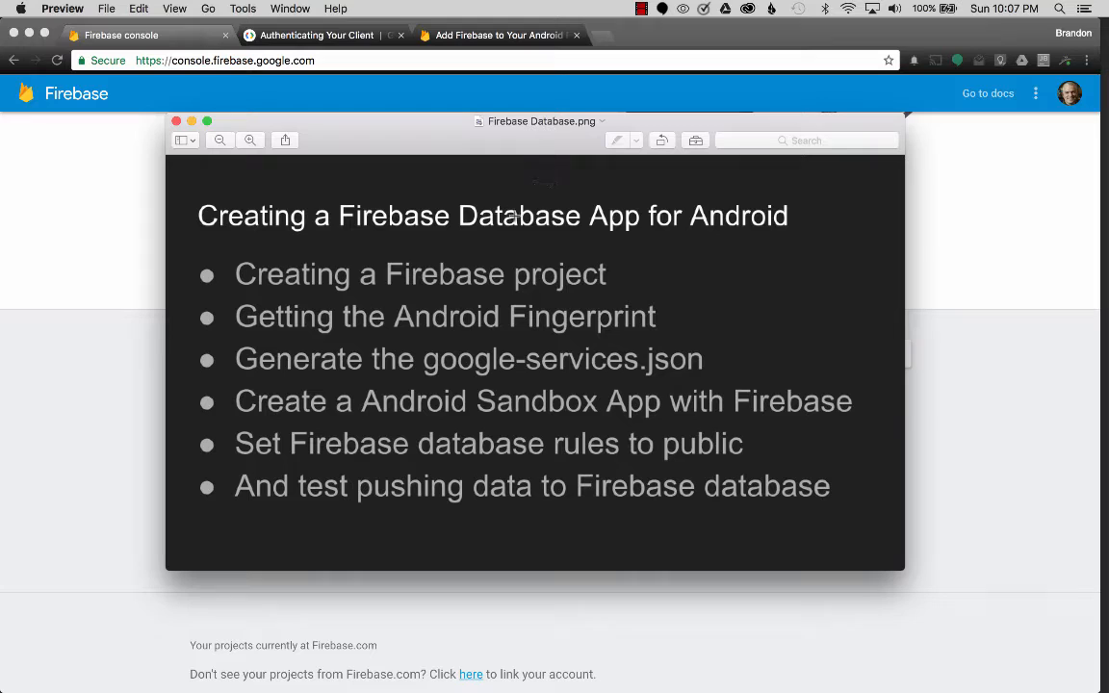
{"action": "mouse_move", "coordinate": [518, 363]}
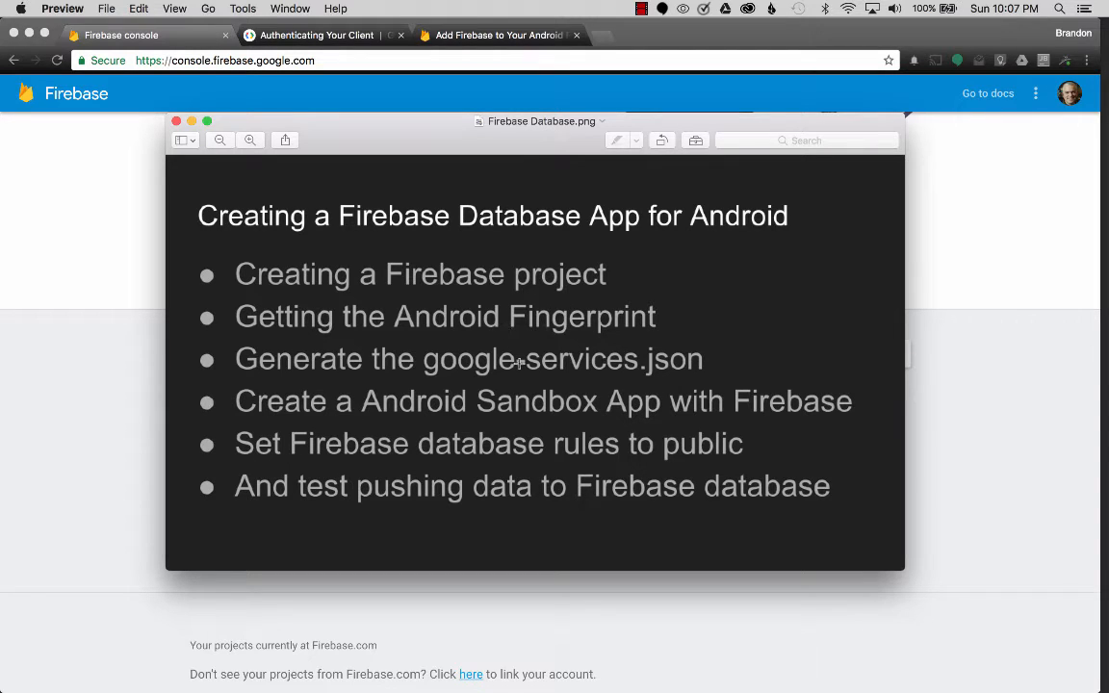
{"action": "mouse_move", "coordinate": [505, 357]}
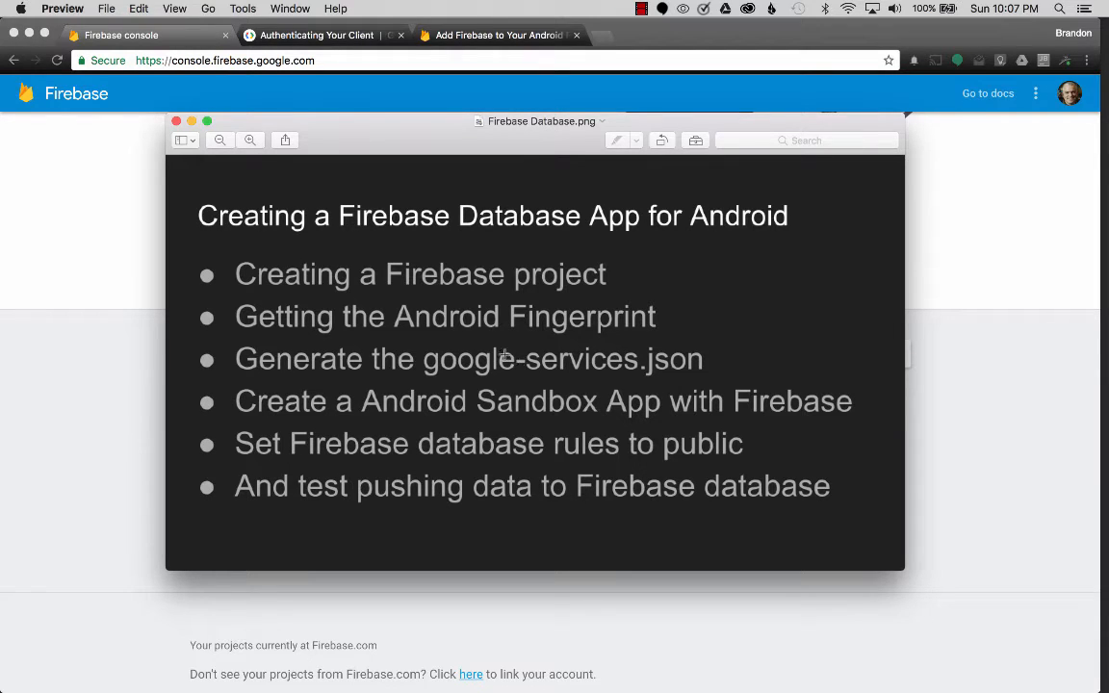
{"action": "mouse_move", "coordinate": [385, 376]}
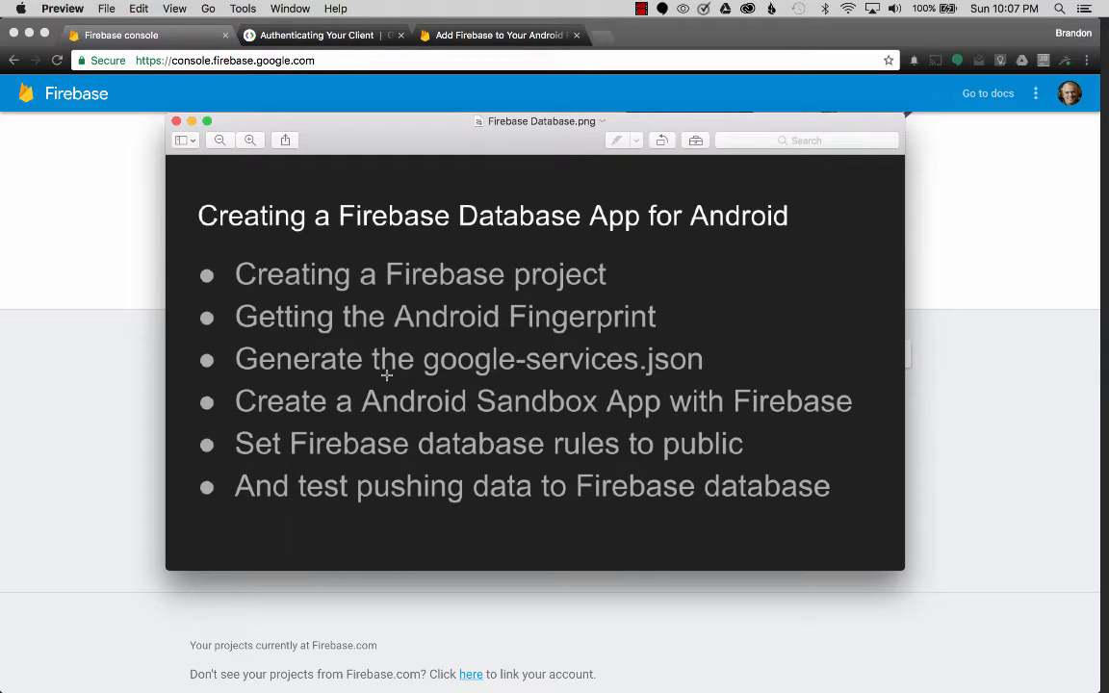
{"action": "mouse_move", "coordinate": [472, 433]}
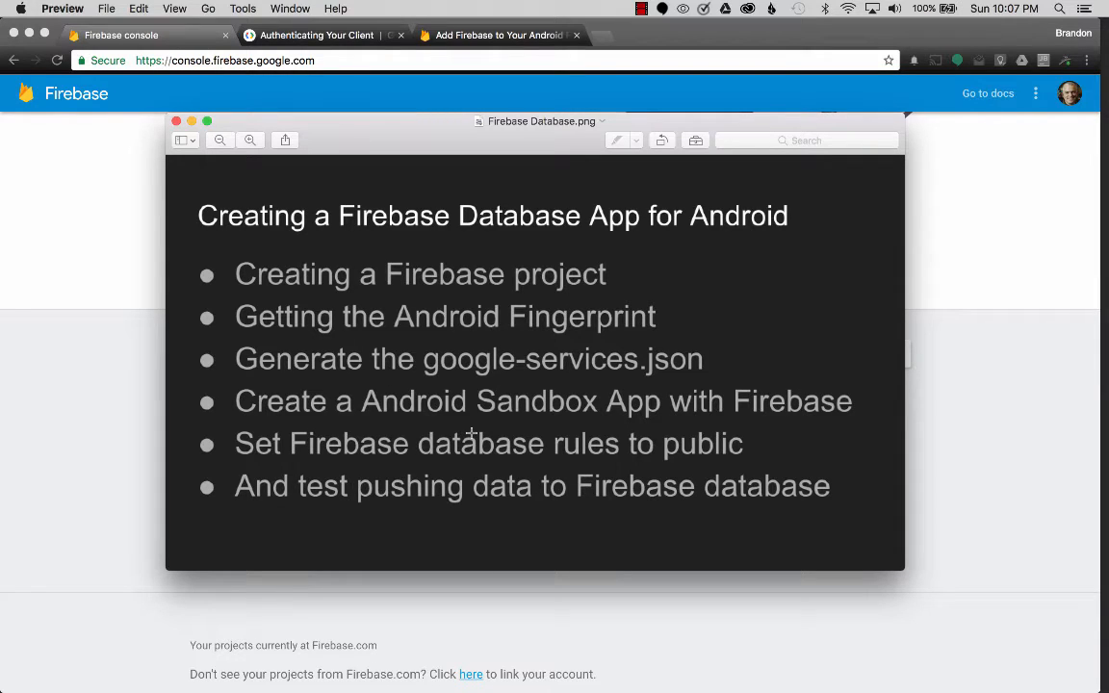
{"action": "mouse_move", "coordinate": [433, 401]}
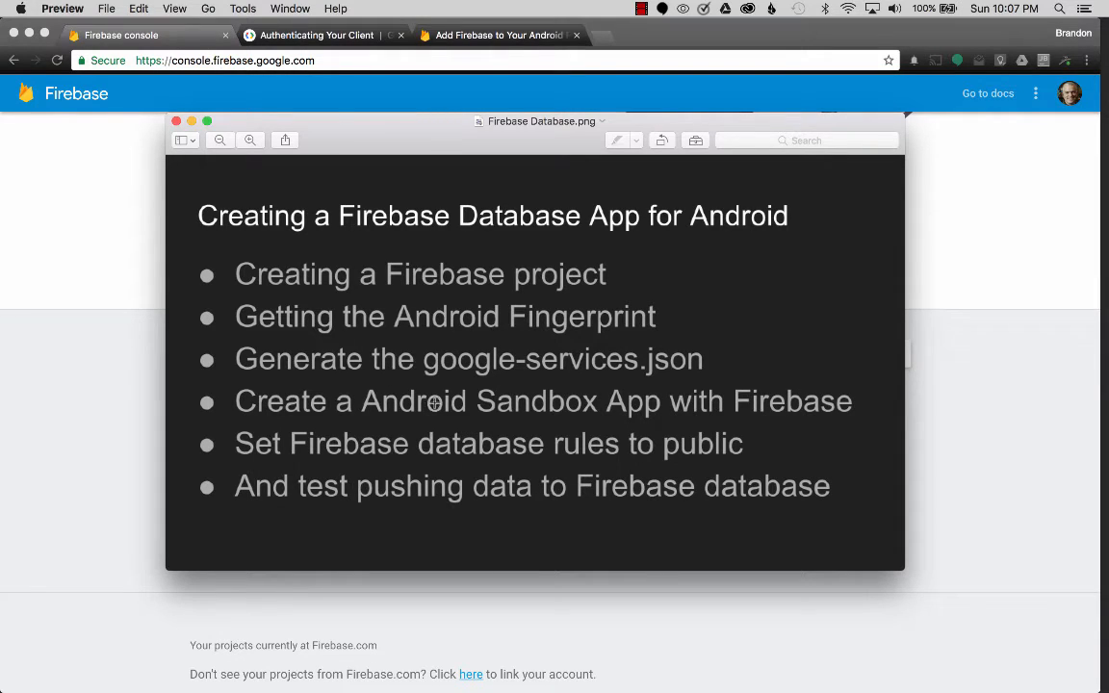
{"action": "mouse_move", "coordinate": [335, 325]}
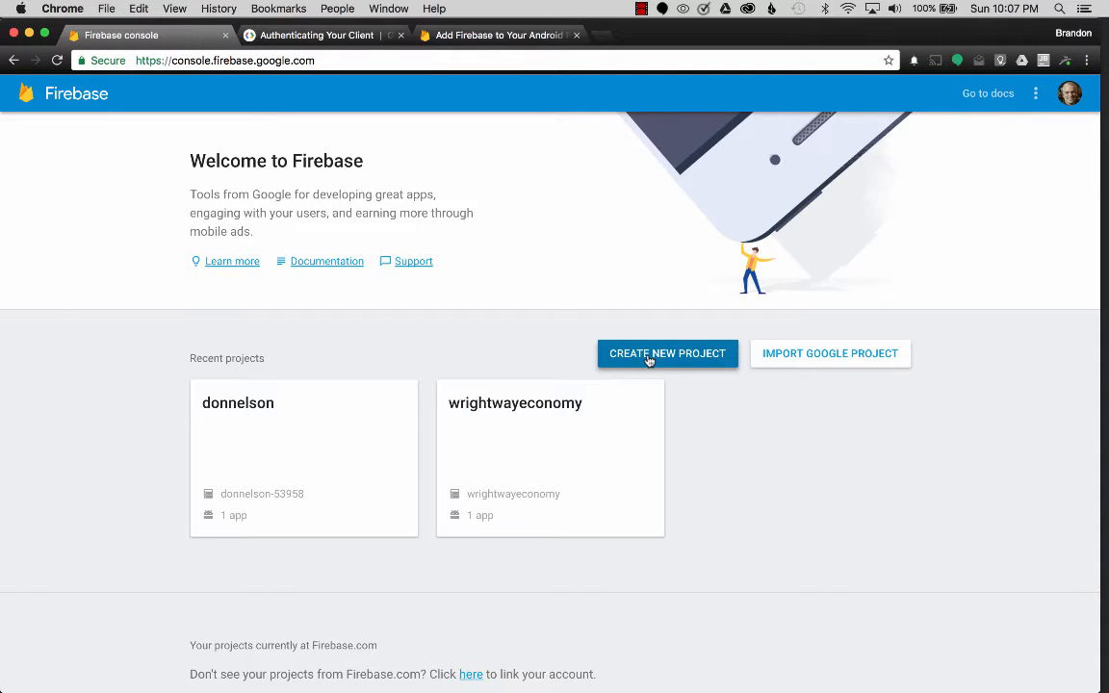
Step: Create a Firebase project named 'Dev Sandbox' in the United States region
{"action": "left_click", "coordinate": [667, 354]}
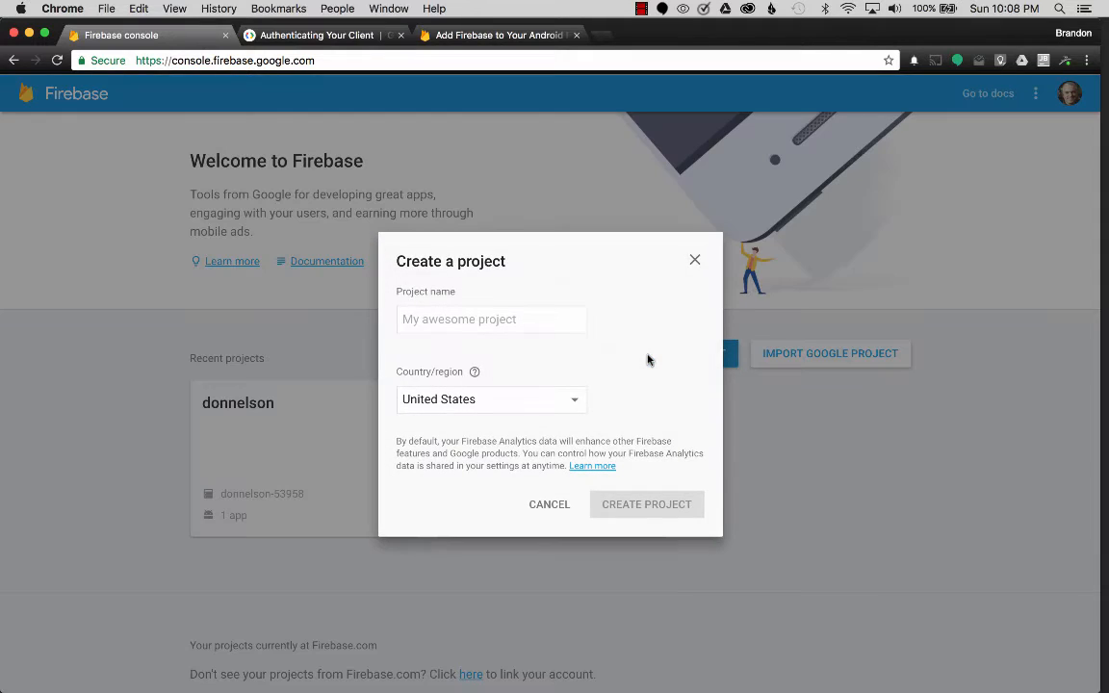
{"action": "type", "text": "Dev Sandbox"}
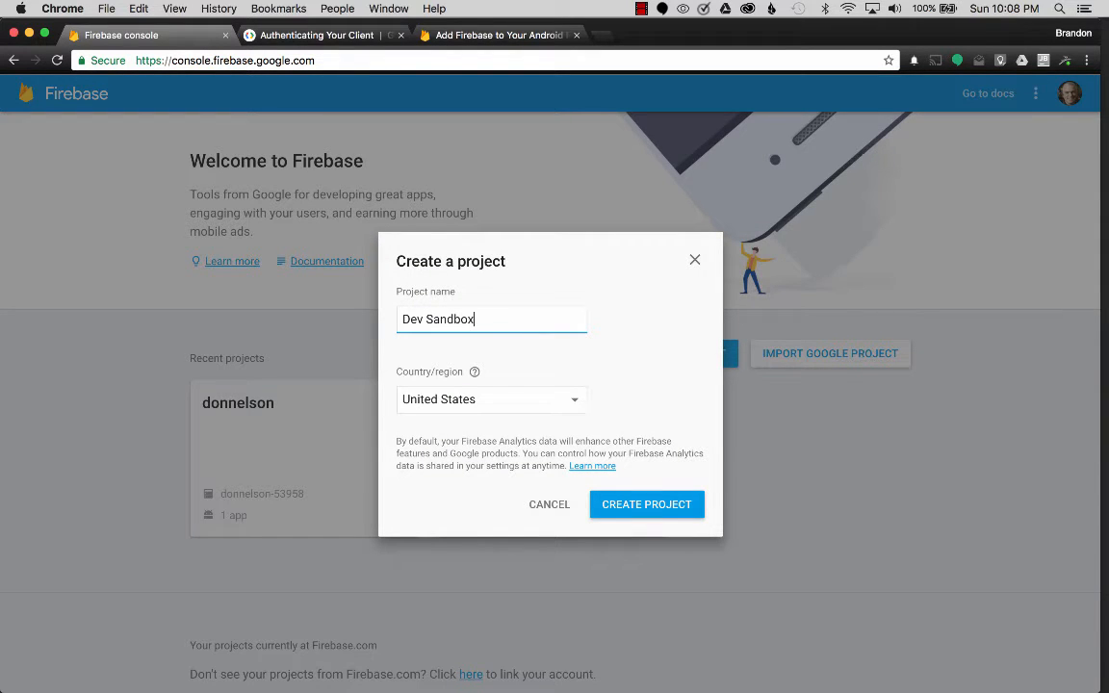
{"action": "left_click", "coordinate": [646, 504]}
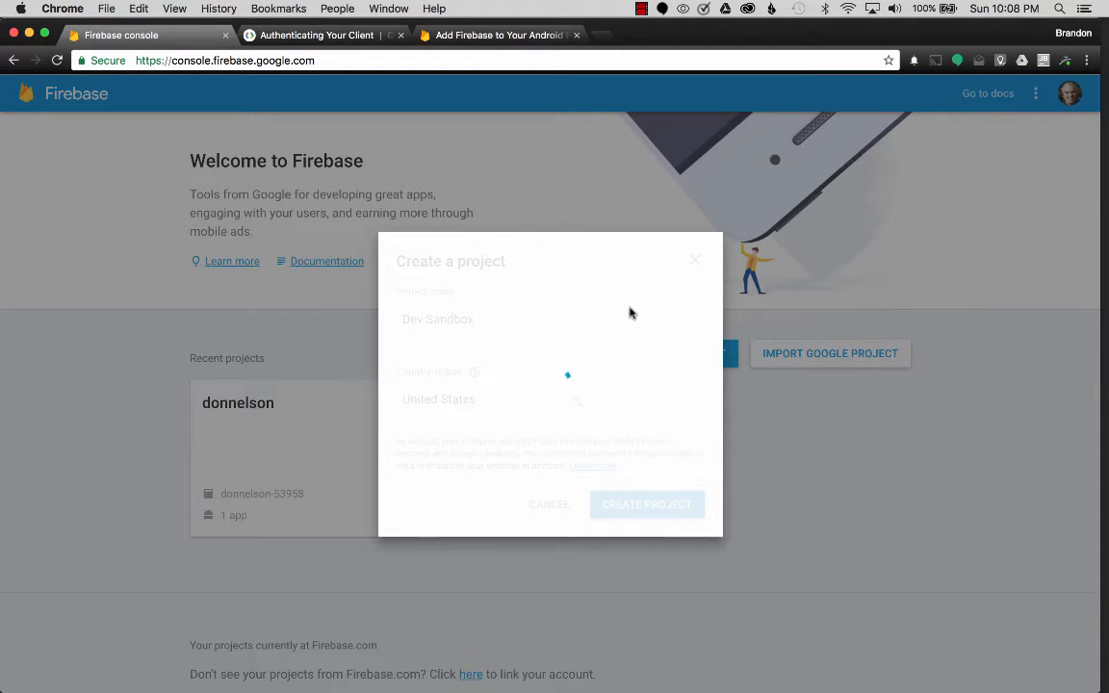
{"action": "left_click", "coordinate": [647, 504]}
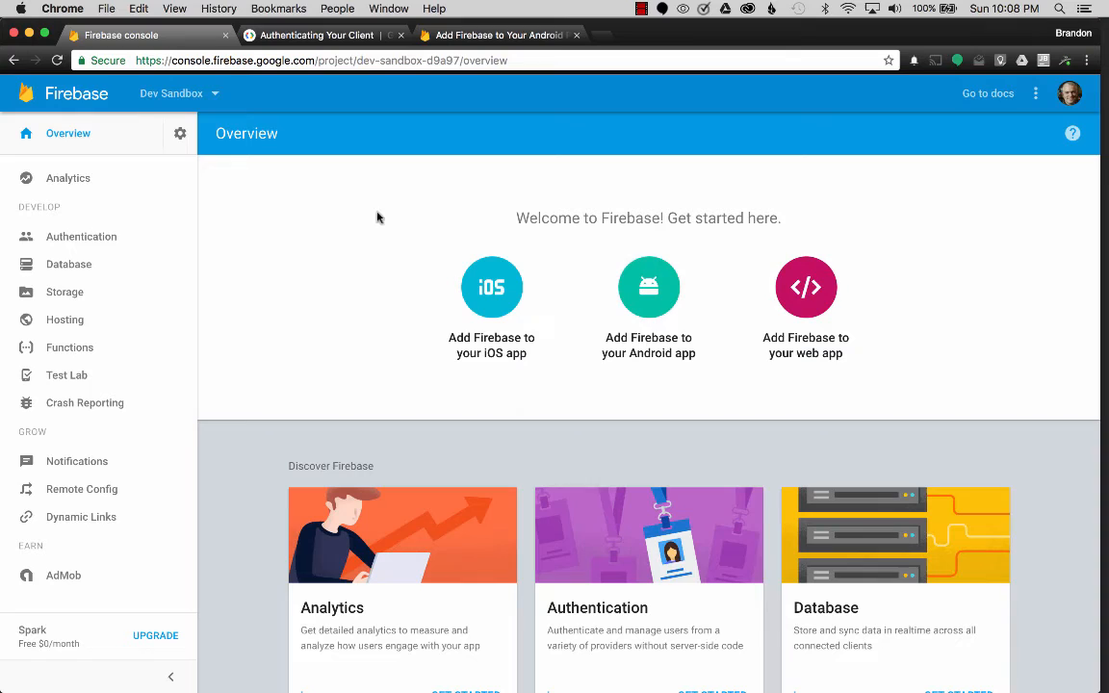
{"action": "mouse_move", "coordinate": [662, 366]}
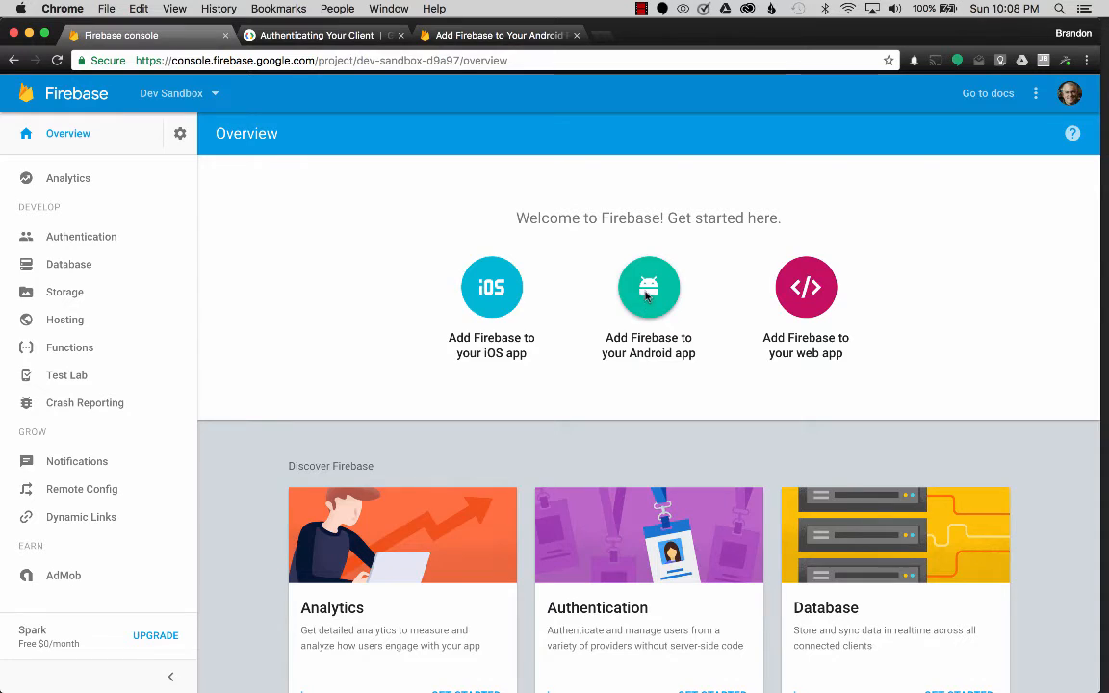
Step: Fill the Android app form with package com.gawkat.sandbox and nickname Dev Sandbox
{"action": "left_click", "coordinate": [648, 287]}
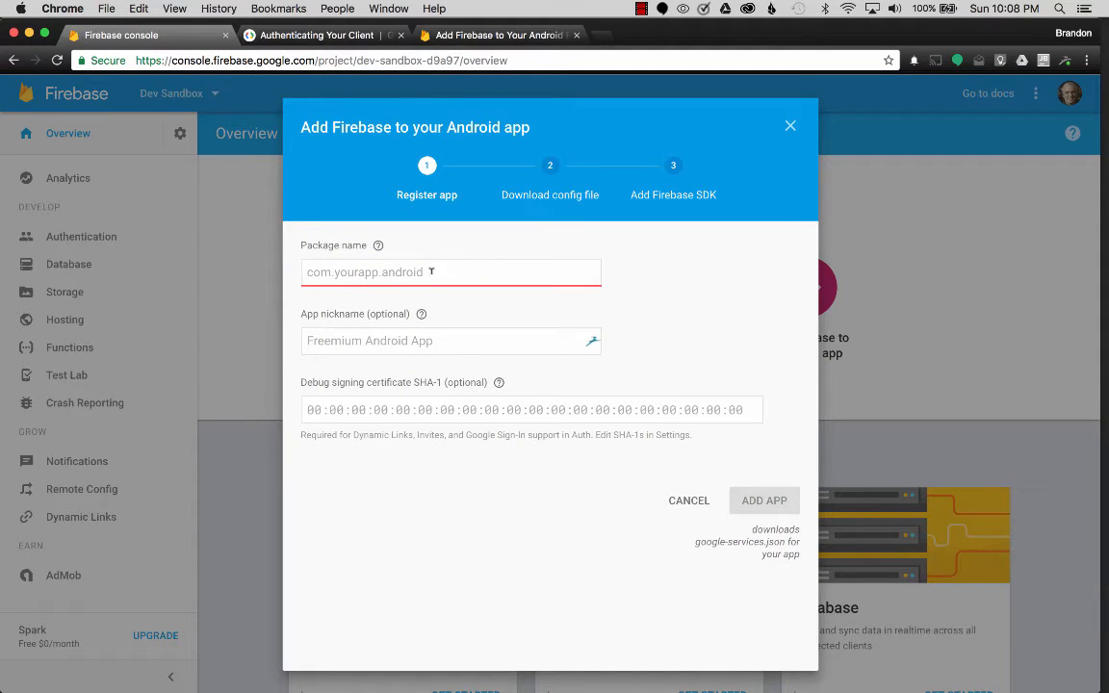
{"action": "left_click", "coordinate": [450, 272]}
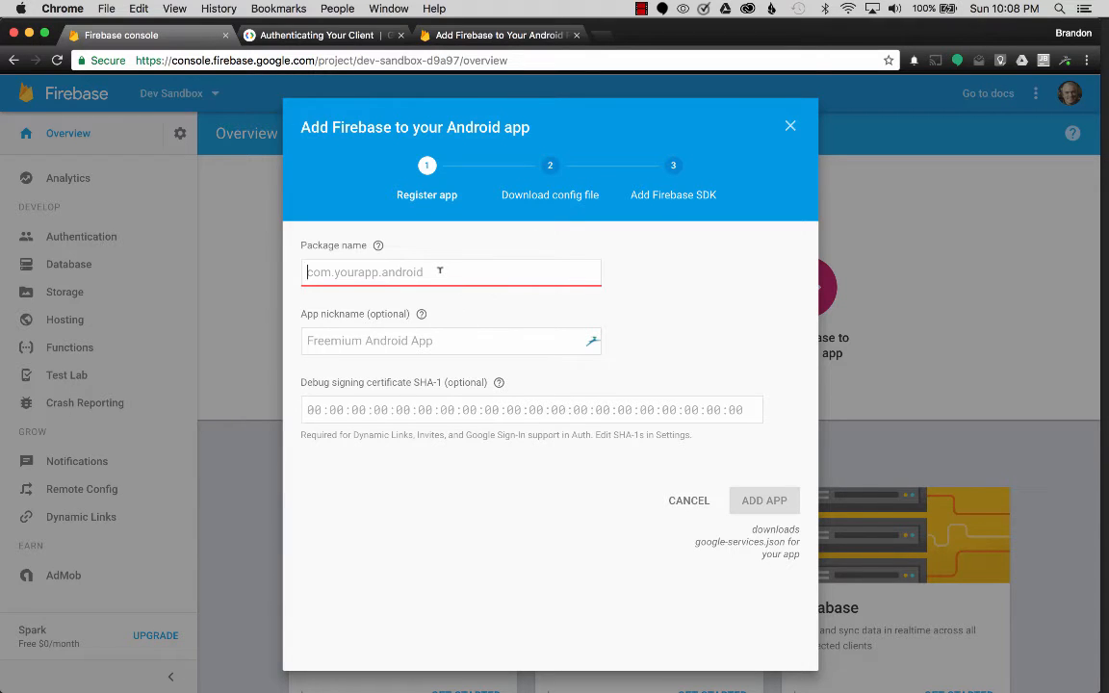
{"action": "type", "text": "com.gawkat.sandbox"}
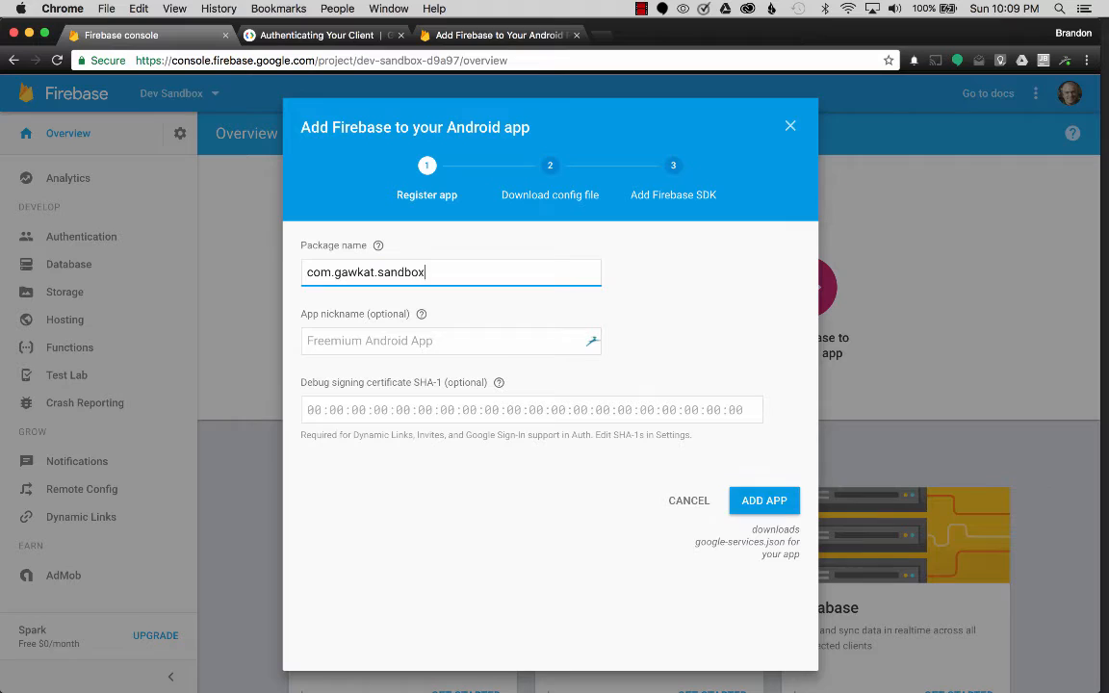
{"action": "left_click", "coordinate": [449, 340]}
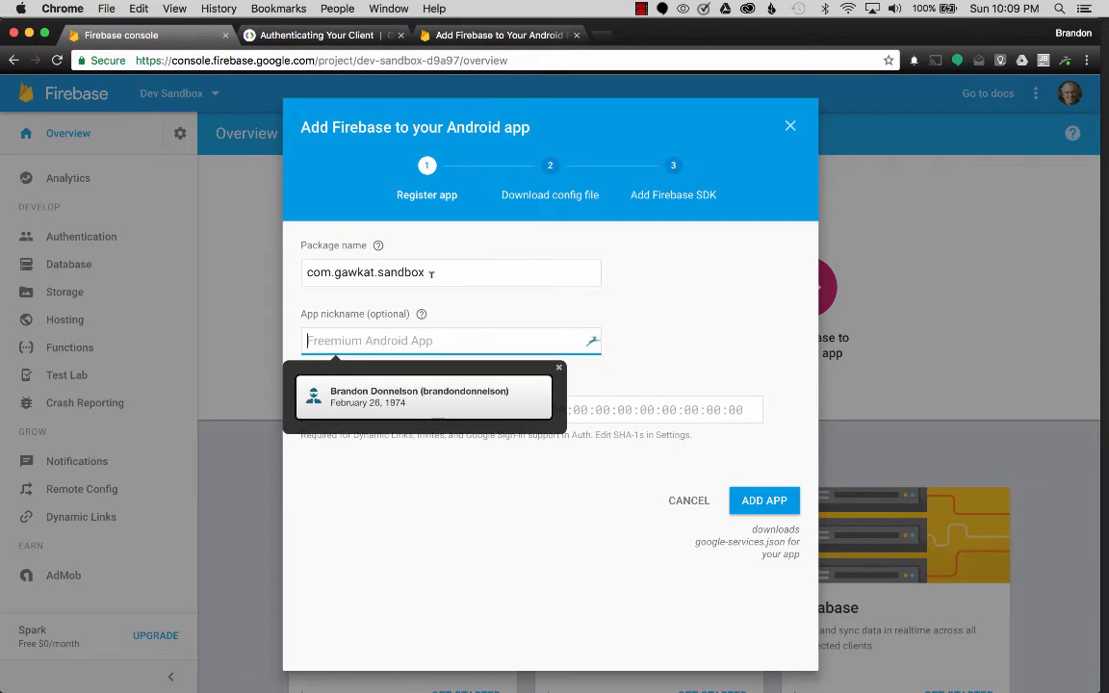
{"action": "type", "text": "Deb"}
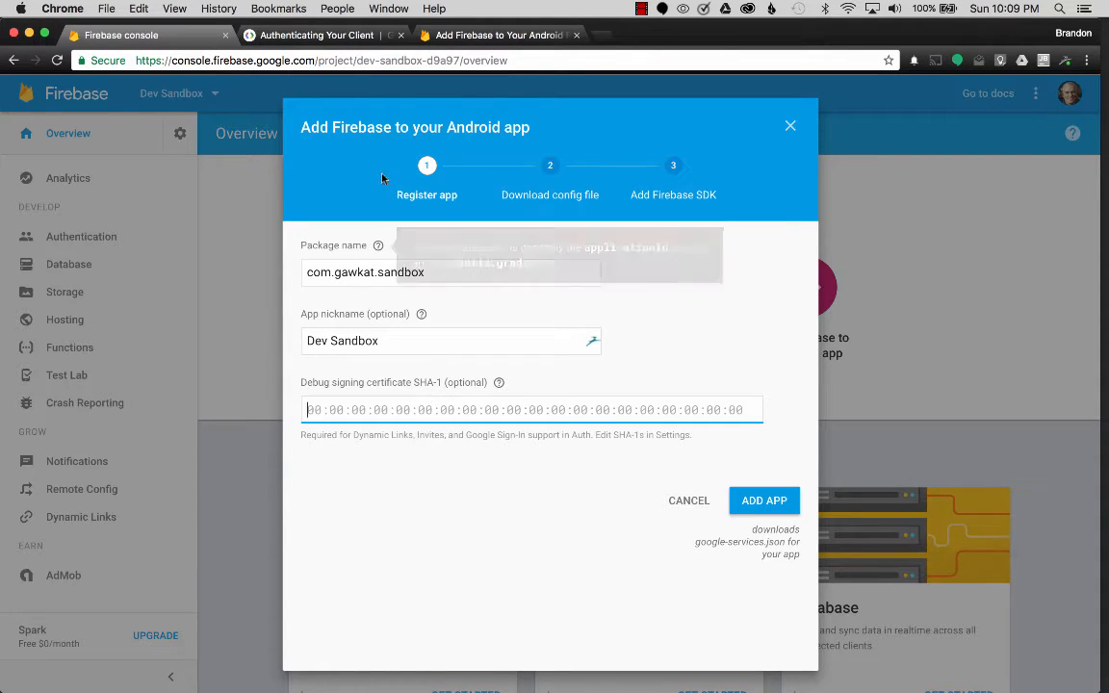
Step: Select the Mac/Linux debug keytool fingerprint command in the Authenticating Your Client guide
{"action": "left_click", "coordinate": [317, 35]}
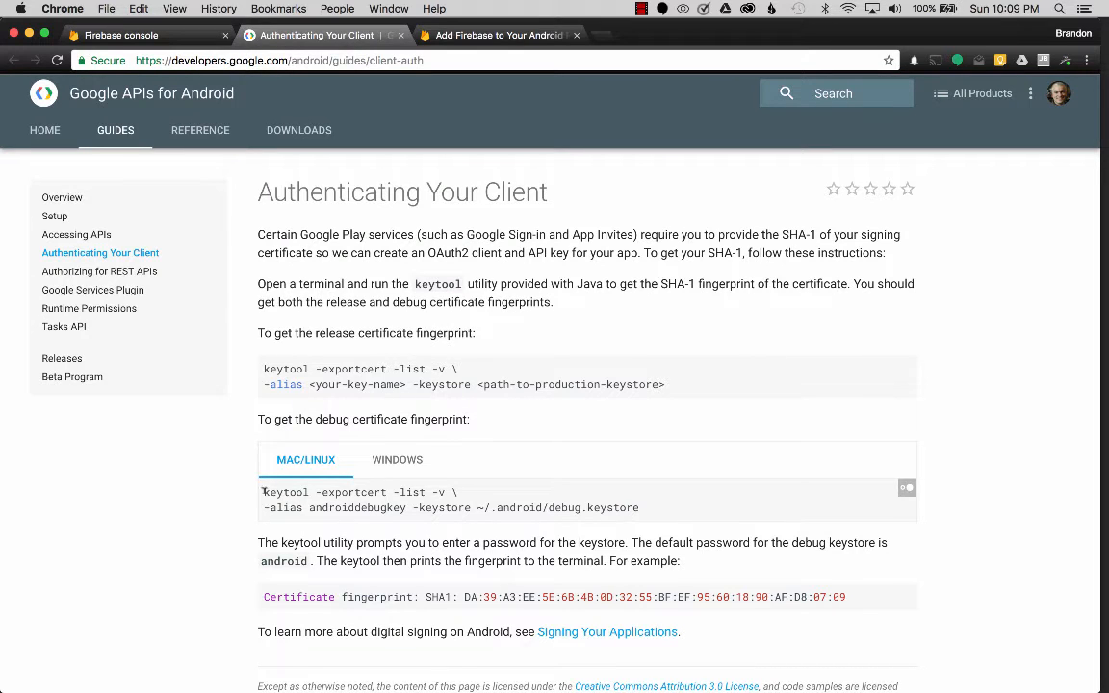
{"action": "left_click_drag", "start_coordinate": [263, 492], "coordinate": [640, 507]}
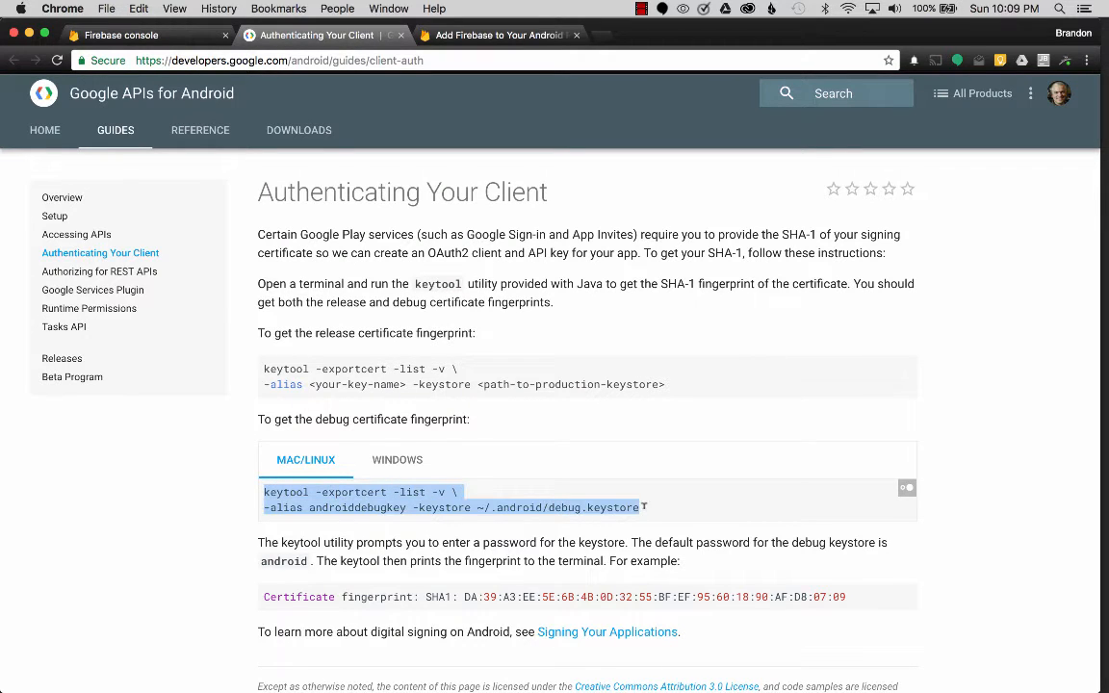
{"action": "mouse_move", "coordinate": [406, 587]}
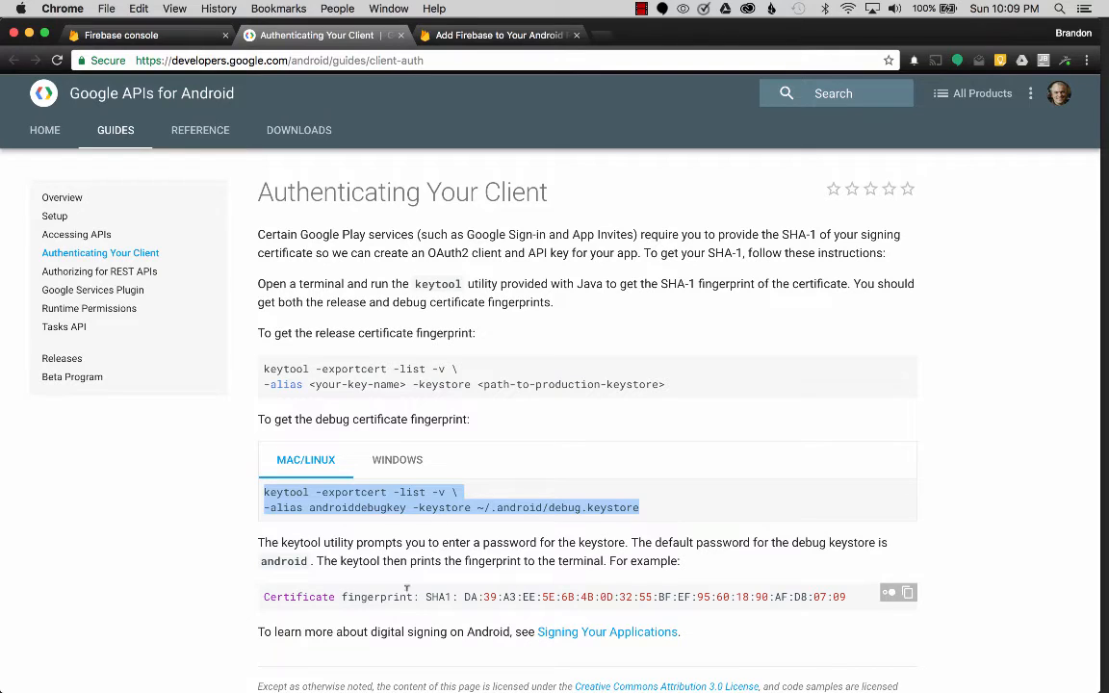
{"action": "mouse_move", "coordinate": [577, 491]}
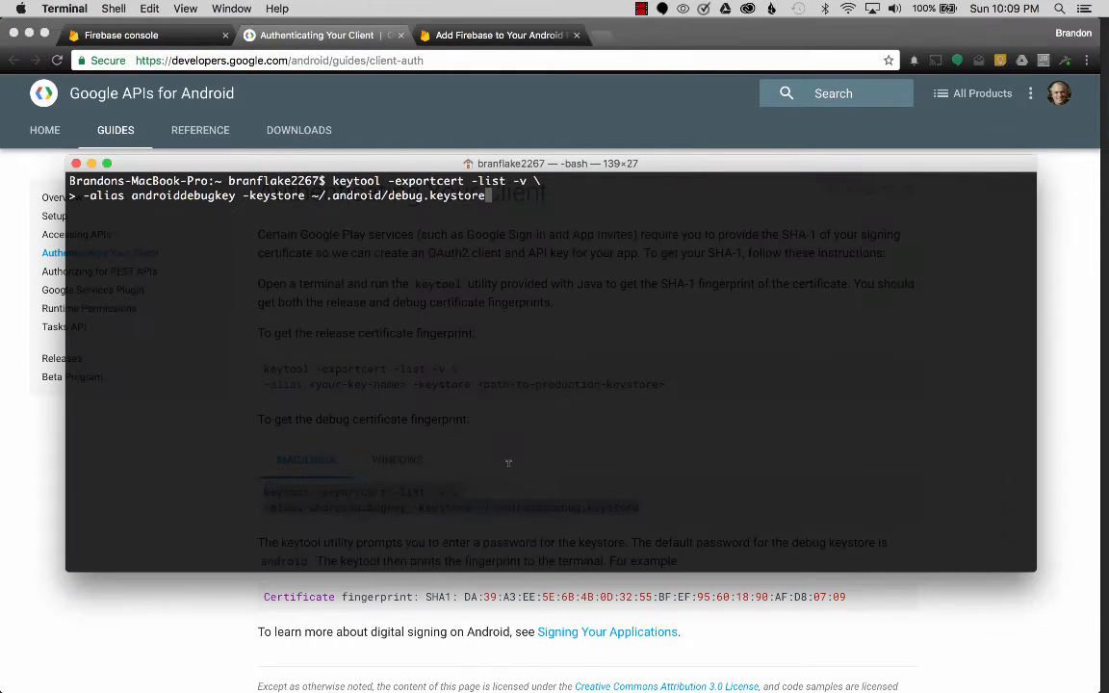
Step: Run the keytool command and enter the keystore password to print the SHA-1 fingerprint
{"action": "key", "text": "Return"}
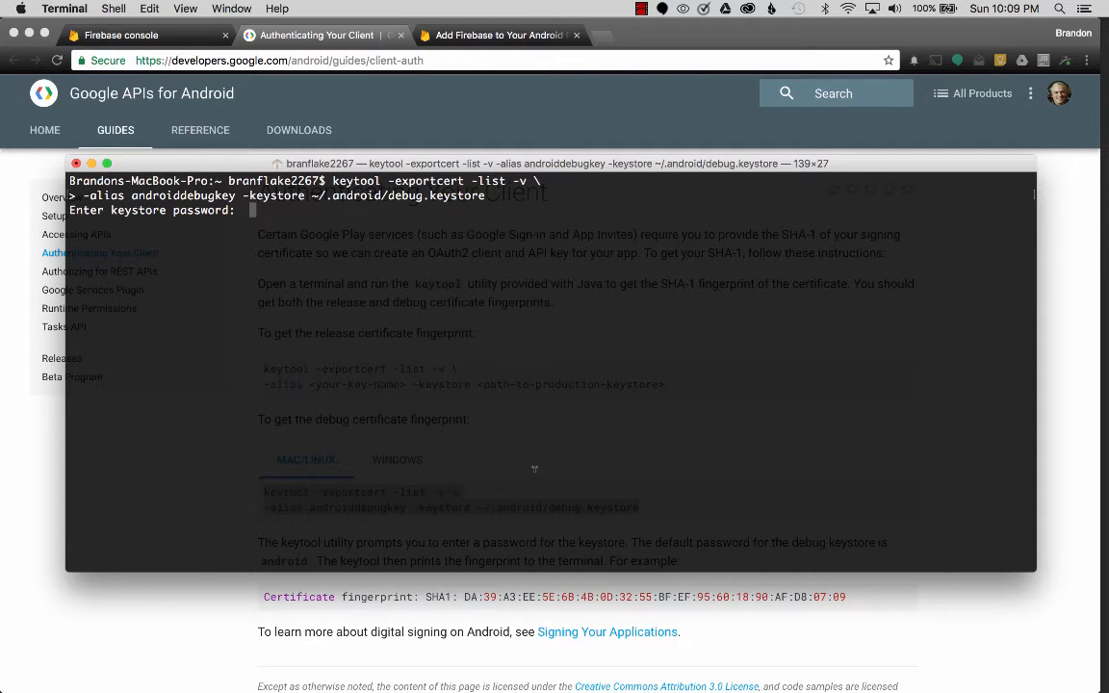
{"action": "key", "text": "enter"}
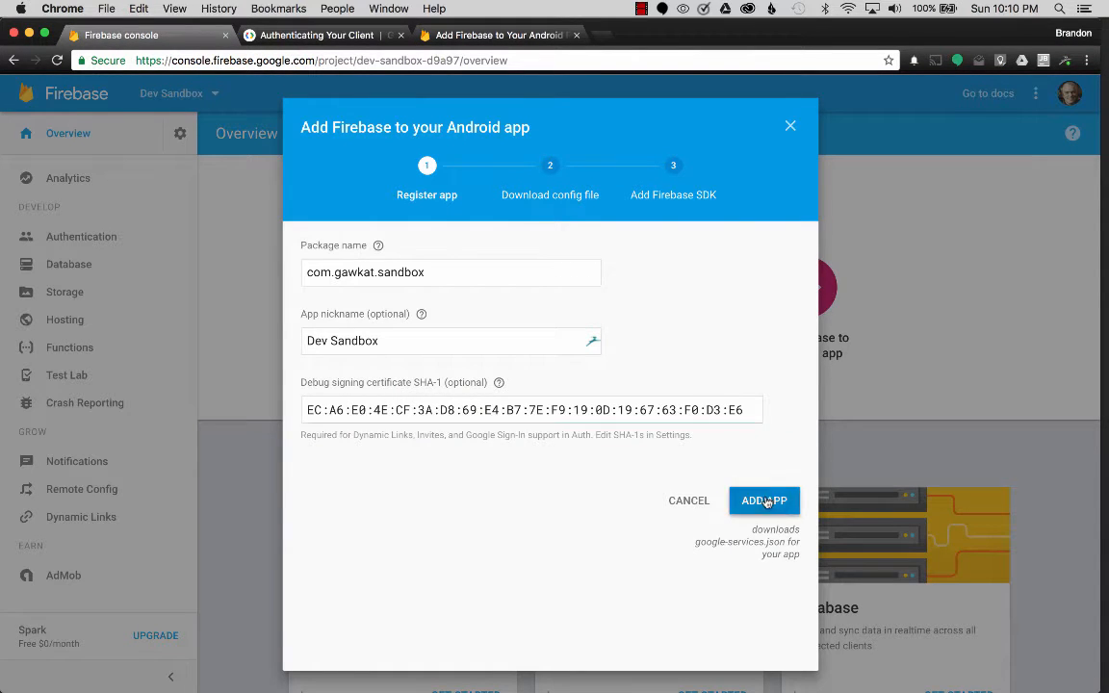
Step: Add the Dev Sandbox app and download google-services.json, checking Chrome's download bar
{"action": "left_click", "coordinate": [763, 501]}
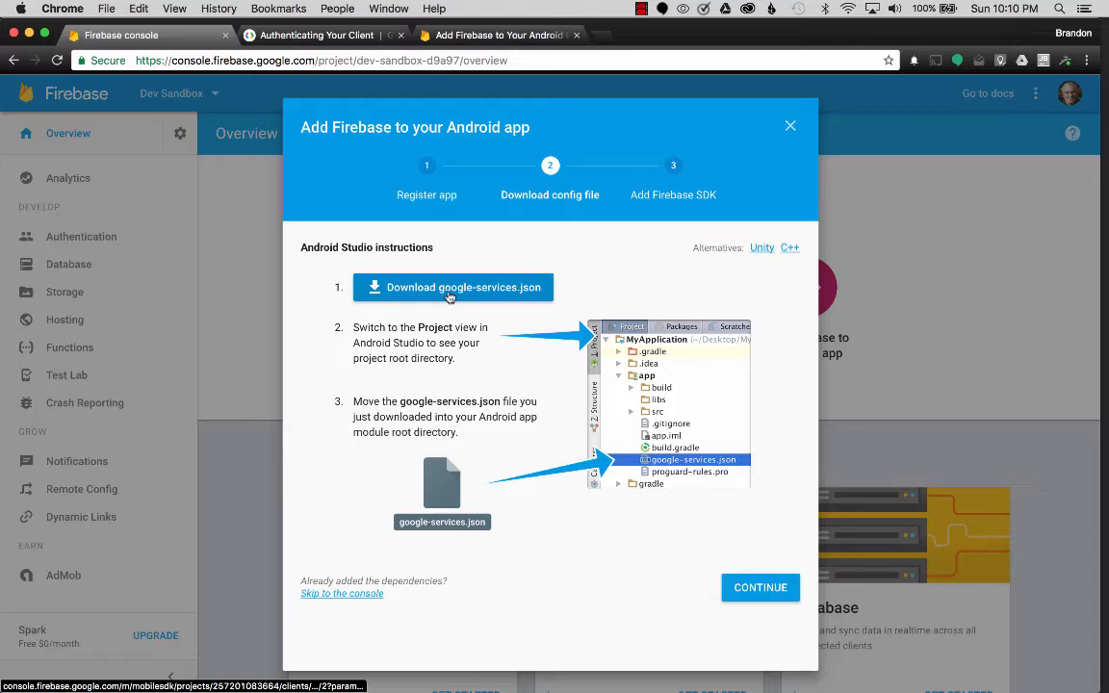
{"action": "left_click", "coordinate": [453, 287]}
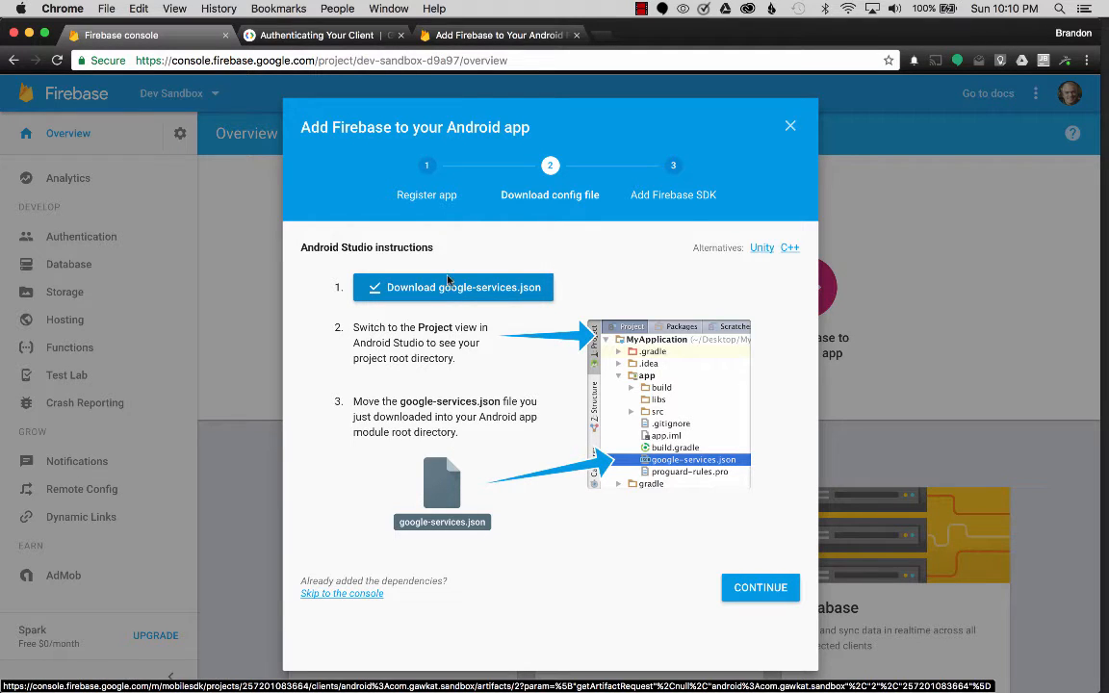
{"action": "left_click", "coordinate": [452, 287]}
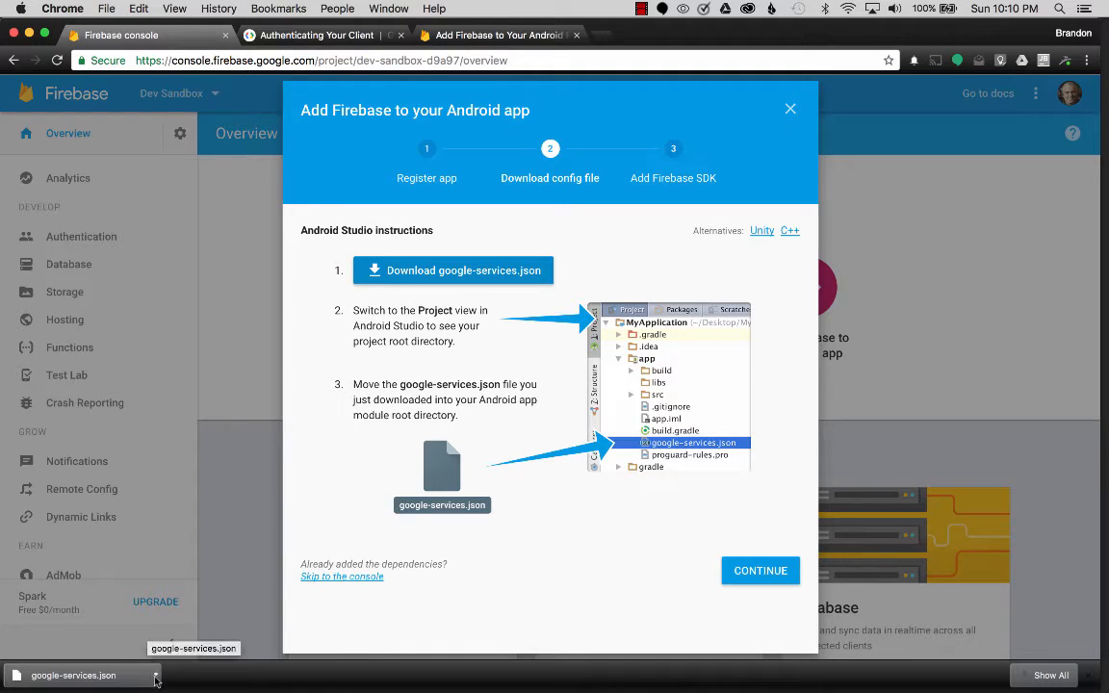
{"action": "left_click", "coordinate": [75, 675]}
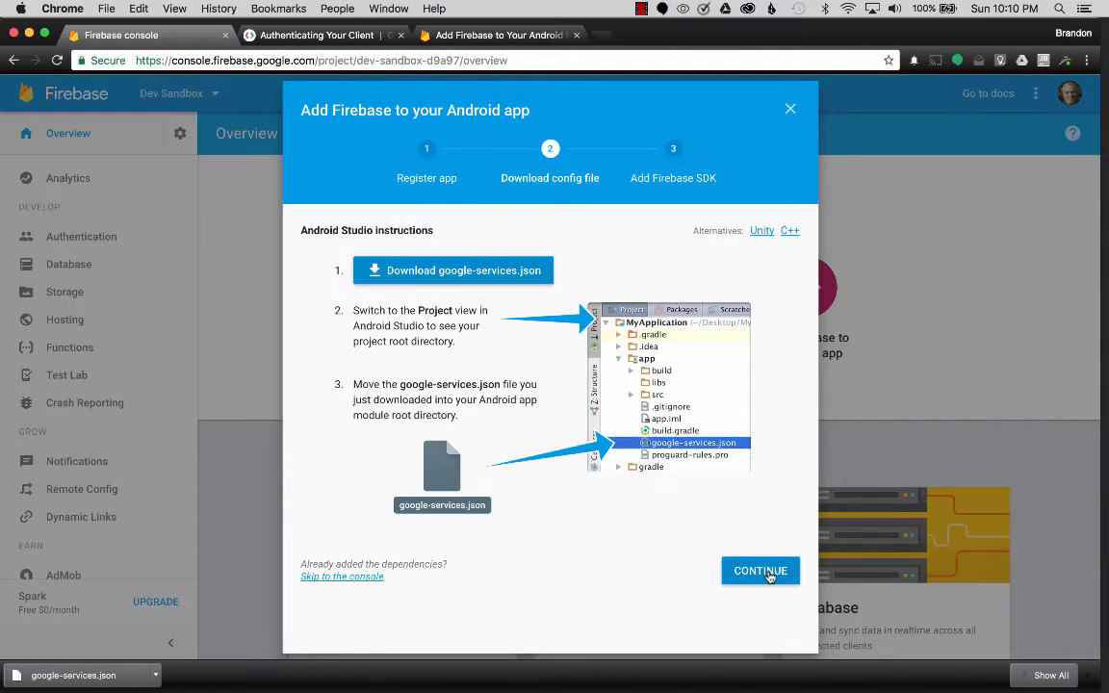
Step: Step past the SDK setup screen and finish the Android app wizard
{"action": "left_click", "coordinate": [760, 570]}
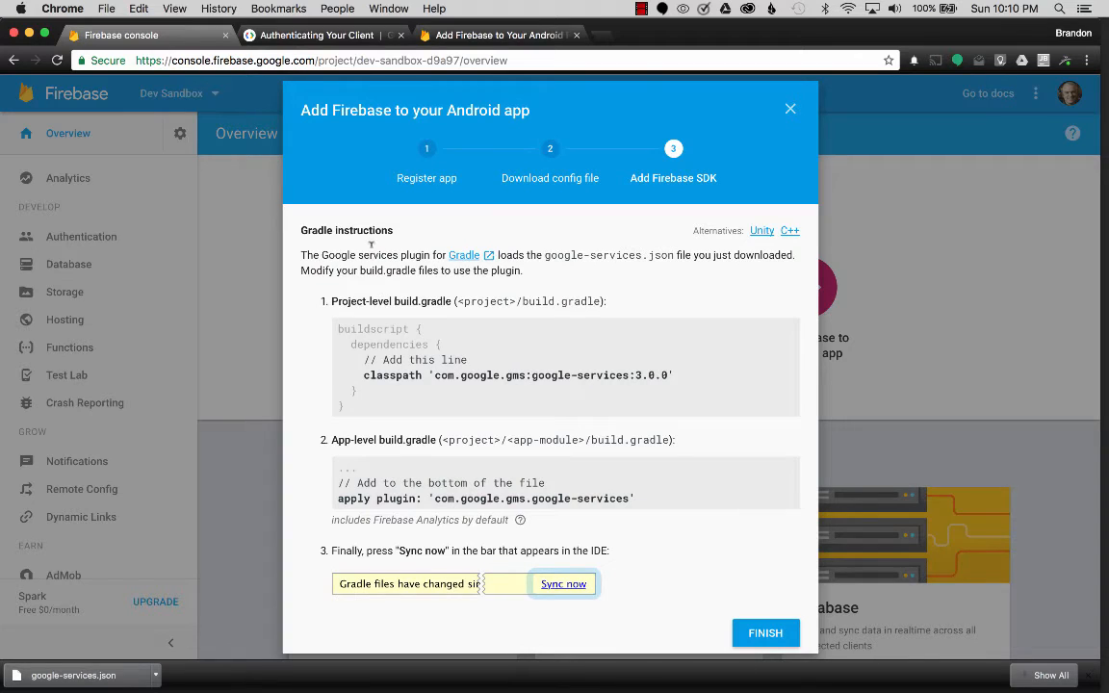
{"action": "mouse_move", "coordinate": [485, 431]}
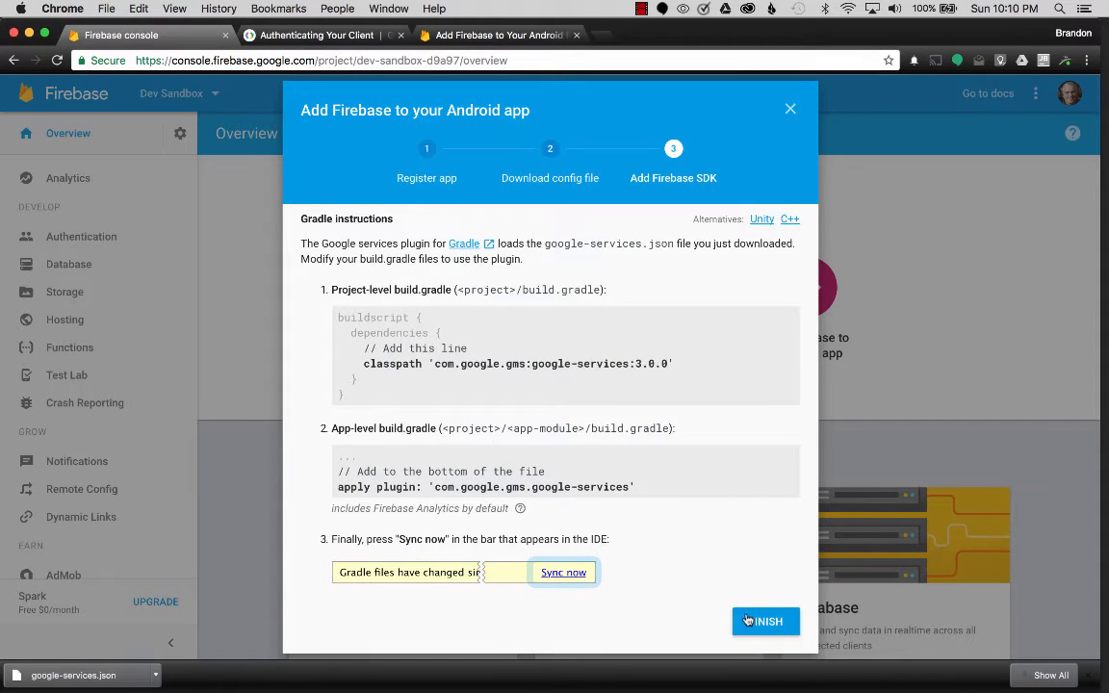
{"action": "left_click", "coordinate": [765, 621]}
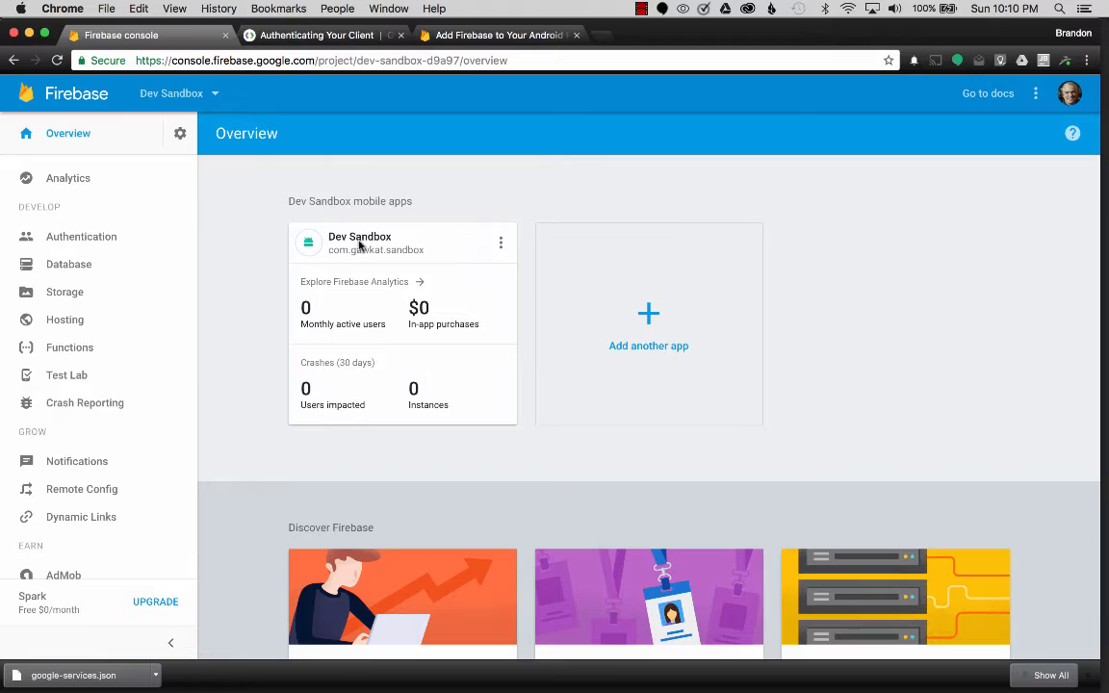
{"action": "mouse_move", "coordinate": [409, 241]}
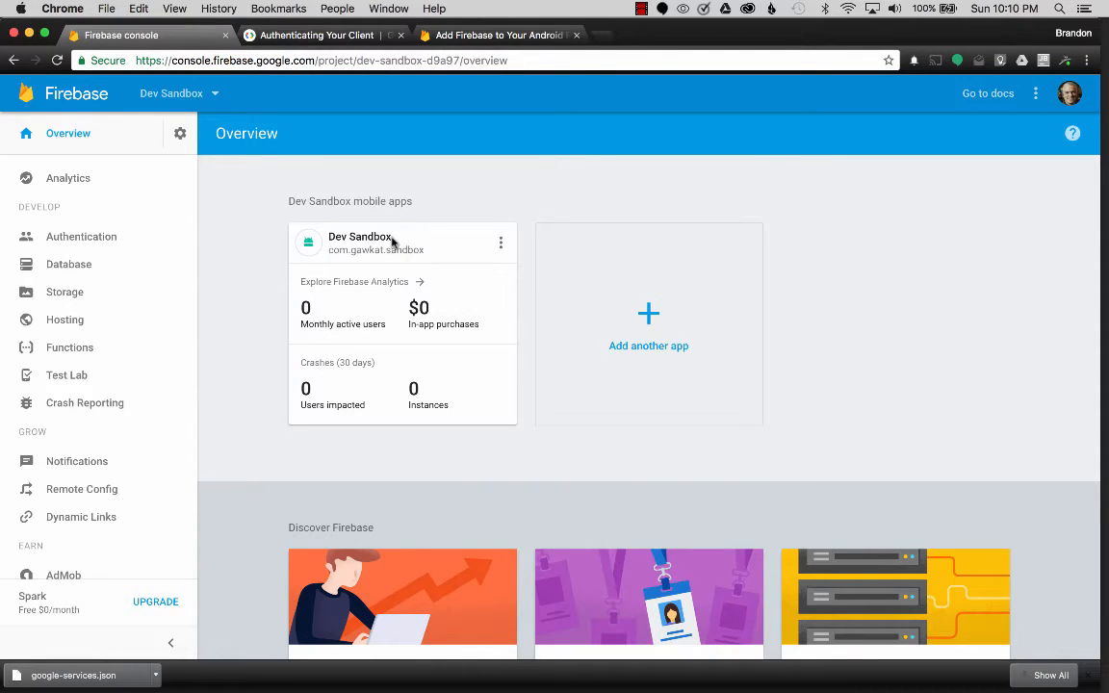
{"action": "mouse_move", "coordinate": [361, 236]}
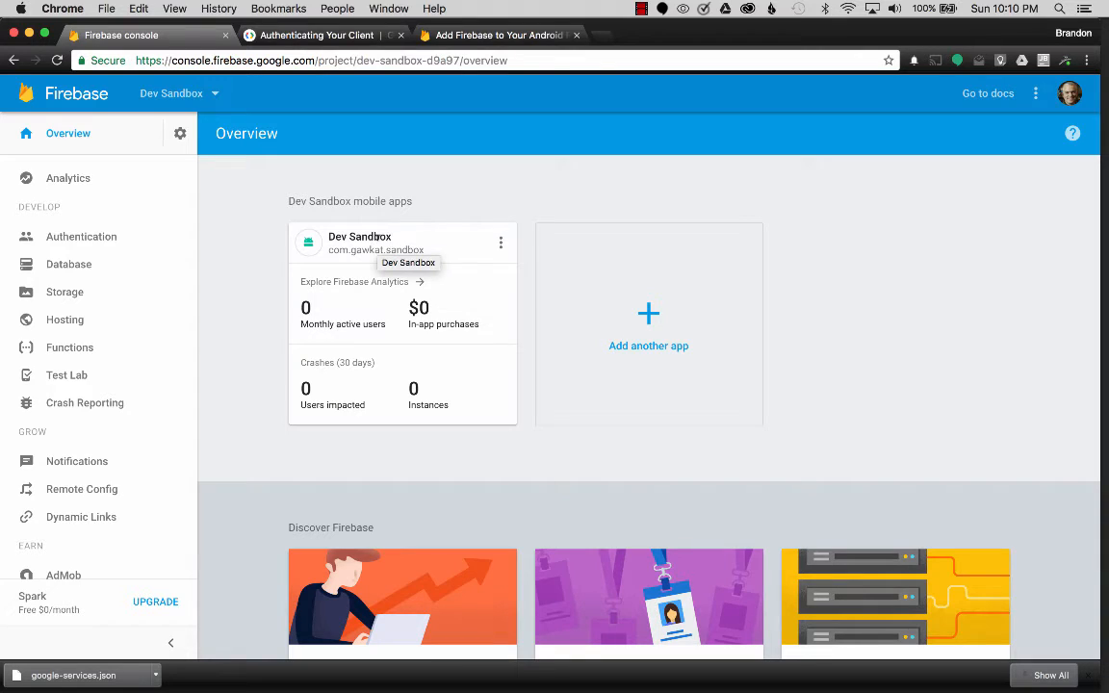
{"action": "mouse_move", "coordinate": [423, 260]}
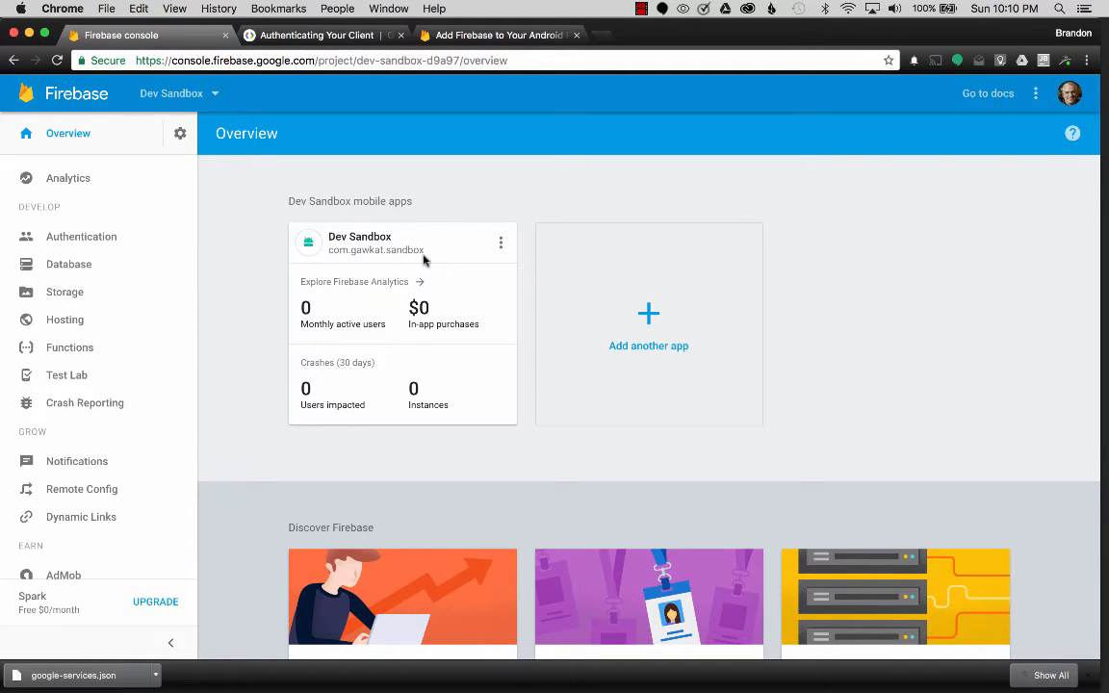
{"action": "mouse_move", "coordinate": [421, 250]}
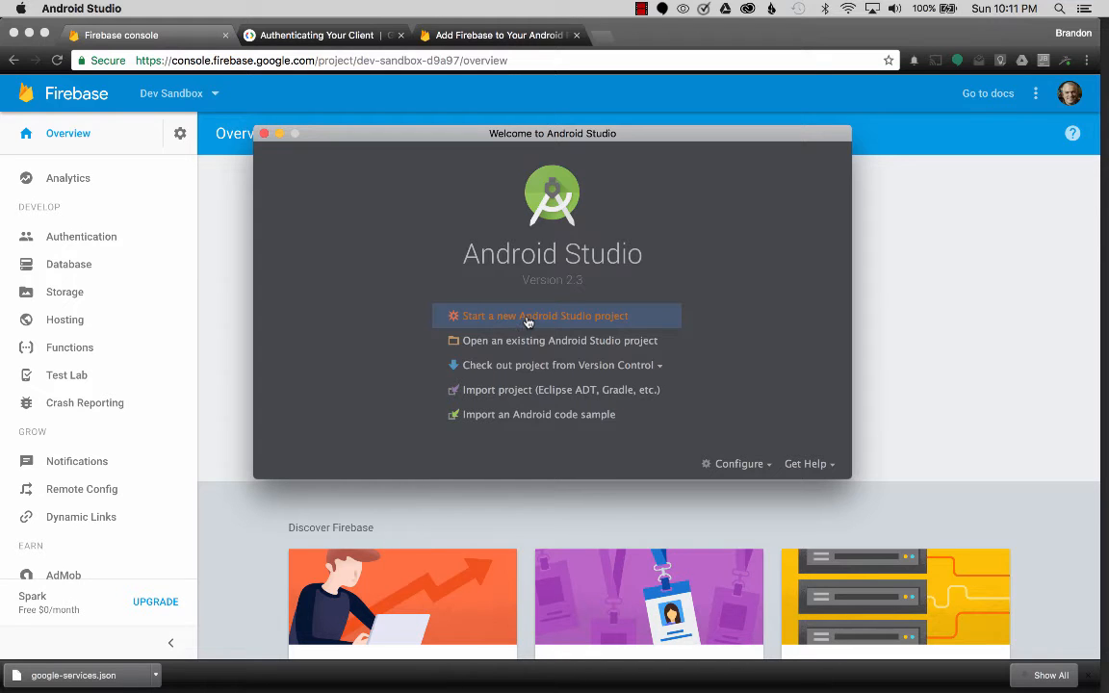
Step: Name the new project My Firebase Sandbox and edit its package to com.gawkat.sandbox
{"action": "left_click", "coordinate": [545, 316]}
{"action": "type", "text": "My Firebase Sandbox"}
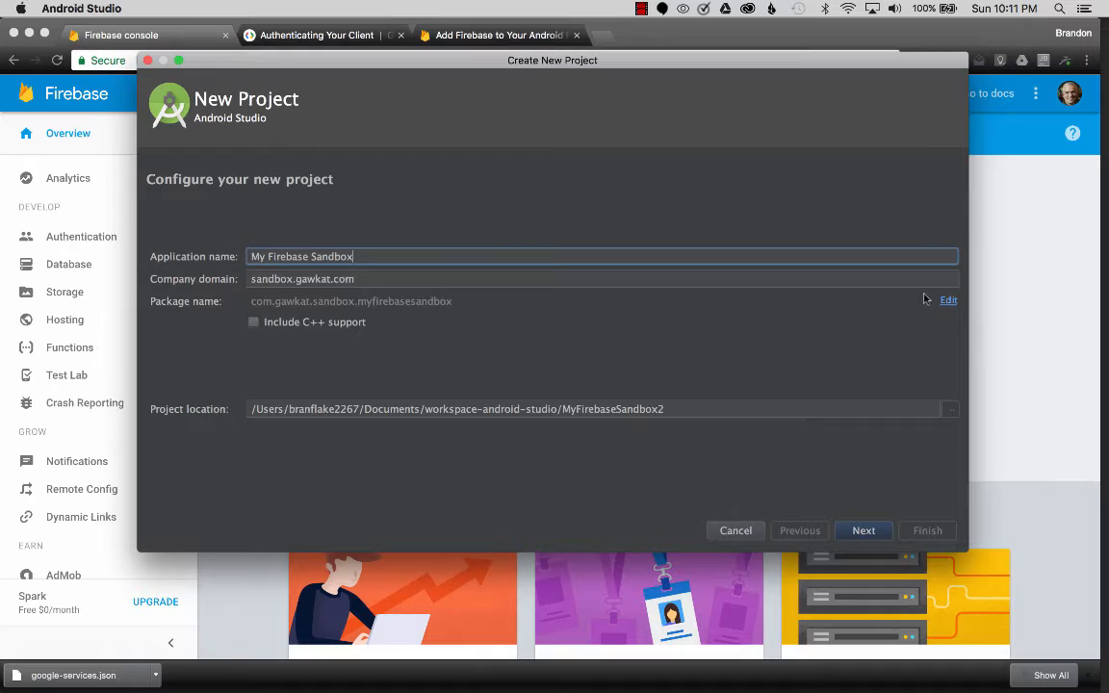
{"action": "left_click", "coordinate": [948, 299]}
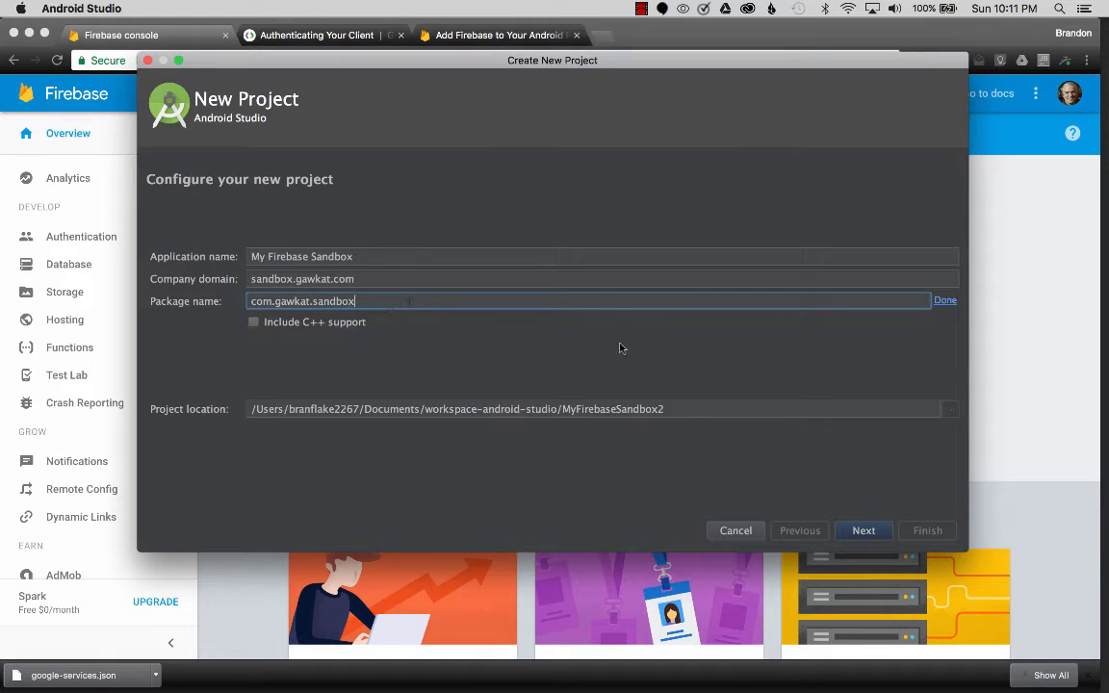
{"action": "mouse_move", "coordinate": [616, 399]}
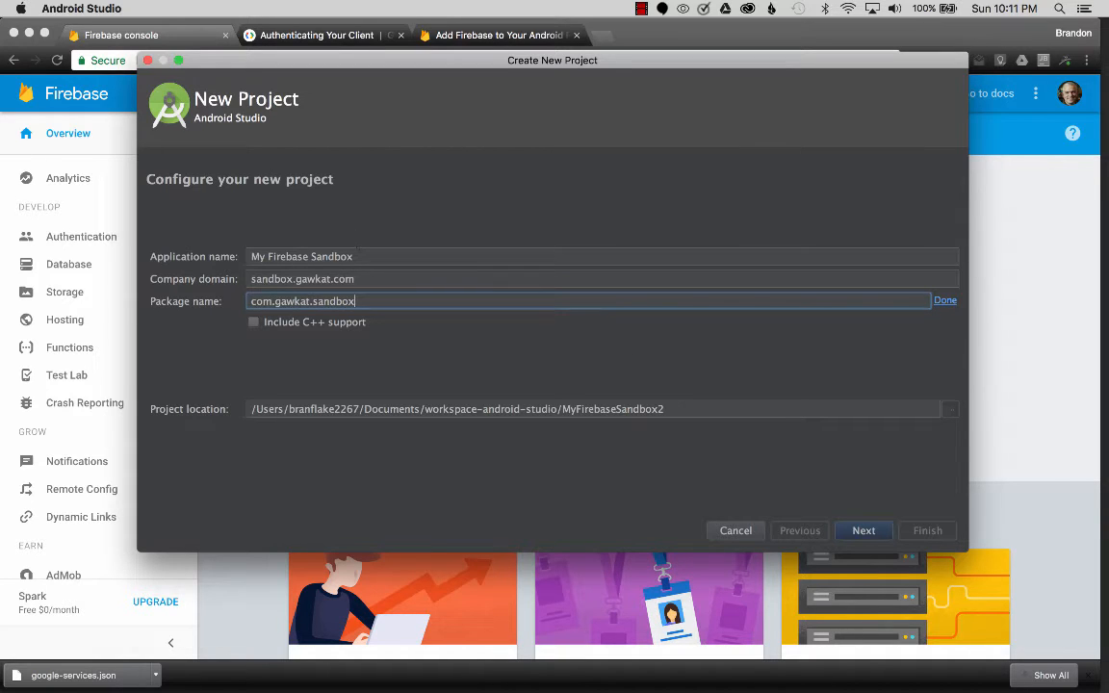
Step: Target Phone and Tablet (API 15), choose Empty Activity, and finish with MainActivity
{"action": "left_click", "coordinate": [863, 531]}
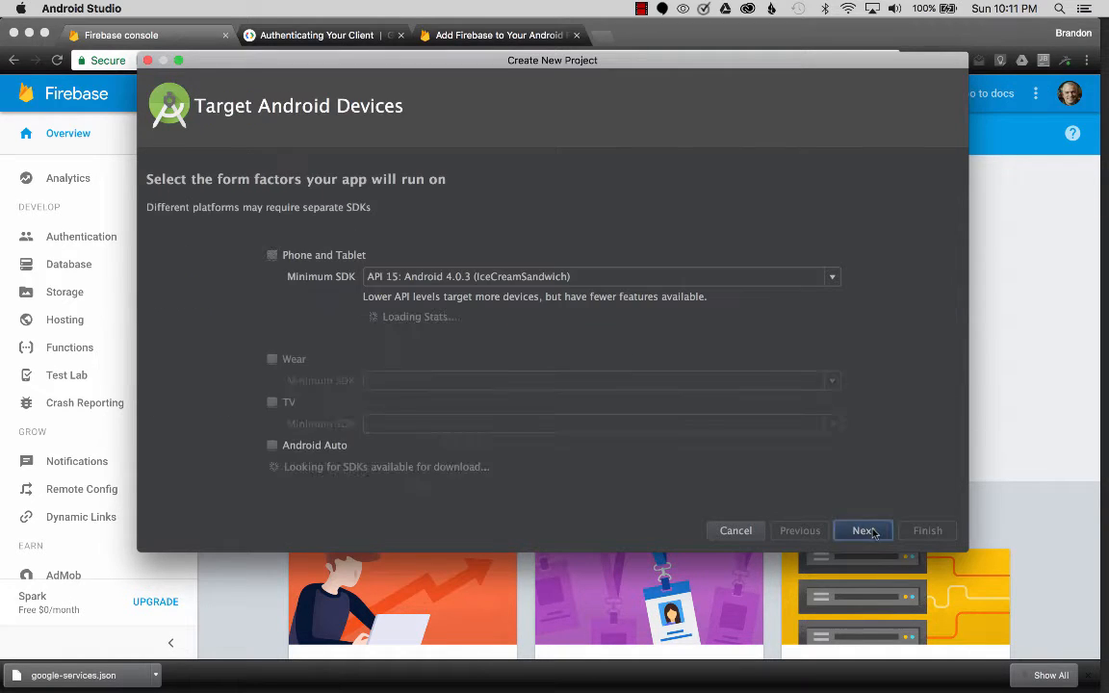
{"action": "left_click", "coordinate": [272, 255]}
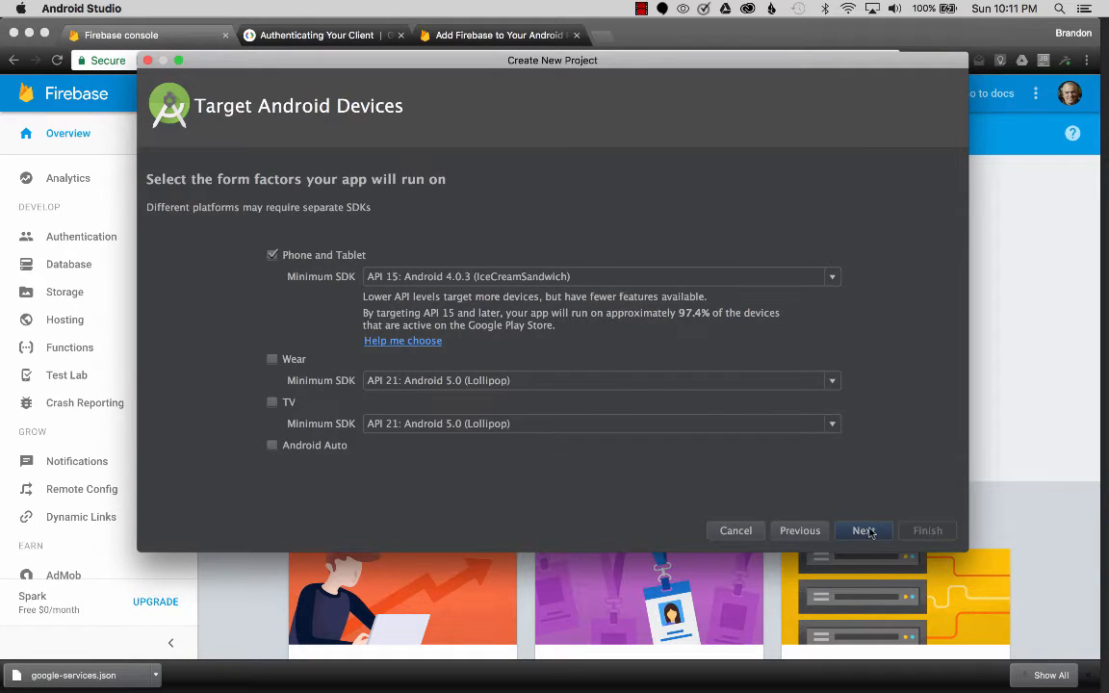
{"action": "left_click", "coordinate": [864, 531]}
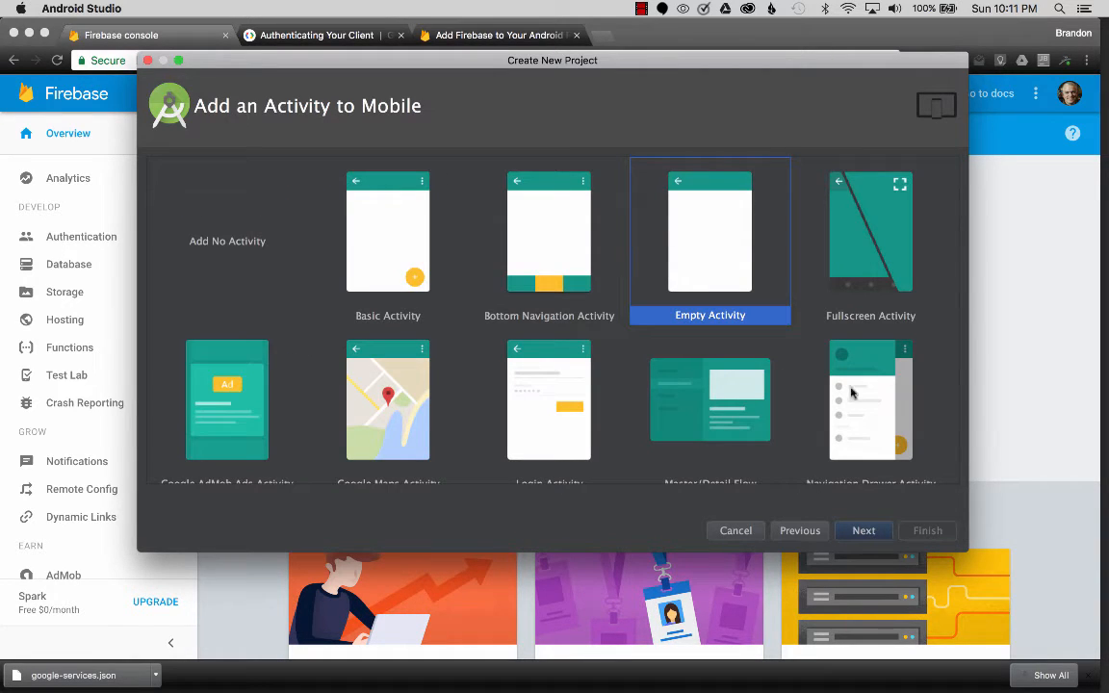
{"action": "left_click", "coordinate": [862, 530]}
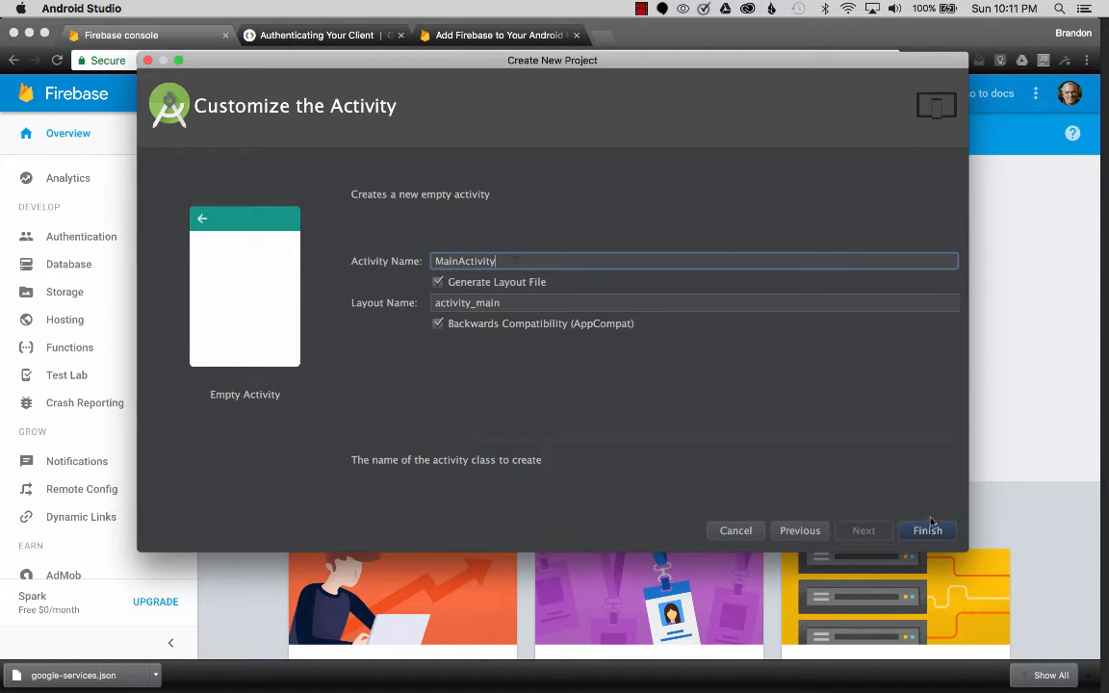
{"action": "left_click", "coordinate": [926, 530]}
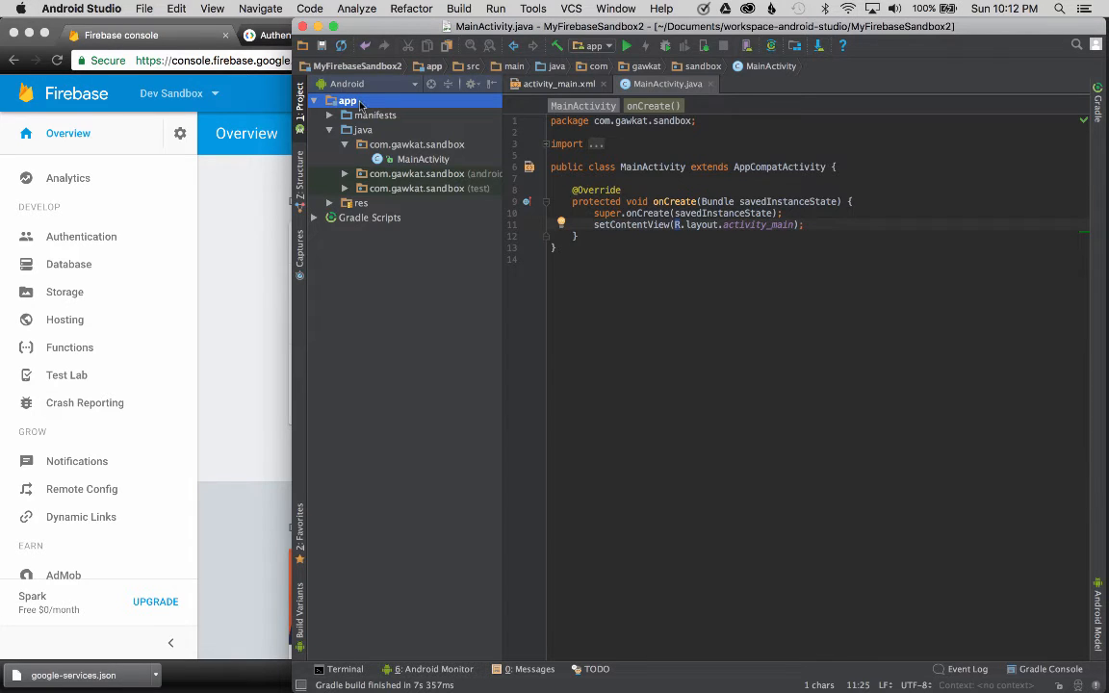
Step: Reveal the app module in Finder, move google-services.json into app, then return to Chrome
{"action": "right_click", "coordinate": [346, 101]}
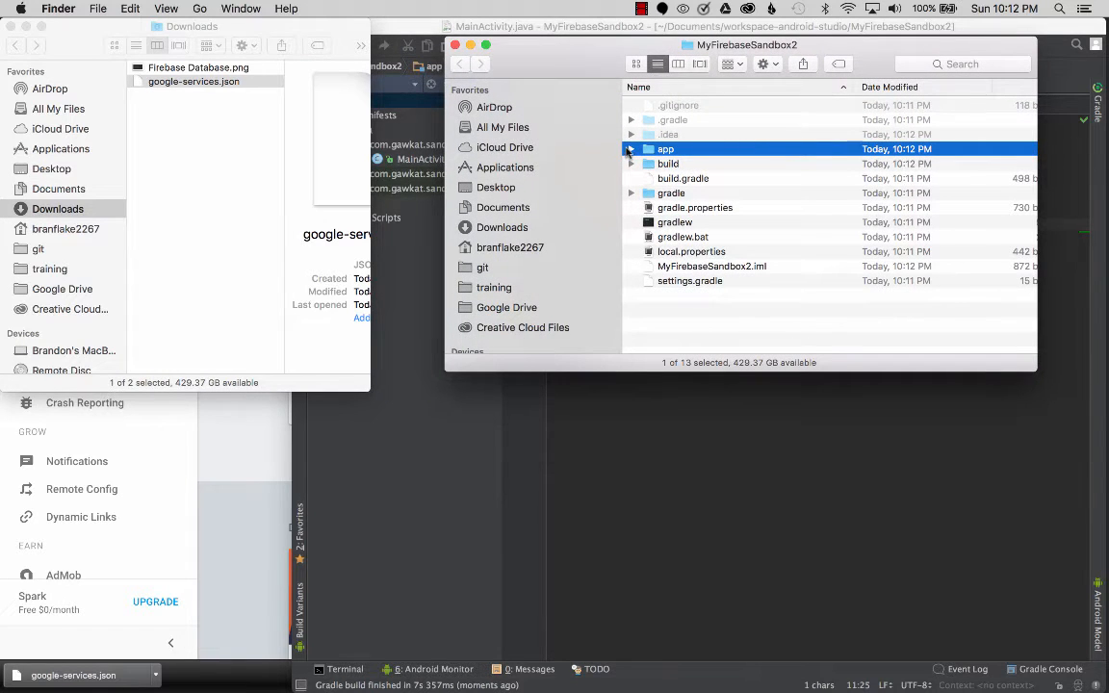
{"action": "left_click", "coordinate": [631, 148]}
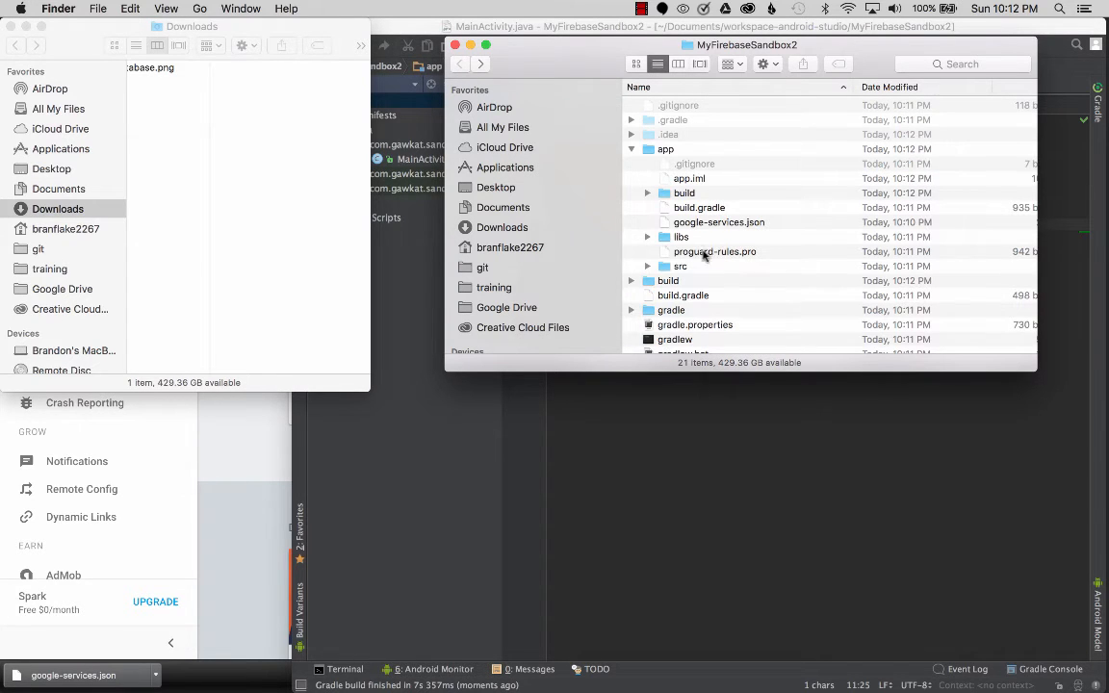
{"action": "left_click", "coordinate": [718, 222]}
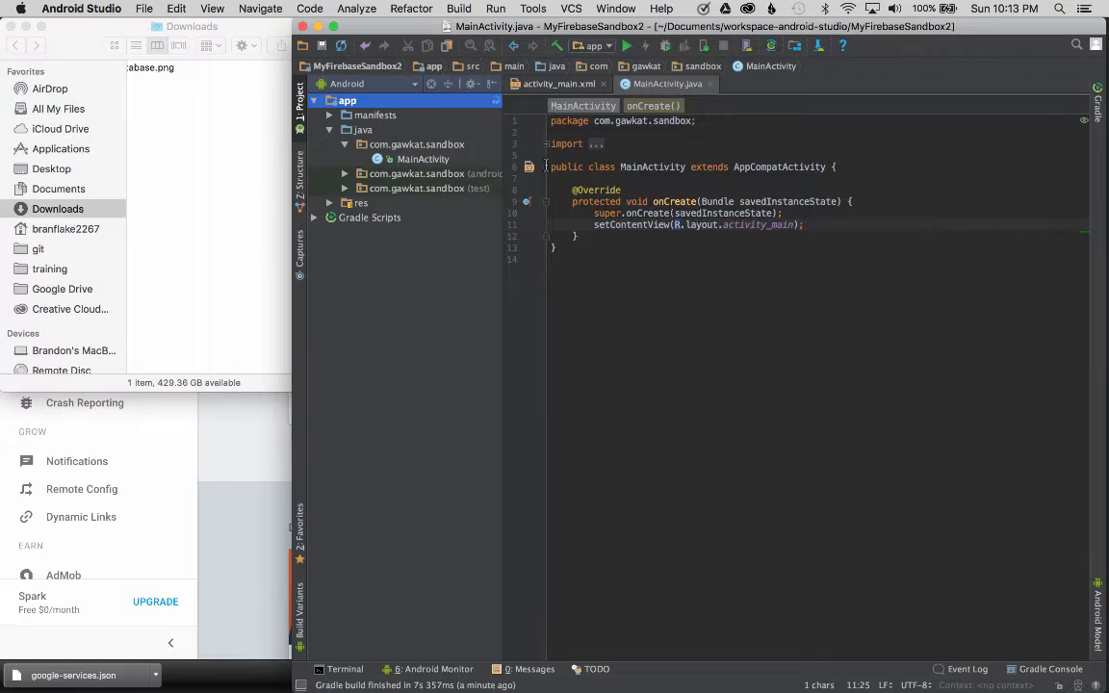
{"action": "left_click", "coordinate": [314, 217]}
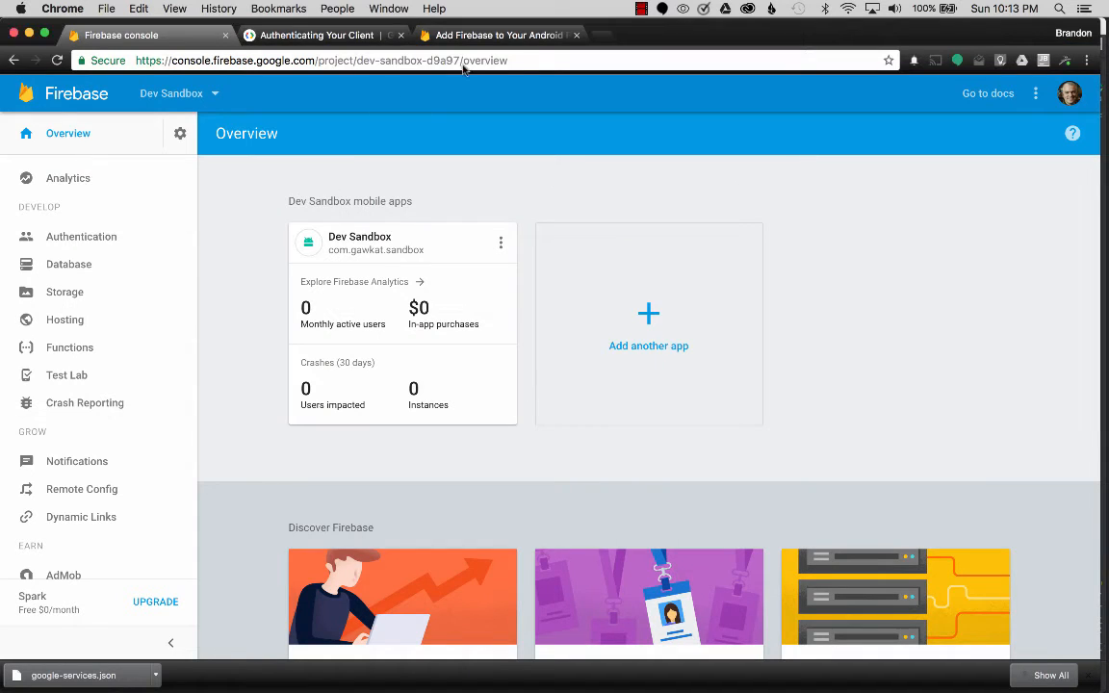
Step: Scroll the Add Firebase to Your Android Project guide to the Add the SDK gradle snippets
{"action": "left_click", "coordinate": [498, 35]}
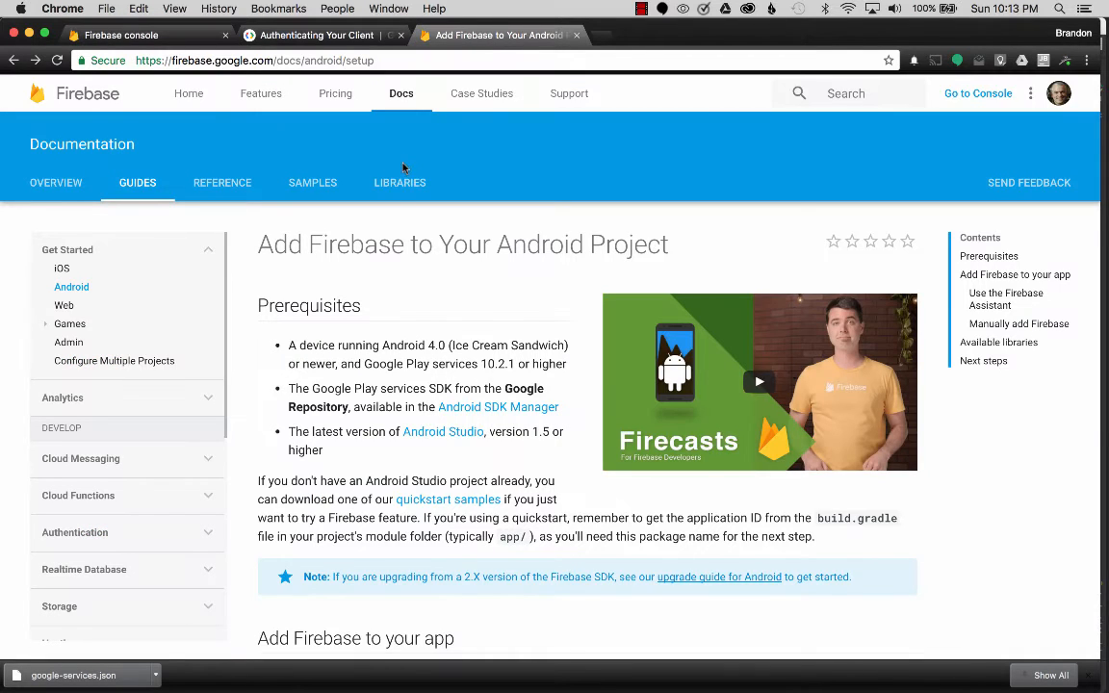
{"action": "mouse_move", "coordinate": [416, 296]}
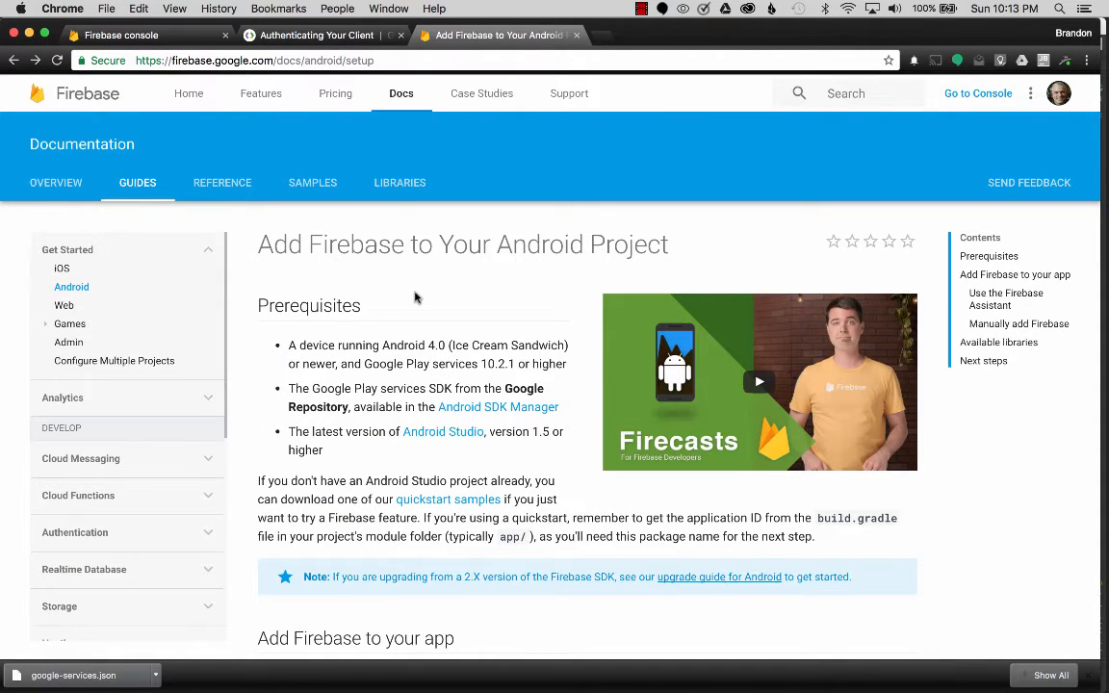
{"action": "scroll", "scroll_direction": "down", "scroll_amount": 3}
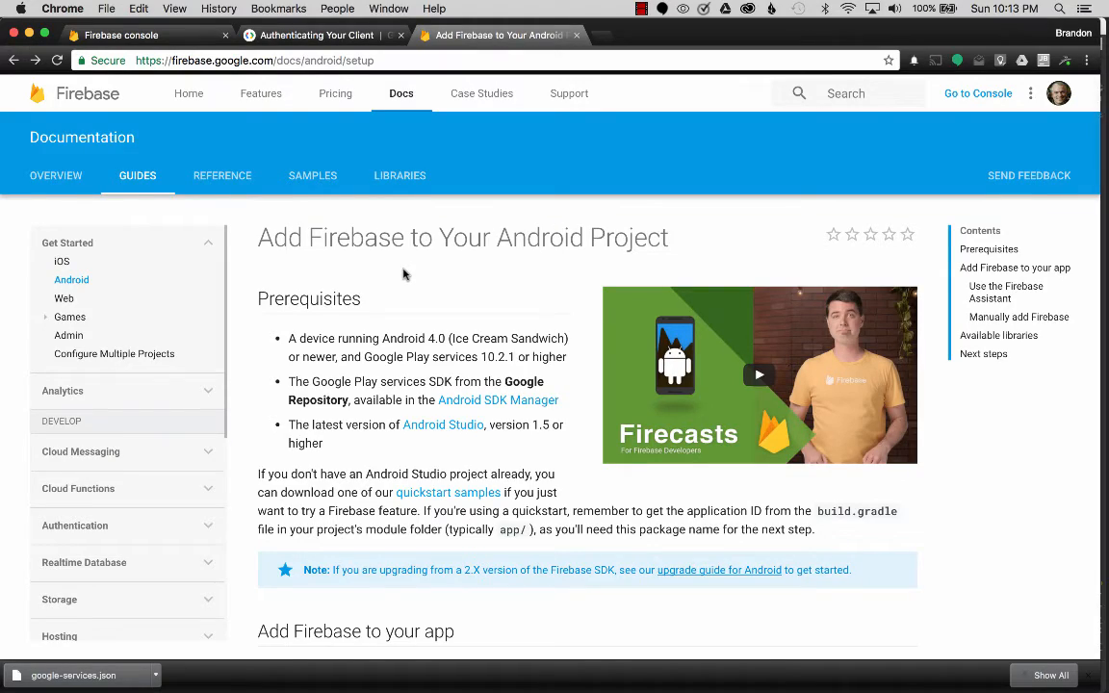
{"action": "scroll", "scroll_direction": "down", "scroll_amount": 3}
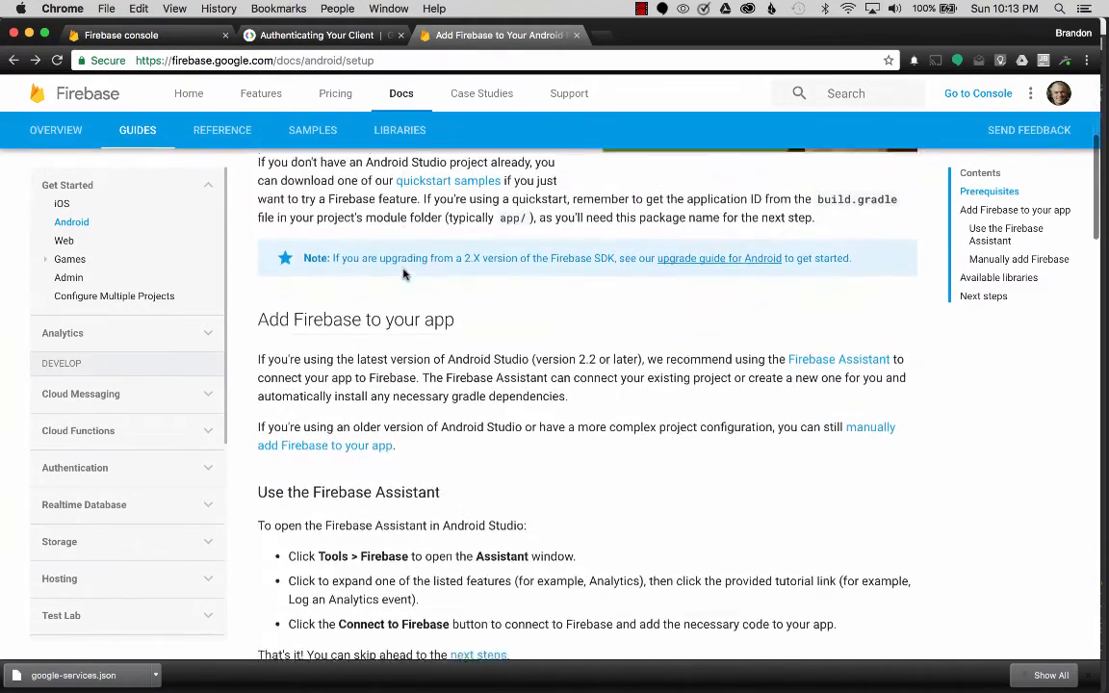
{"action": "scroll", "scroll_direction": "down", "scroll_amount": 3}
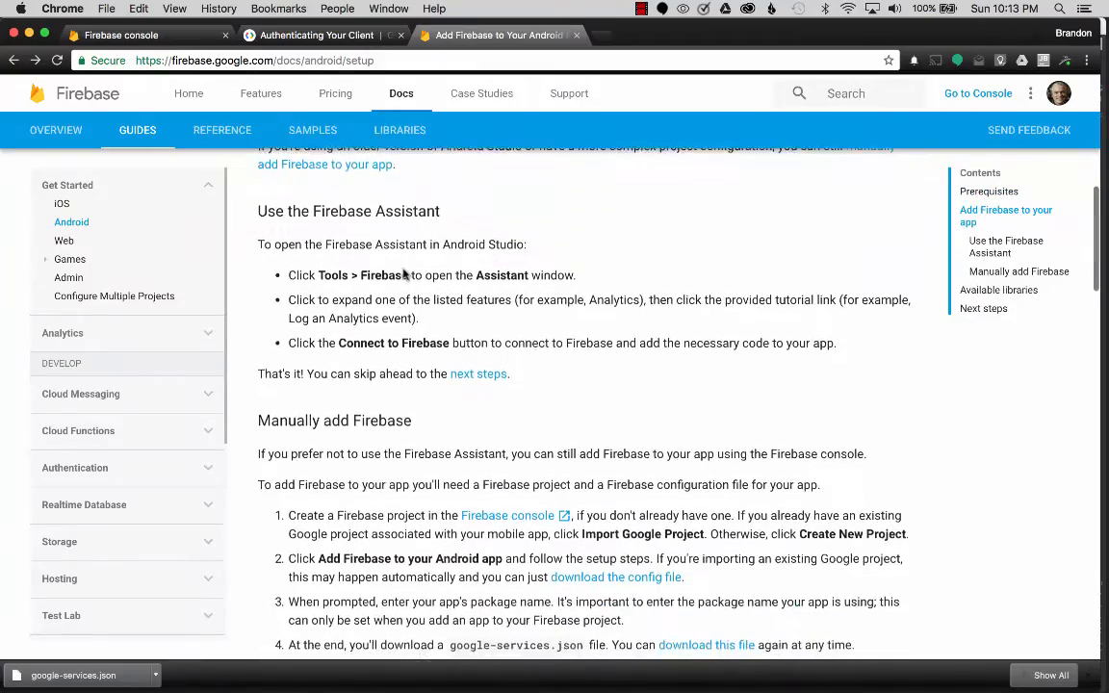
{"action": "scroll", "scroll_direction": "down", "scroll_amount": 3}
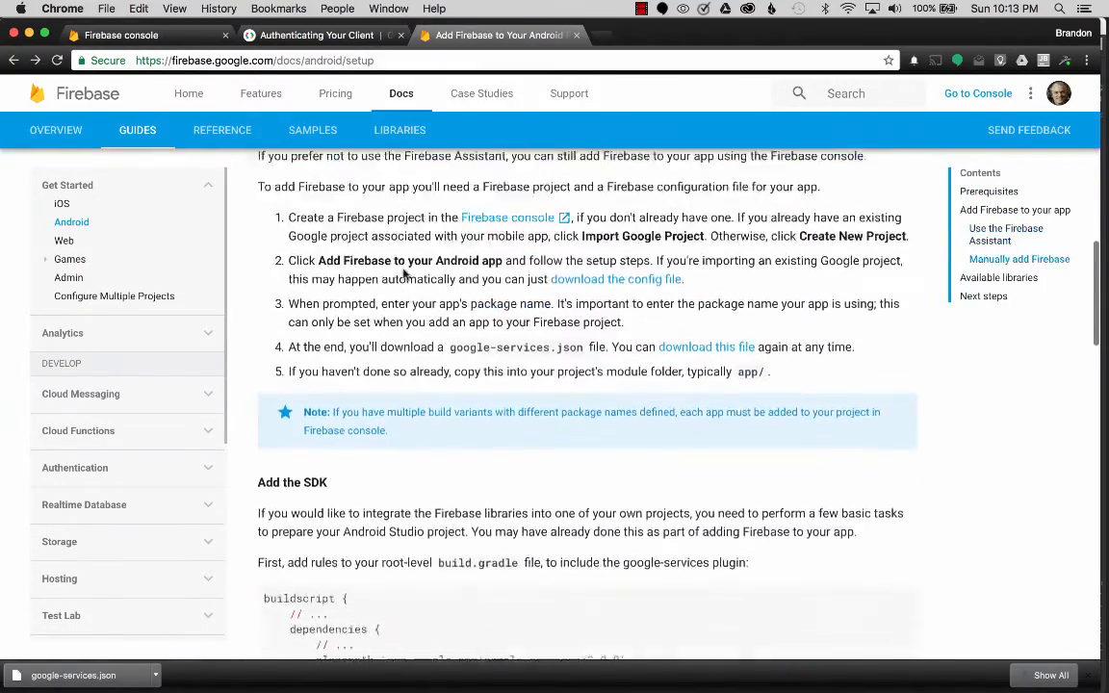
{"action": "scroll", "scroll_direction": "down", "scroll_amount": 3}
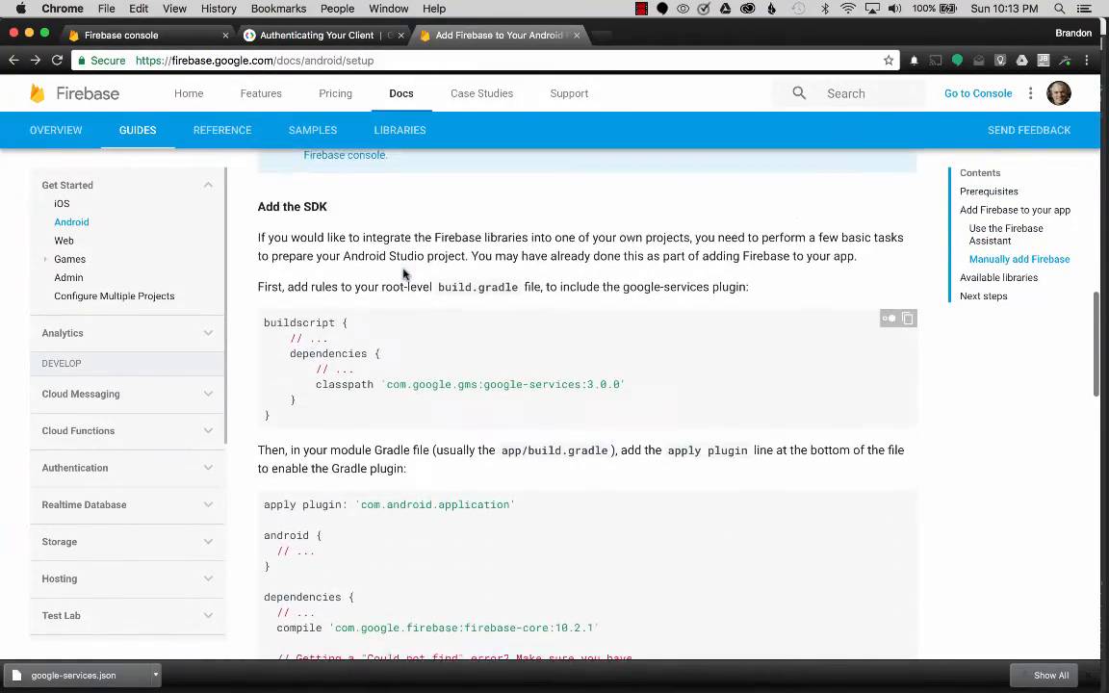
{"action": "scroll", "scroll_direction": "down", "scroll_amount": 3}
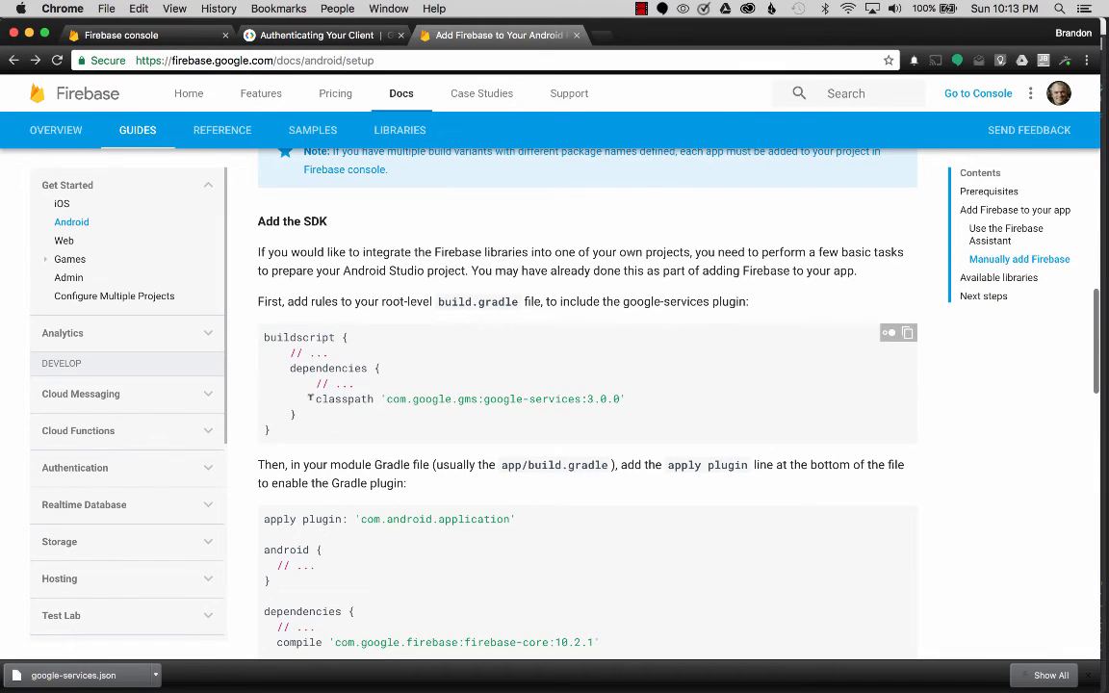
{"action": "scroll", "scroll_direction": "down", "scroll_amount": 3}
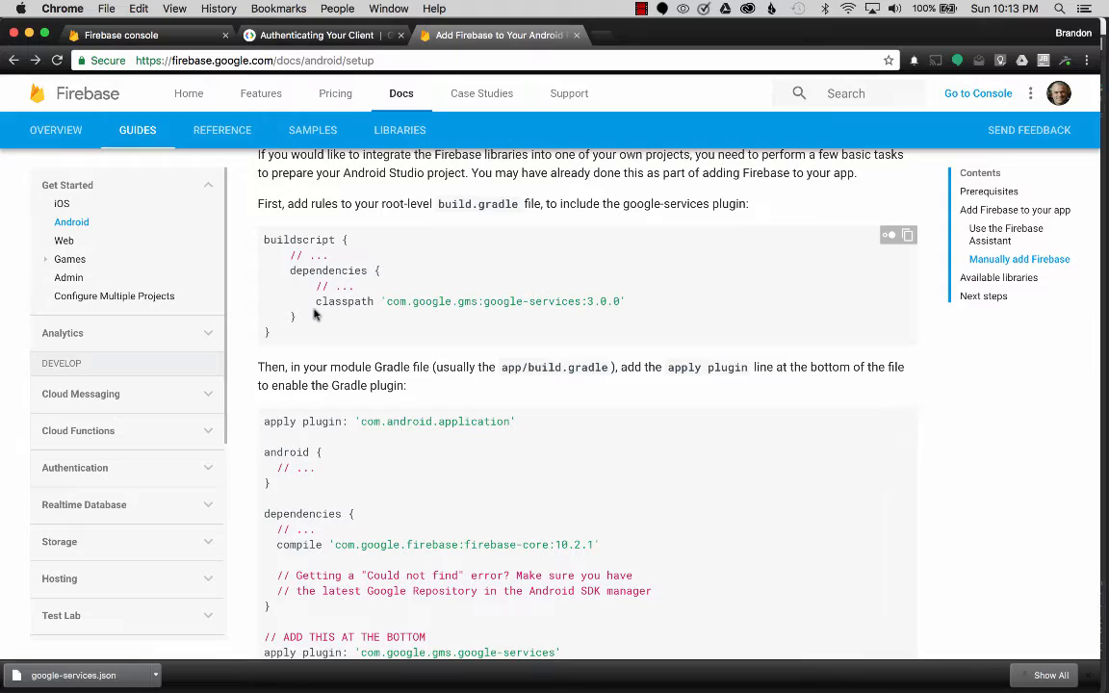
{"action": "scroll", "scroll_direction": "up", "scroll_amount": 3}
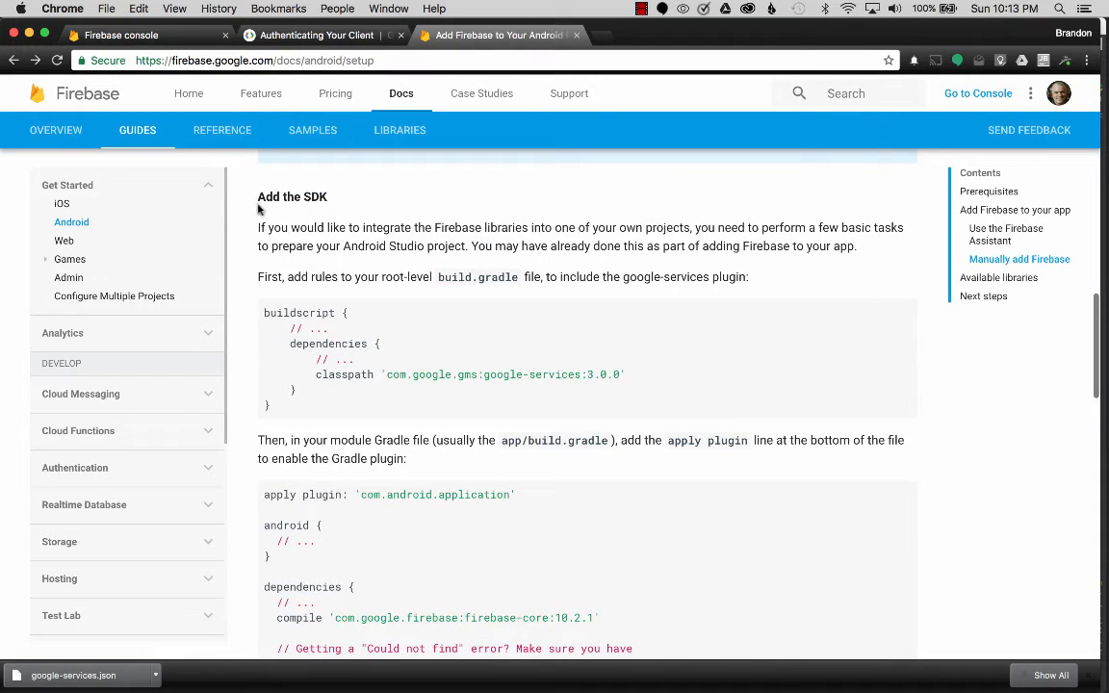
{"action": "mouse_move", "coordinate": [344, 200]}
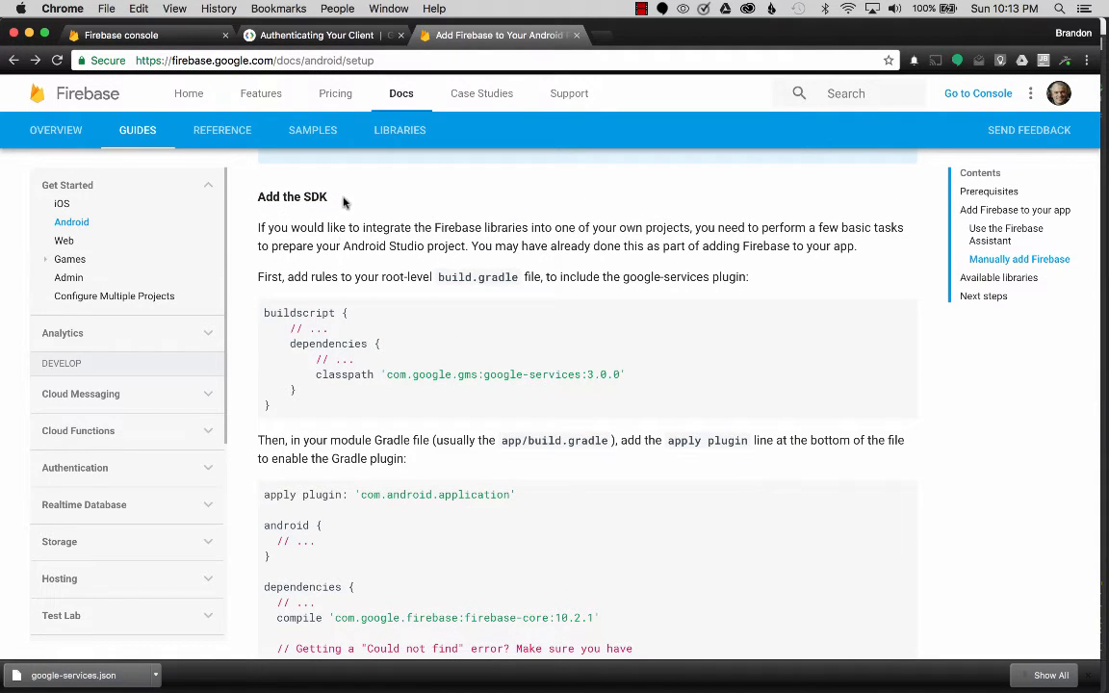
{"action": "left_click_drag", "start_coordinate": [316, 374], "coordinate": [587, 375]}
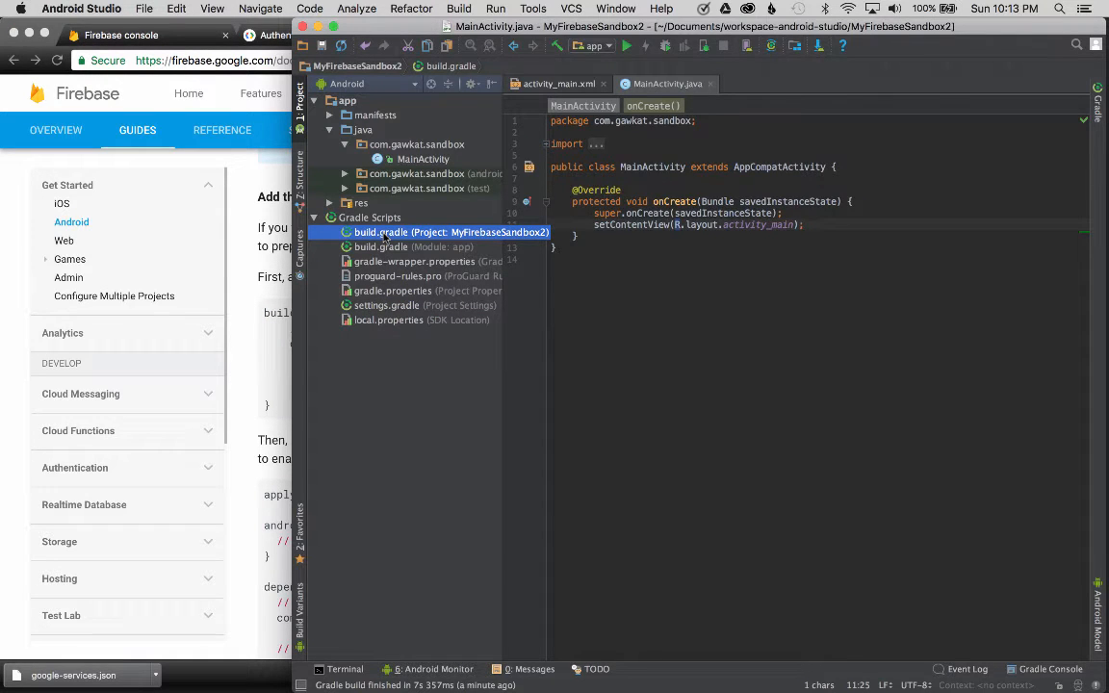
Step: Add classpath 'com.google.gms:google-services:3.0.0' to the project build.gradle buildscript dependencies
{"action": "double_click", "coordinate": [452, 232]}
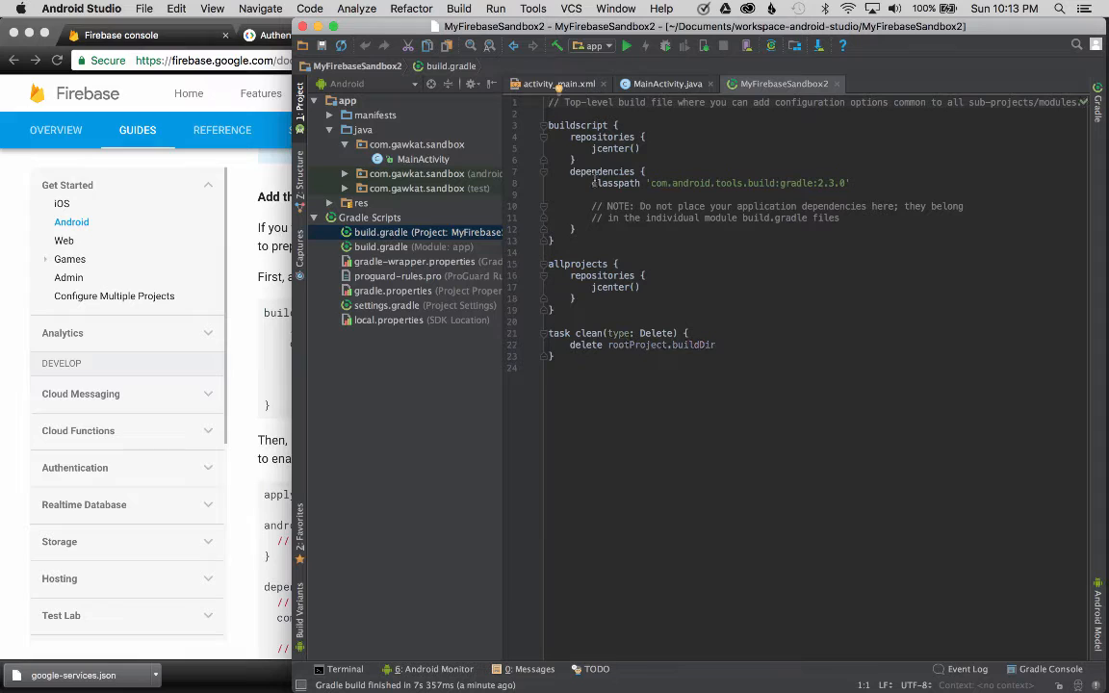
{"action": "triple_click", "coordinate": [718, 183]}
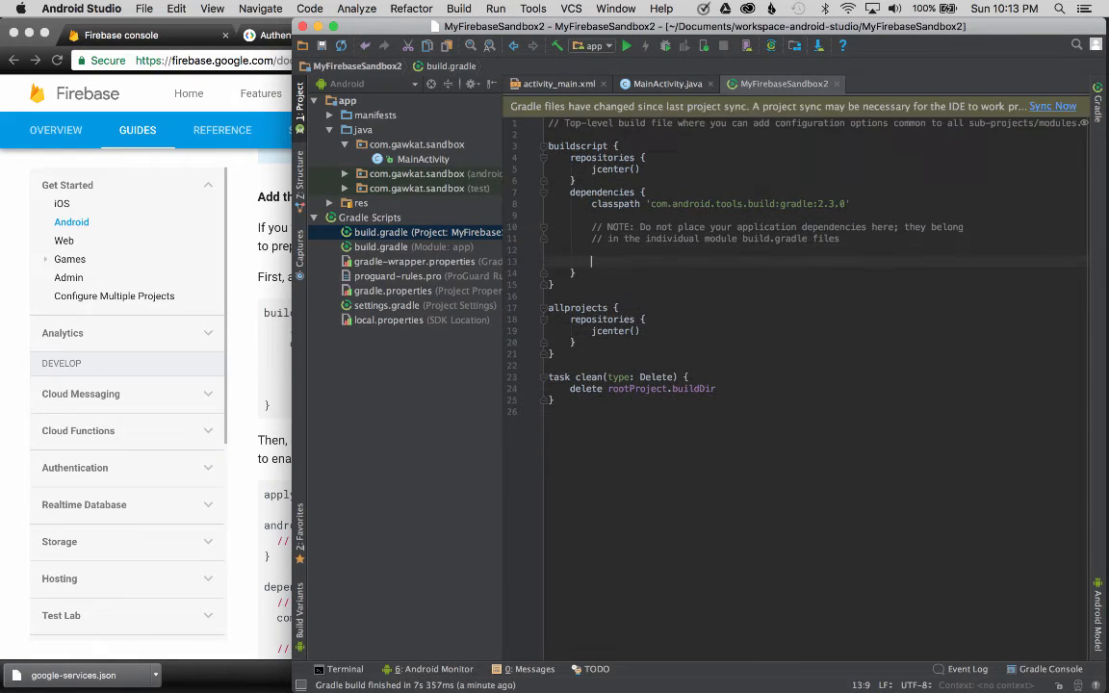
{"action": "type", "text": "classpath 'com.google.gms:google-services:3.0.0'"}
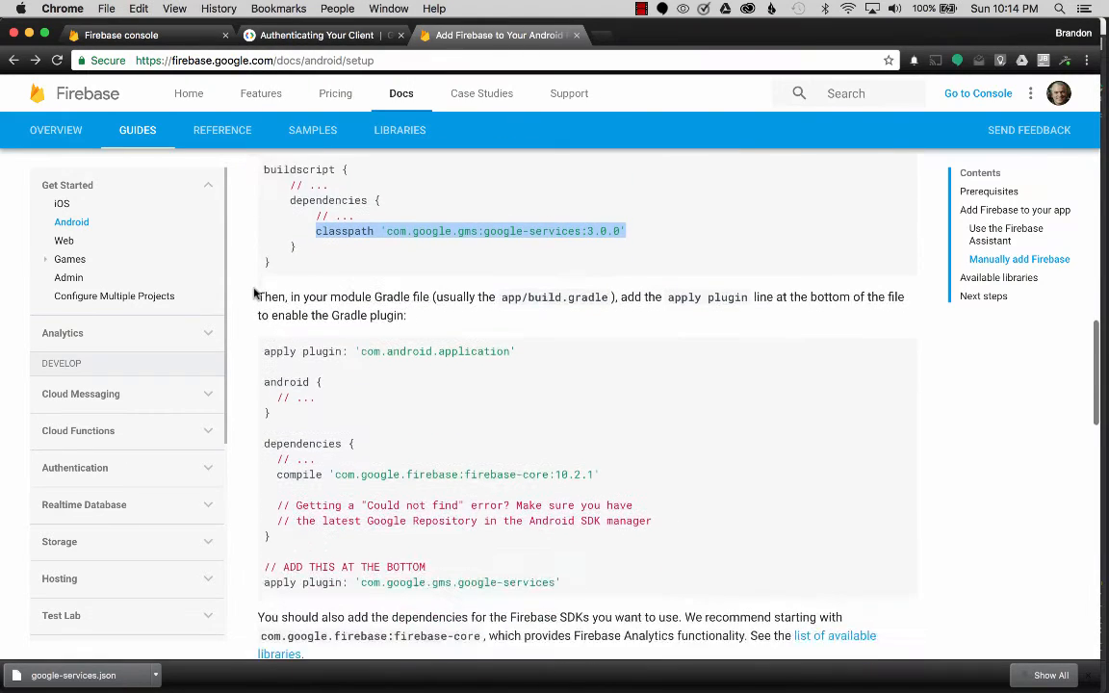
{"action": "scroll", "scroll_direction": "down", "scroll_amount": 3}
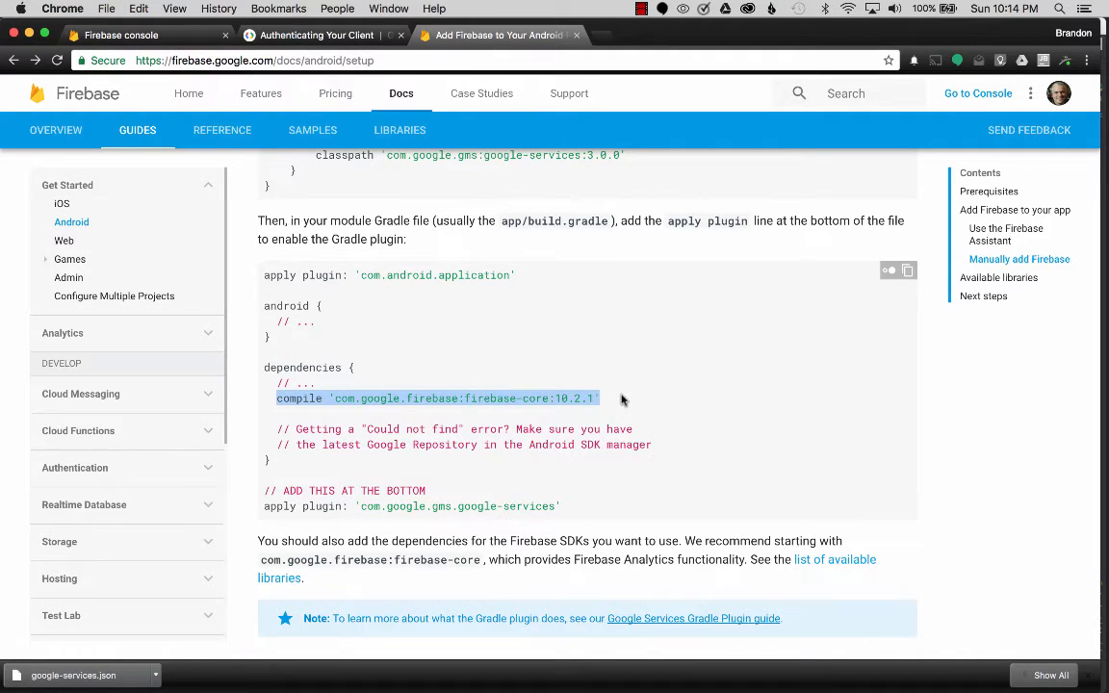
{"action": "mouse_move", "coordinate": [635, 377]}
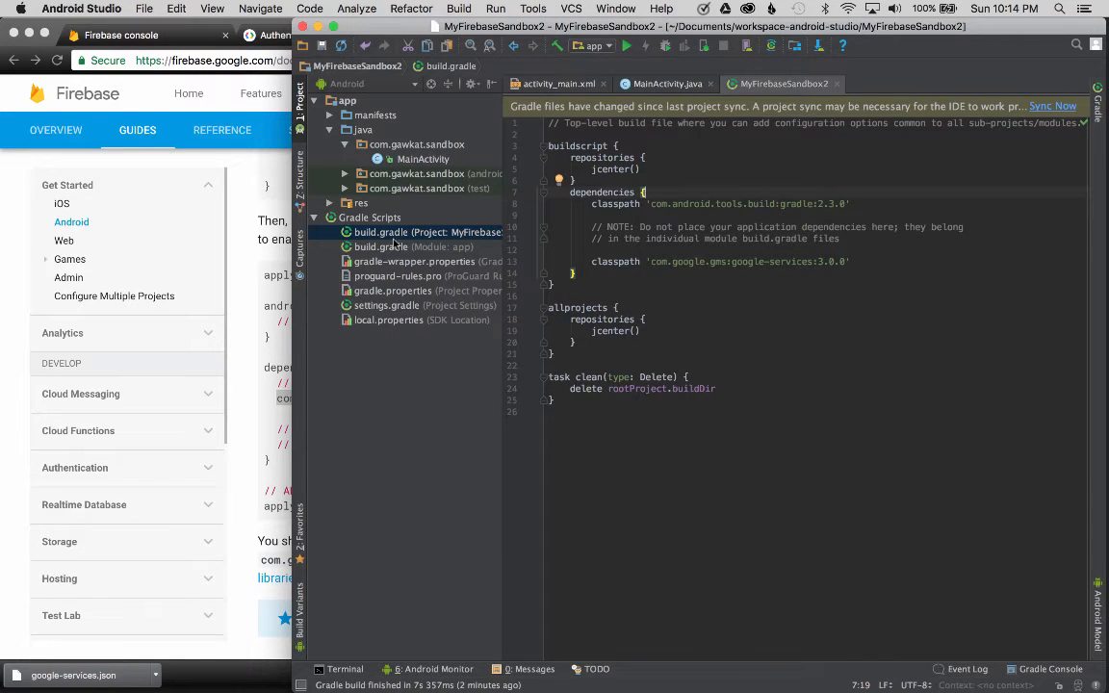
Step: In the app build.gradle, add firebase-core 10.2.1 and apply the google-services plugin
{"action": "left_click", "coordinate": [380, 247]}
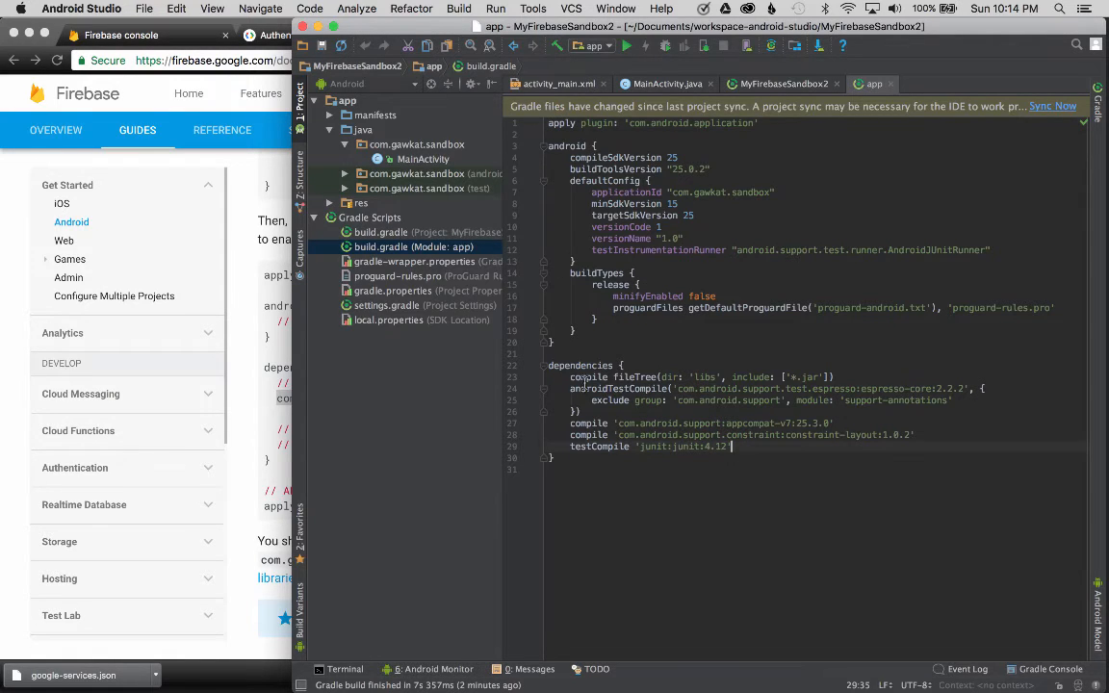
{"action": "key", "text": "enter"}
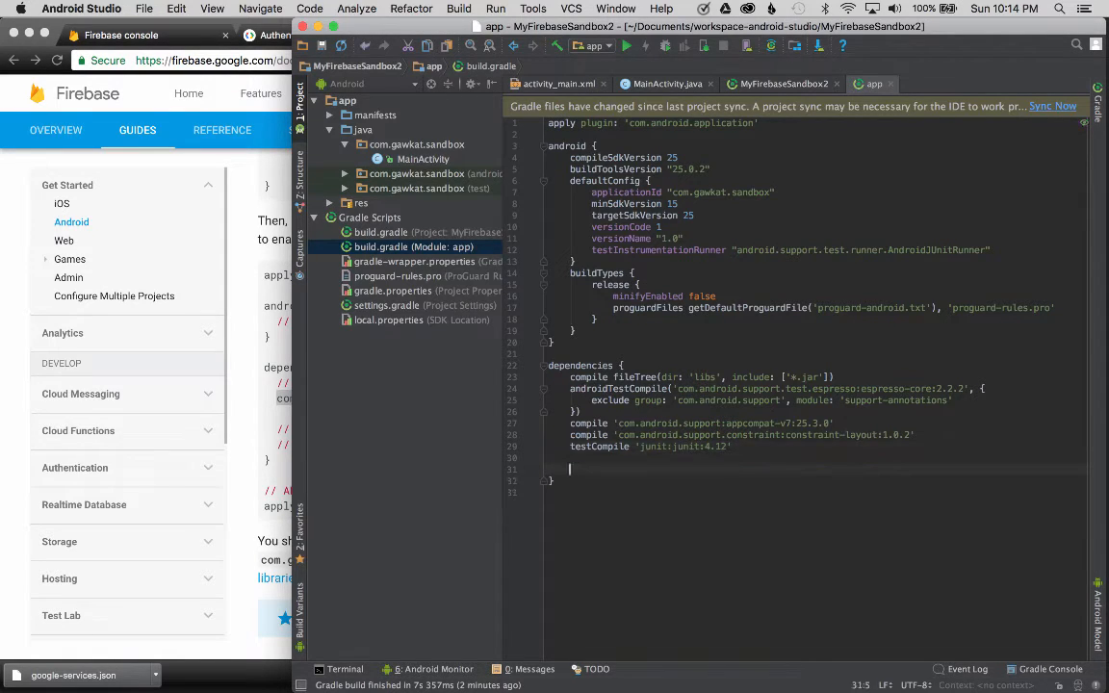
{"action": "double_click", "coordinate": [579, 366]}
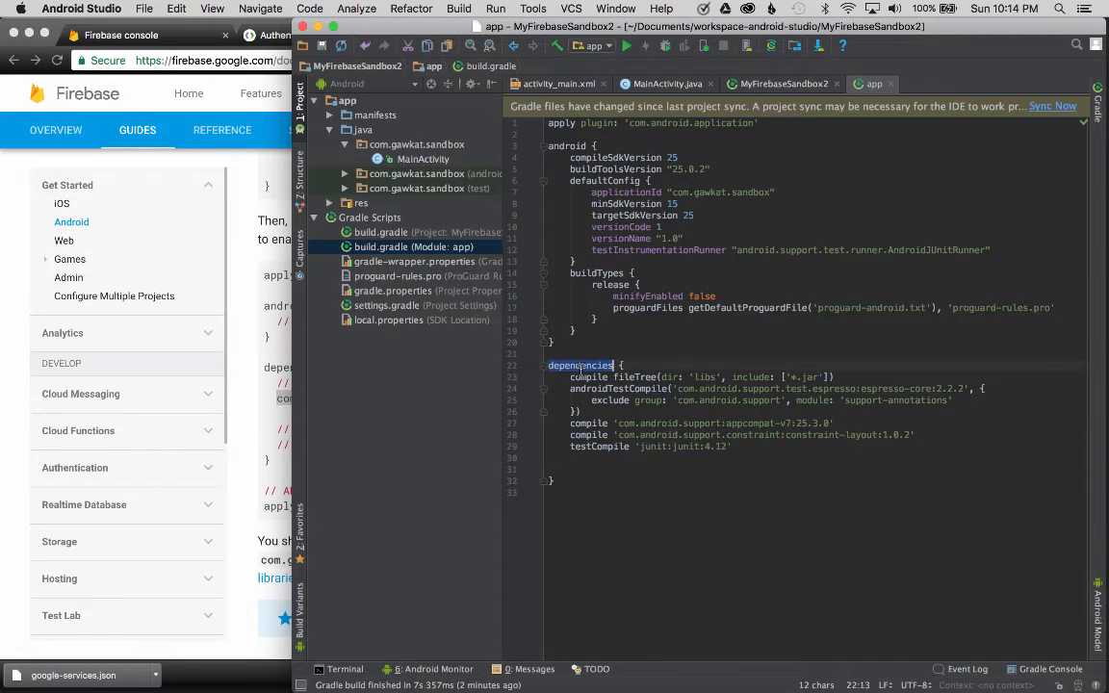
{"action": "type", "text": "compile 'com.google.firebase:firebase-core:10.2.1'"}
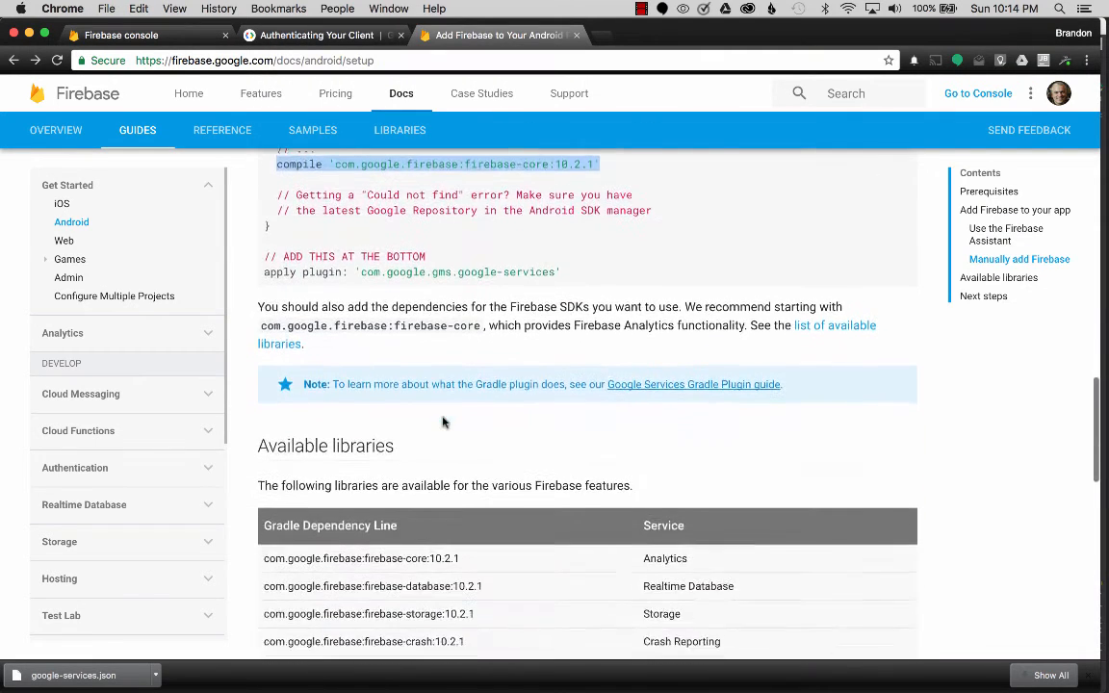
{"action": "scroll", "scroll_direction": "down", "scroll_amount": 3}
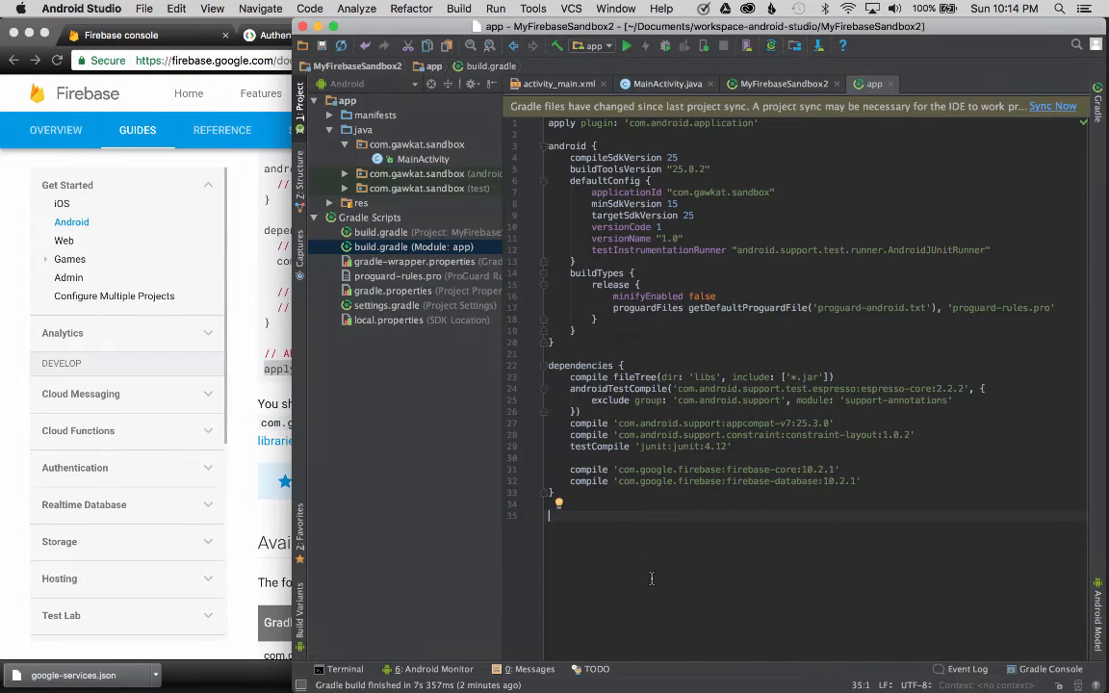
{"action": "type", "text": "apply plugin: 'com.google.gms.google-services'"}
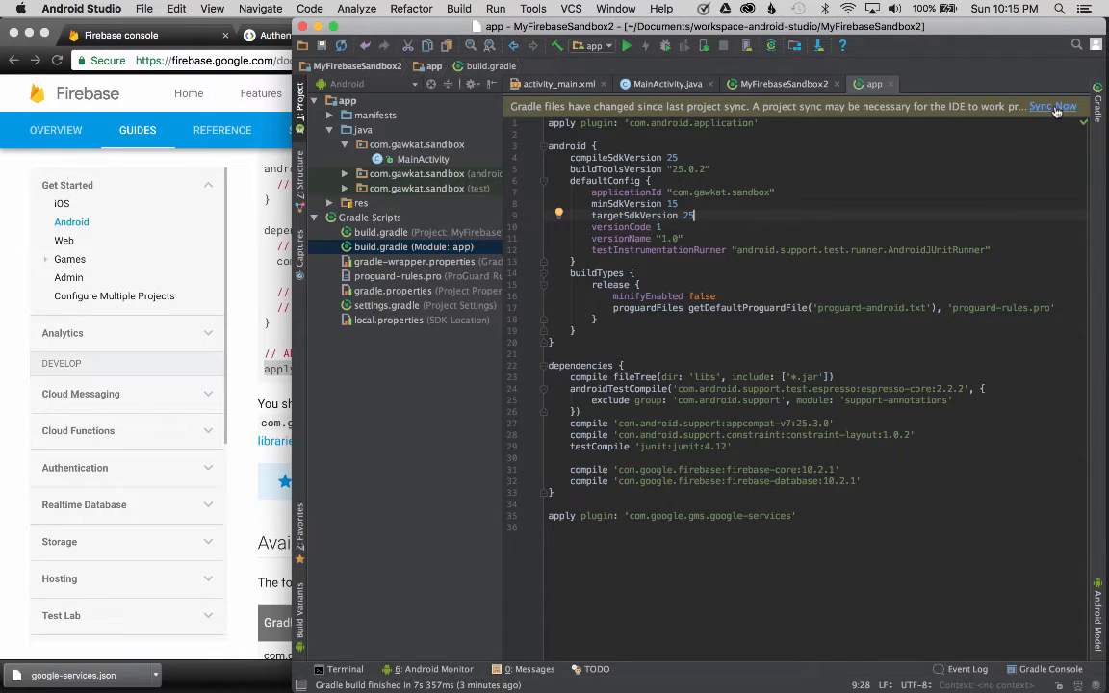
Step: Sync Gradle, then debug the app on the Nexus 5X API 25 emulator
{"action": "left_click", "coordinate": [1053, 105]}
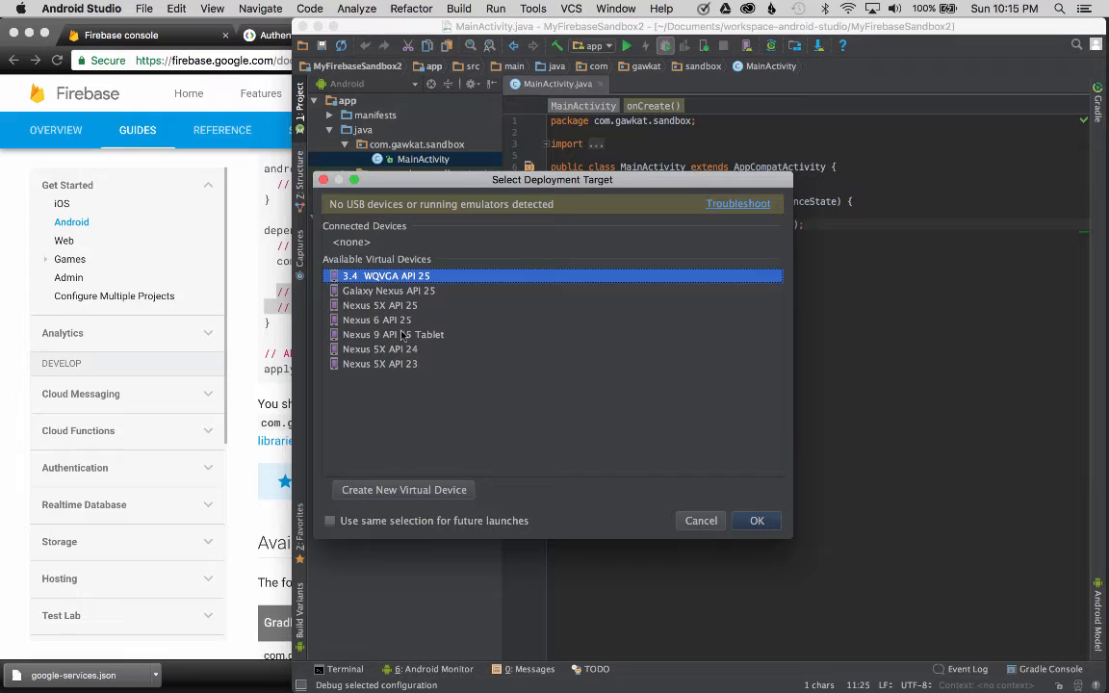
{"action": "left_click", "coordinate": [379, 305]}
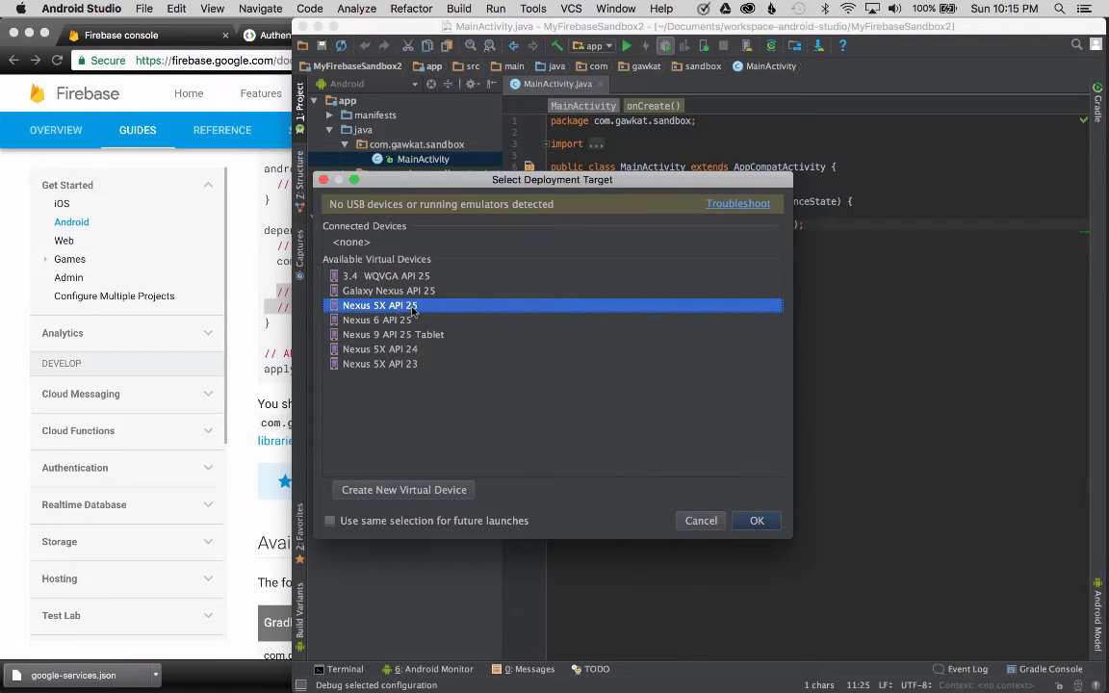
{"action": "mouse_move", "coordinate": [645, 420]}
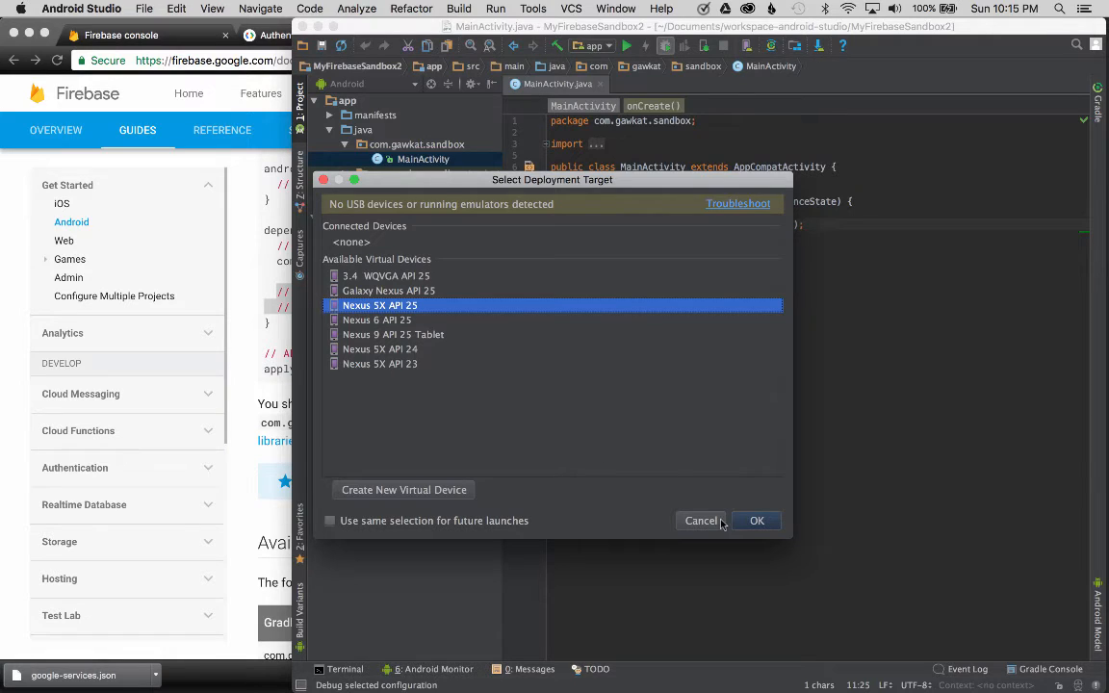
{"action": "left_click", "coordinate": [756, 521]}
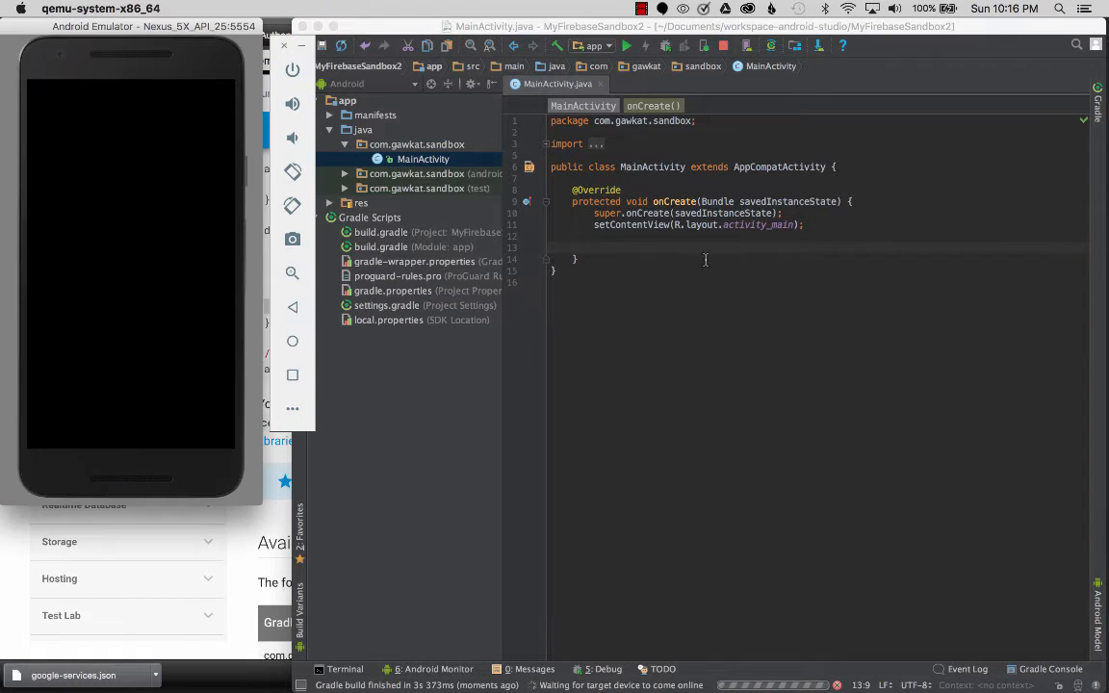
Step: Make onCreate write 100 to the 'sandbox' database reference, then switch to Chrome
{"action": "type", "text": "Fra"}
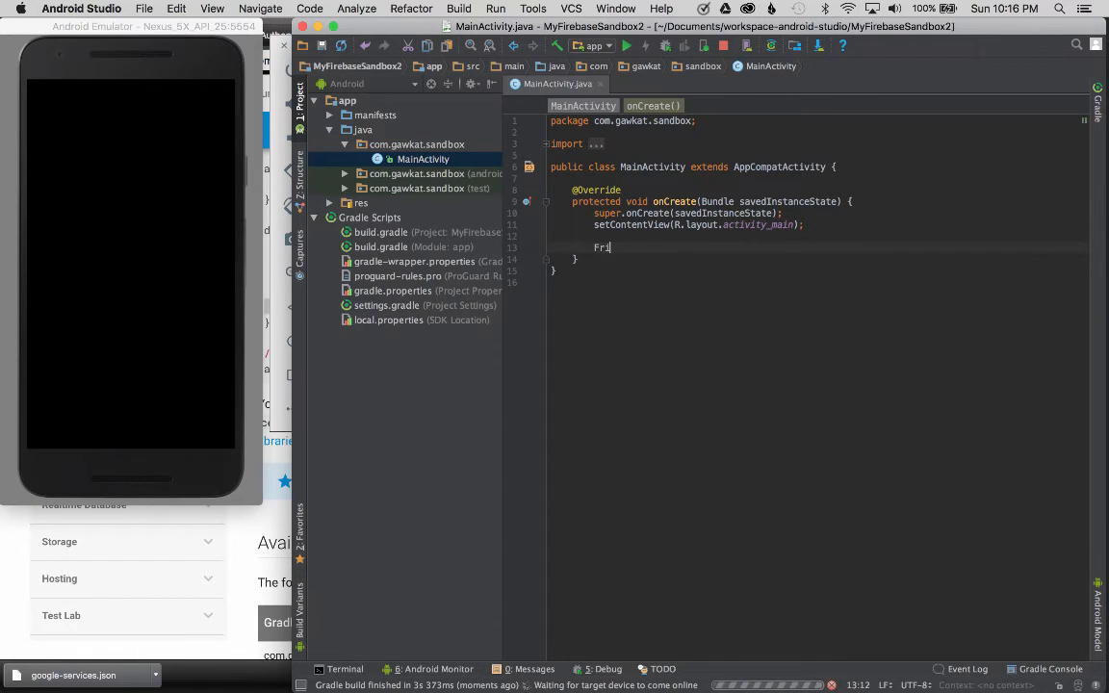
{"action": "type", "text": "irebaseDatabase.getInstance().getReference(\"sandbox\").setValue(1"}
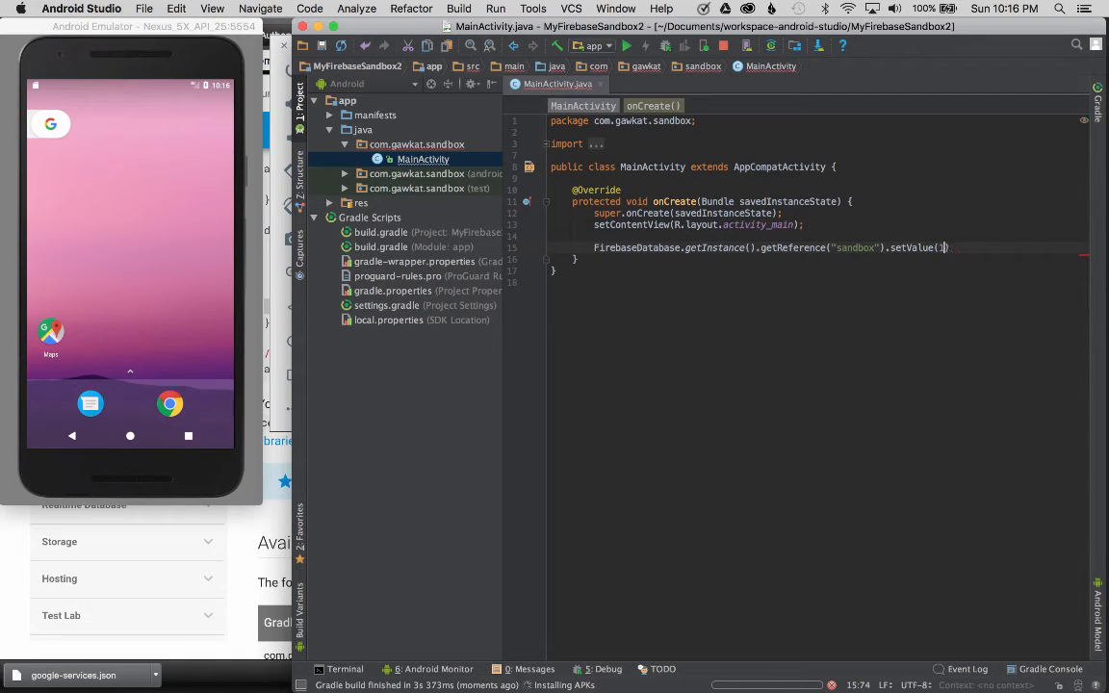
{"action": "type", "text": "100"}
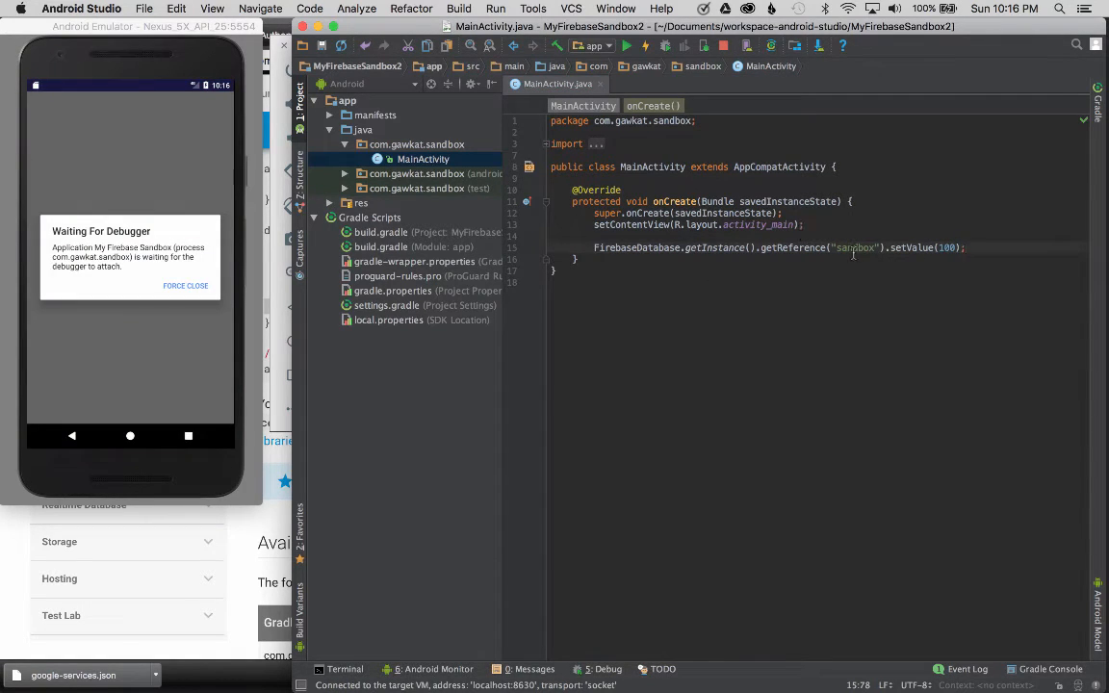
{"action": "double_click", "coordinate": [854, 248]}
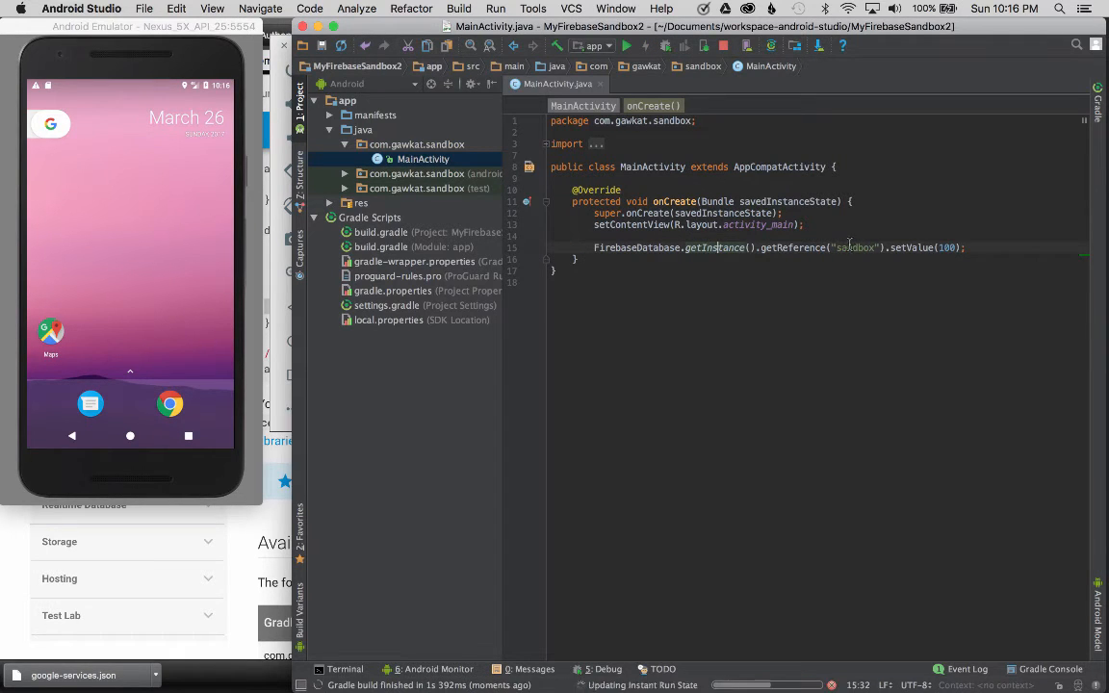
{"action": "left_click", "coordinate": [661, 46]}
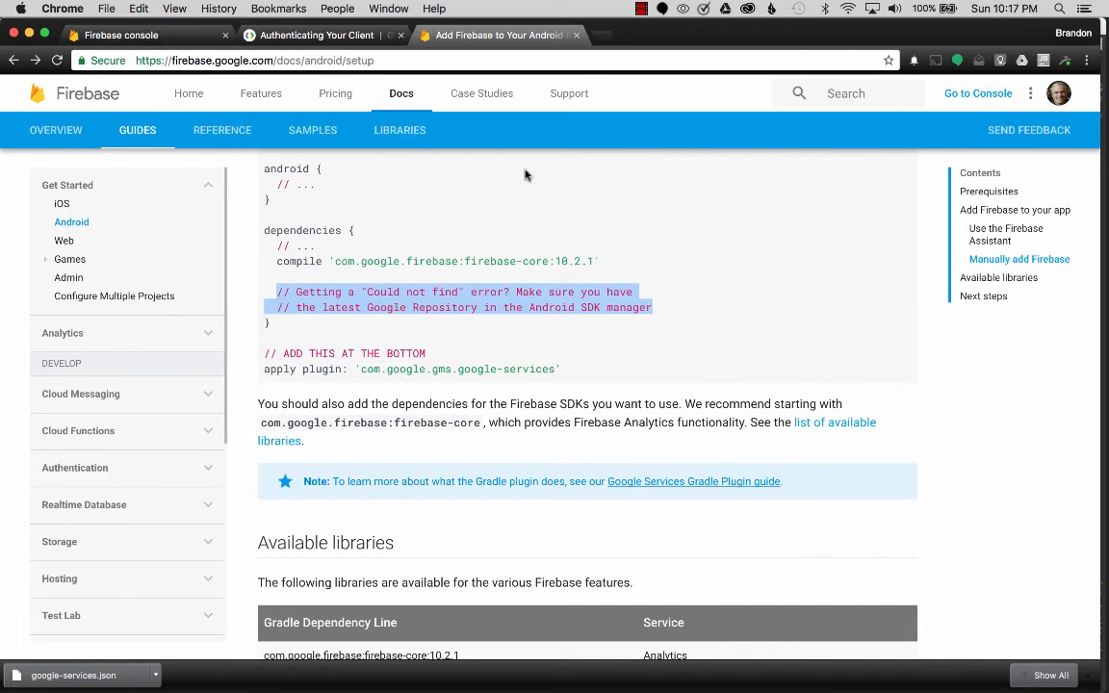
Step: Open Database in the sidebar to see the Dev Sandbox data root showing null
{"action": "scroll", "scroll_direction": "down", "scroll_amount": 3}
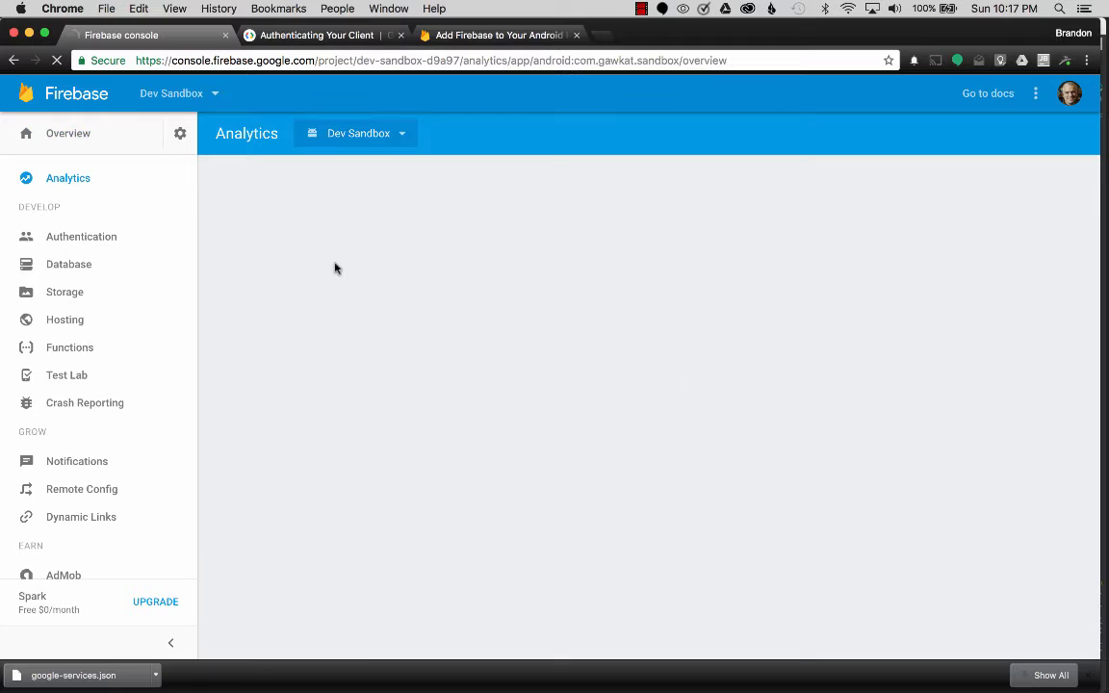
{"action": "left_click", "coordinate": [68, 263]}
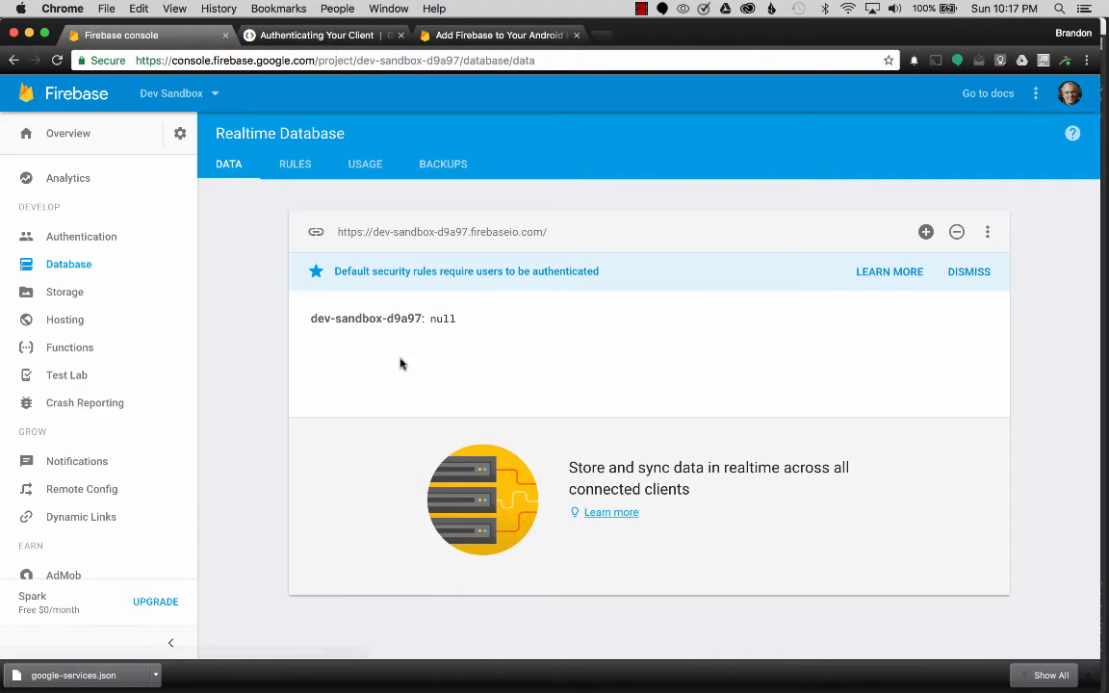
{"action": "mouse_move", "coordinate": [406, 377]}
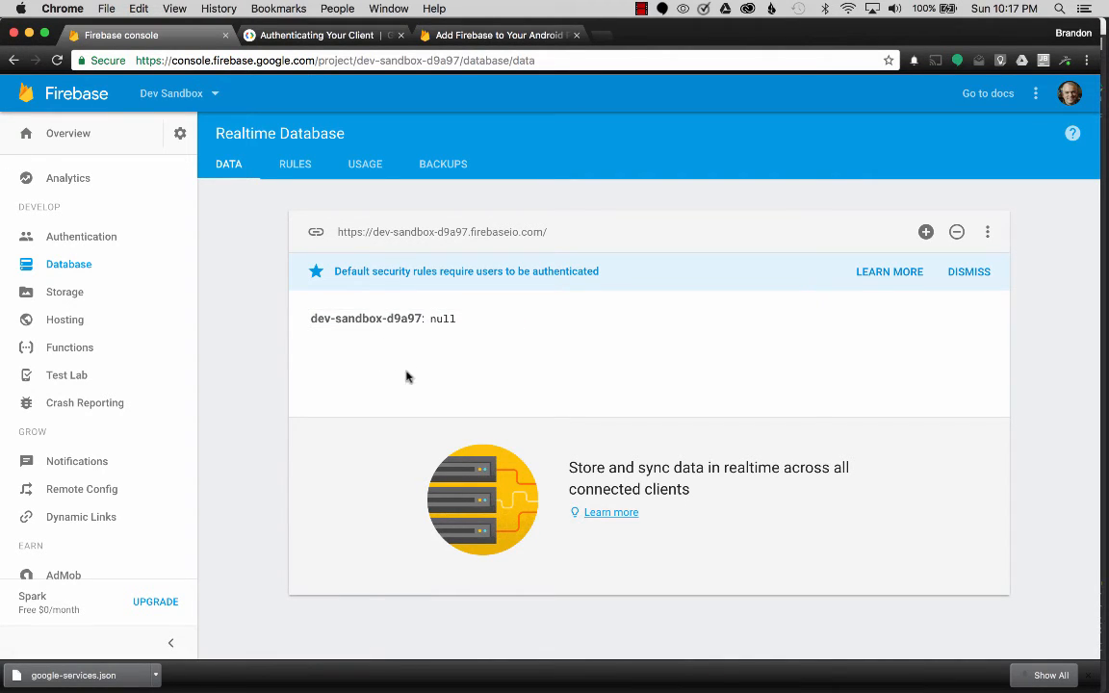
{"action": "mouse_move", "coordinate": [393, 364]}
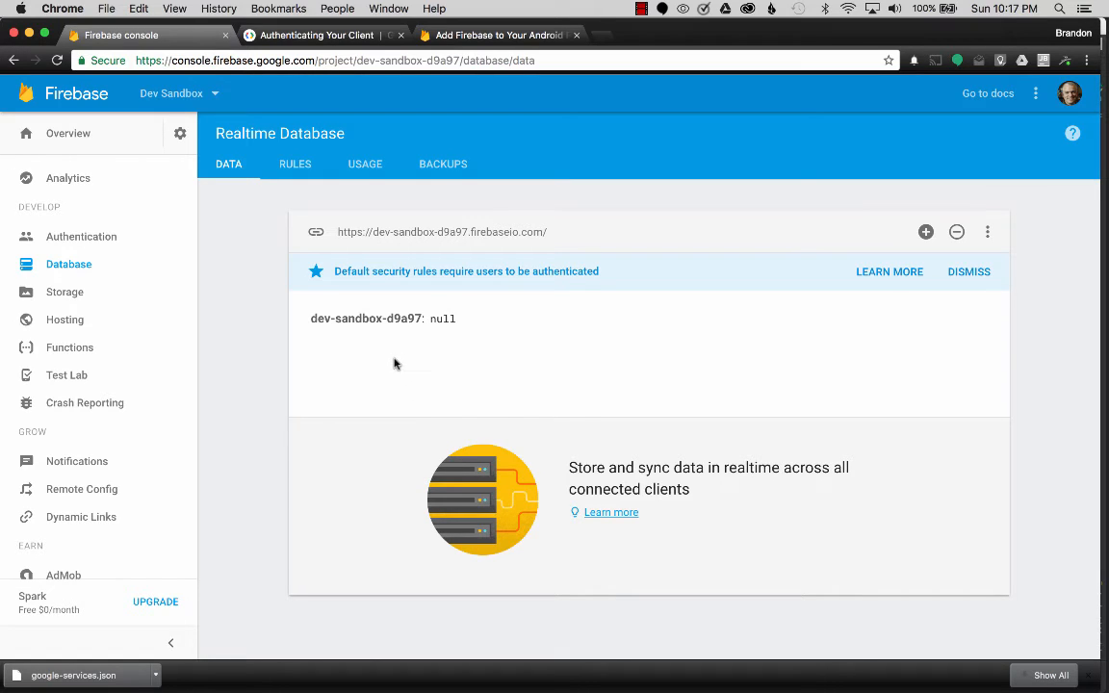
{"action": "mouse_move", "coordinate": [444, 354]}
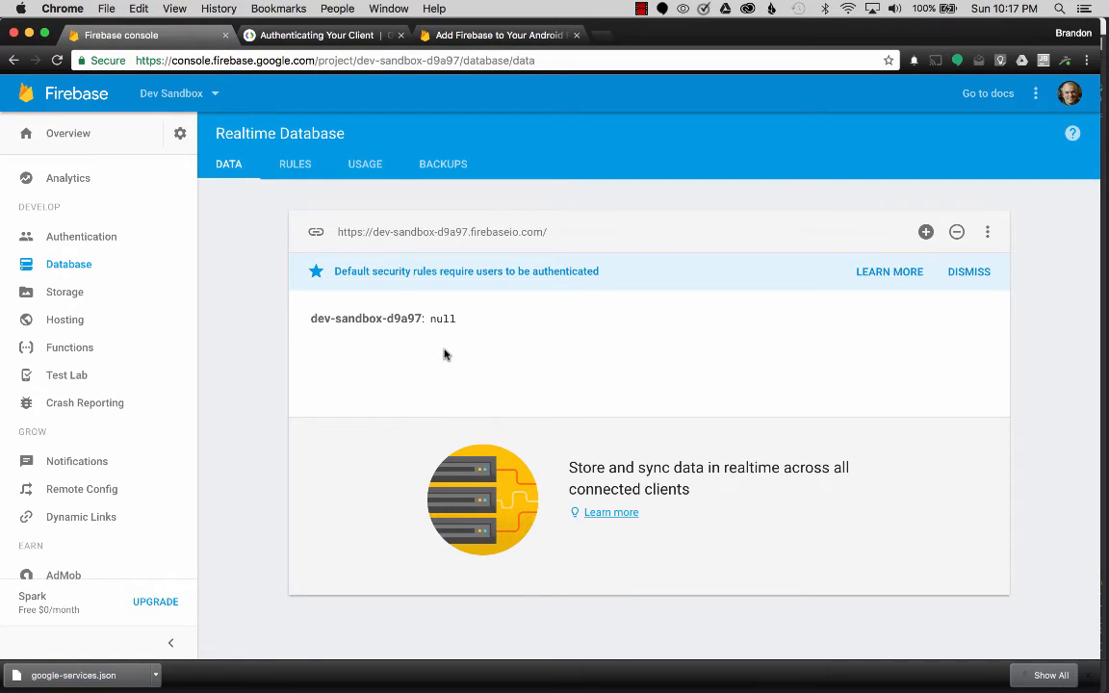
{"action": "mouse_move", "coordinate": [403, 359]}
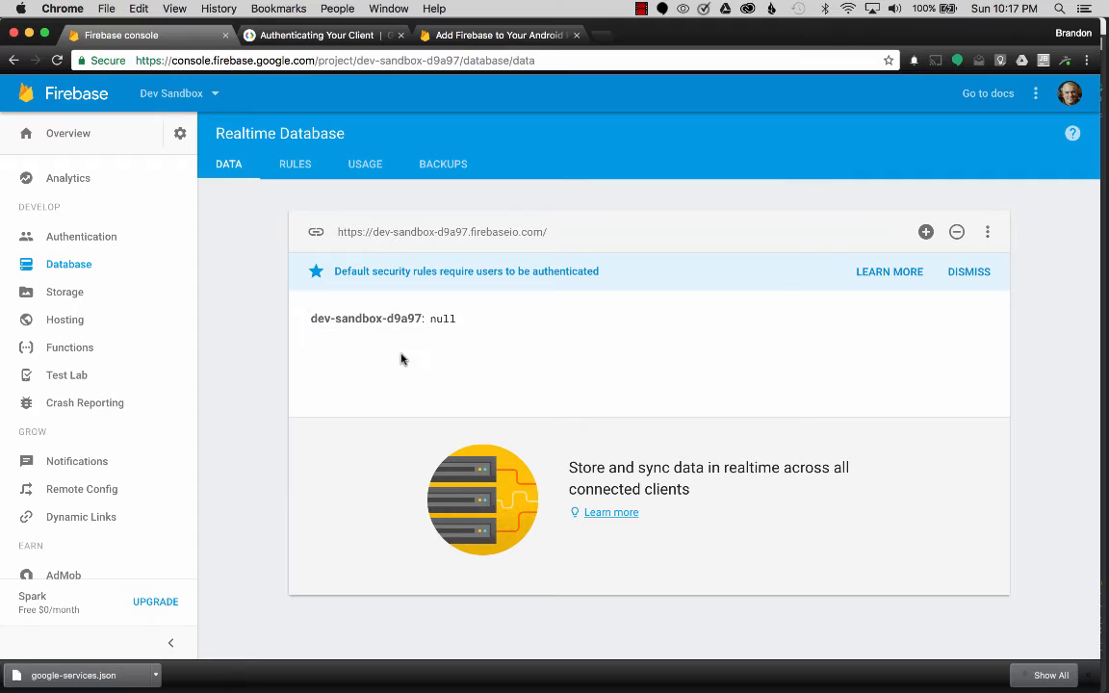
{"action": "mouse_move", "coordinate": [444, 337]}
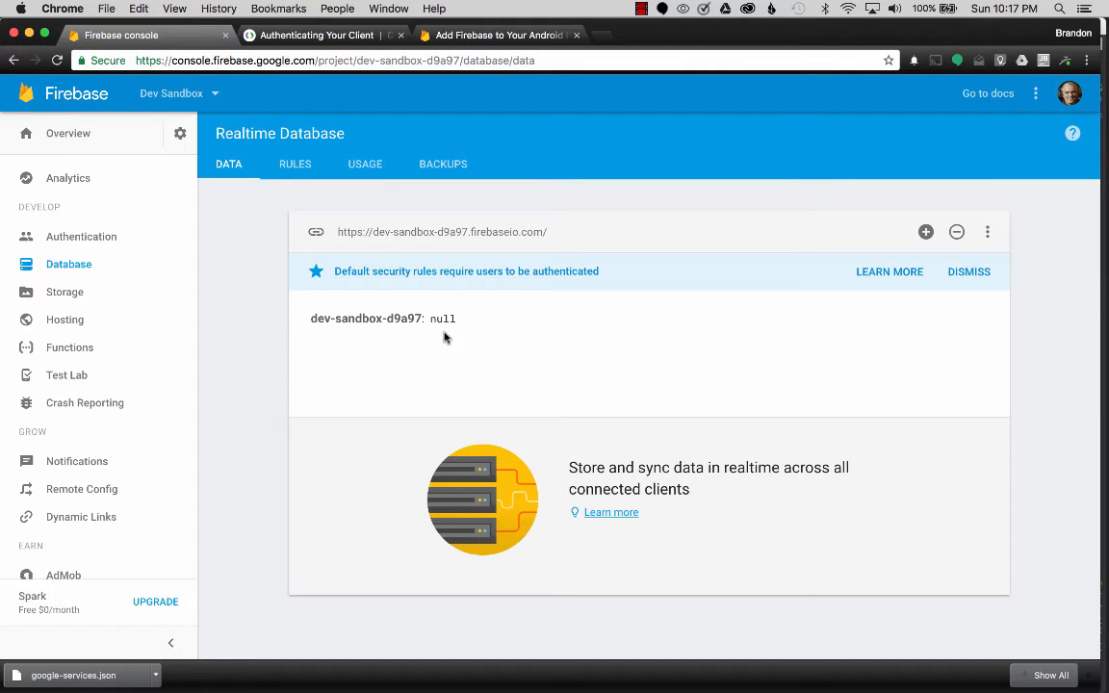
{"action": "mouse_move", "coordinate": [377, 346]}
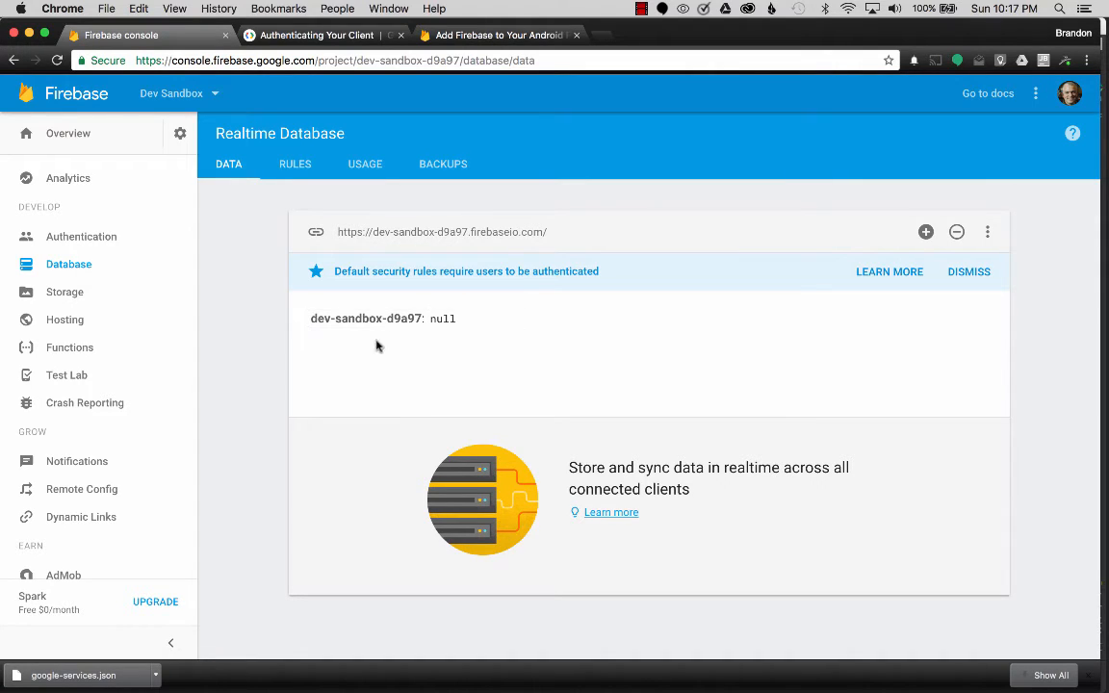
{"action": "mouse_move", "coordinate": [437, 365]}
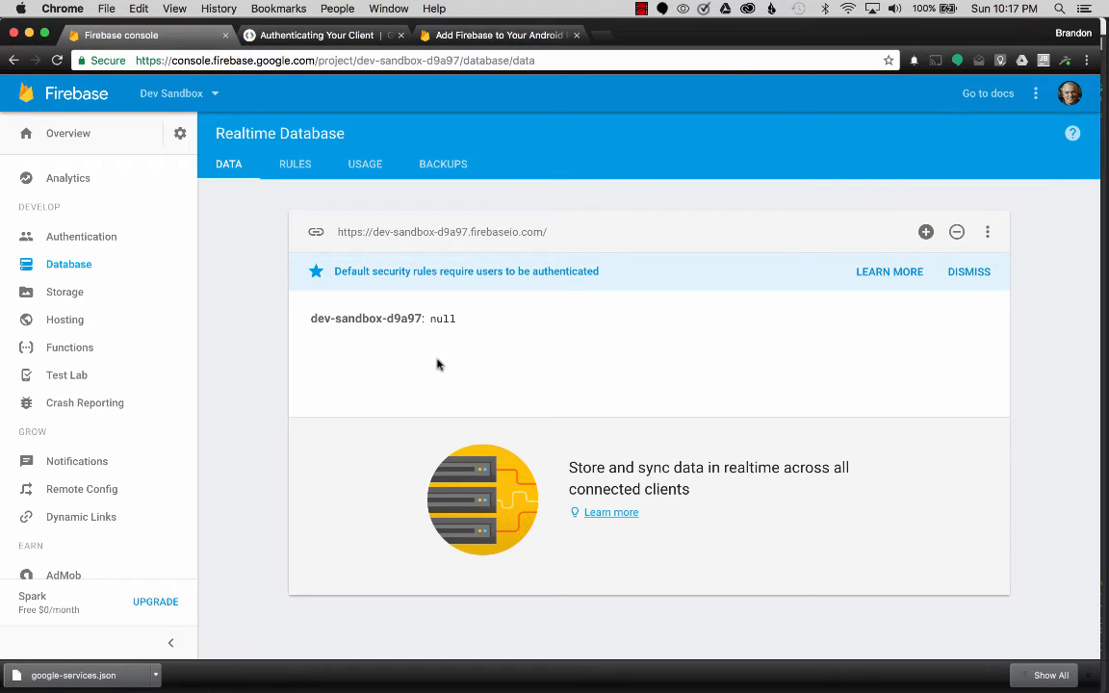
{"action": "mouse_move", "coordinate": [489, 243]}
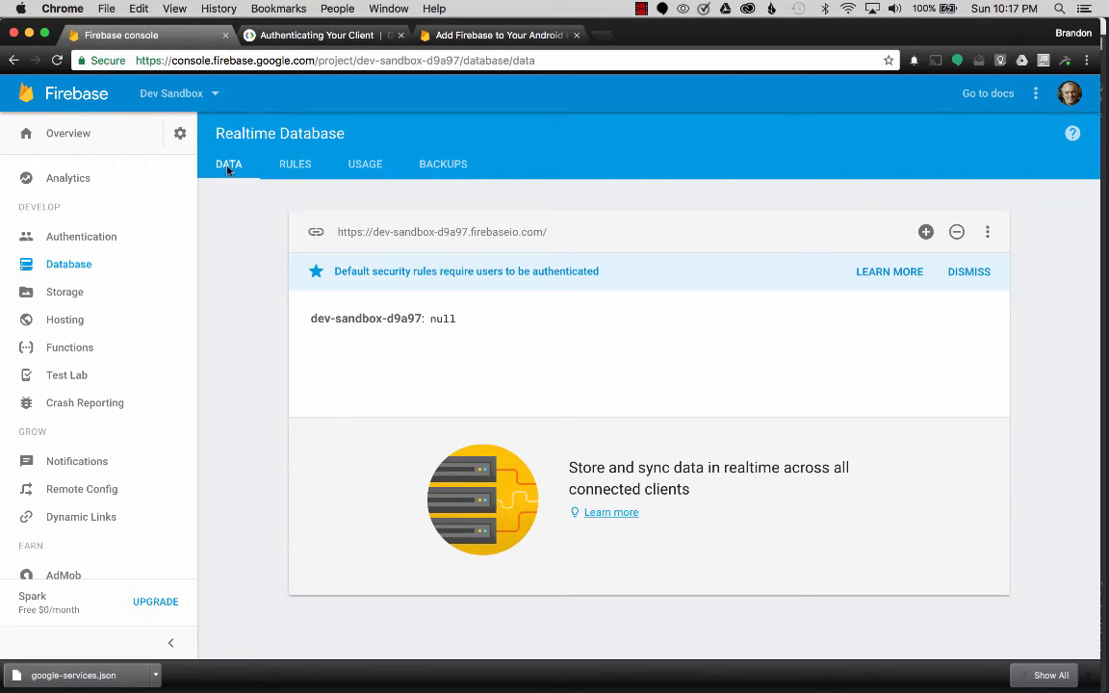
Step: Change the database rules so .read and .write are true, and publish them
{"action": "left_click", "coordinate": [295, 163]}
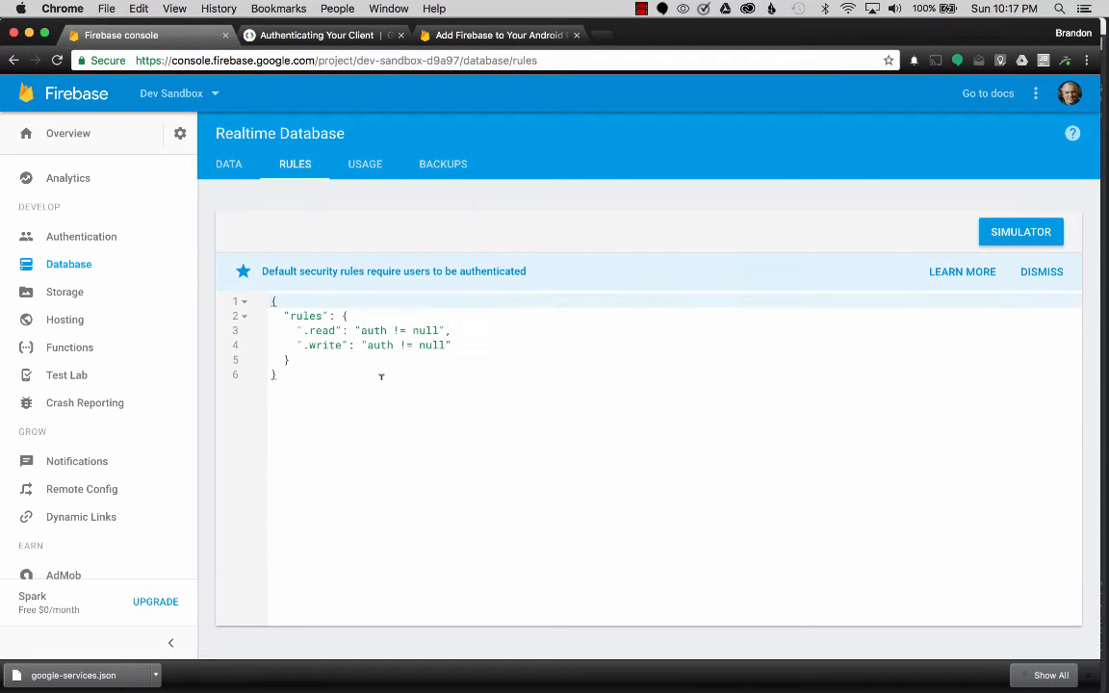
{"action": "left_click_drag", "start_coordinate": [300, 330], "coordinate": [451, 345]}
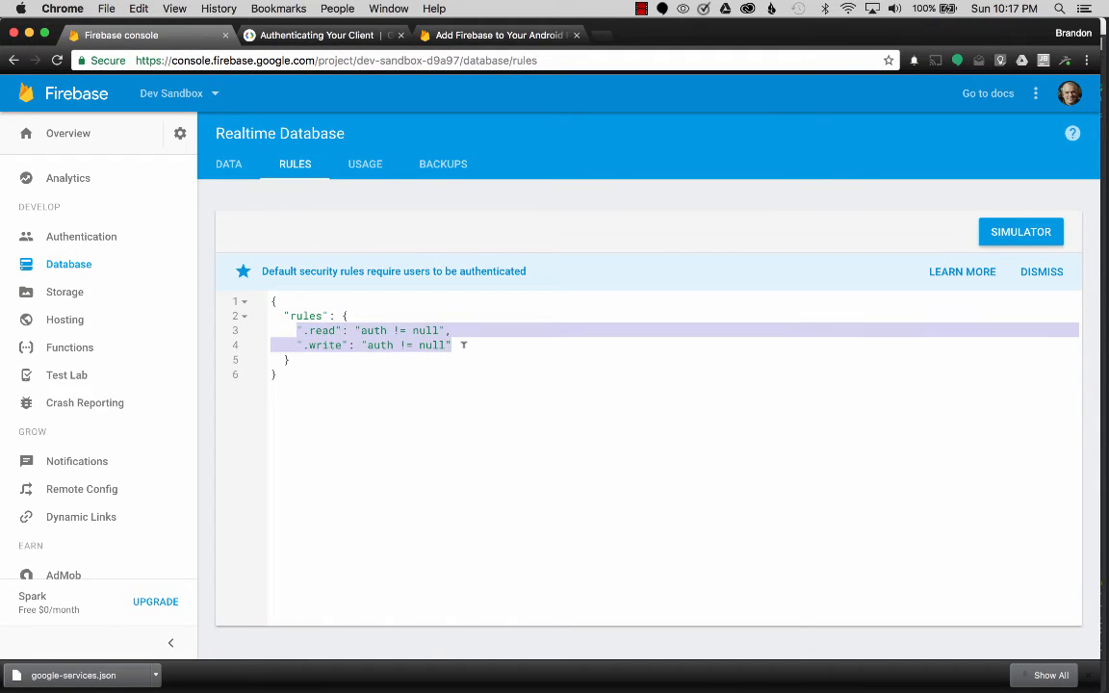
{"action": "left_click", "coordinate": [371, 330]}
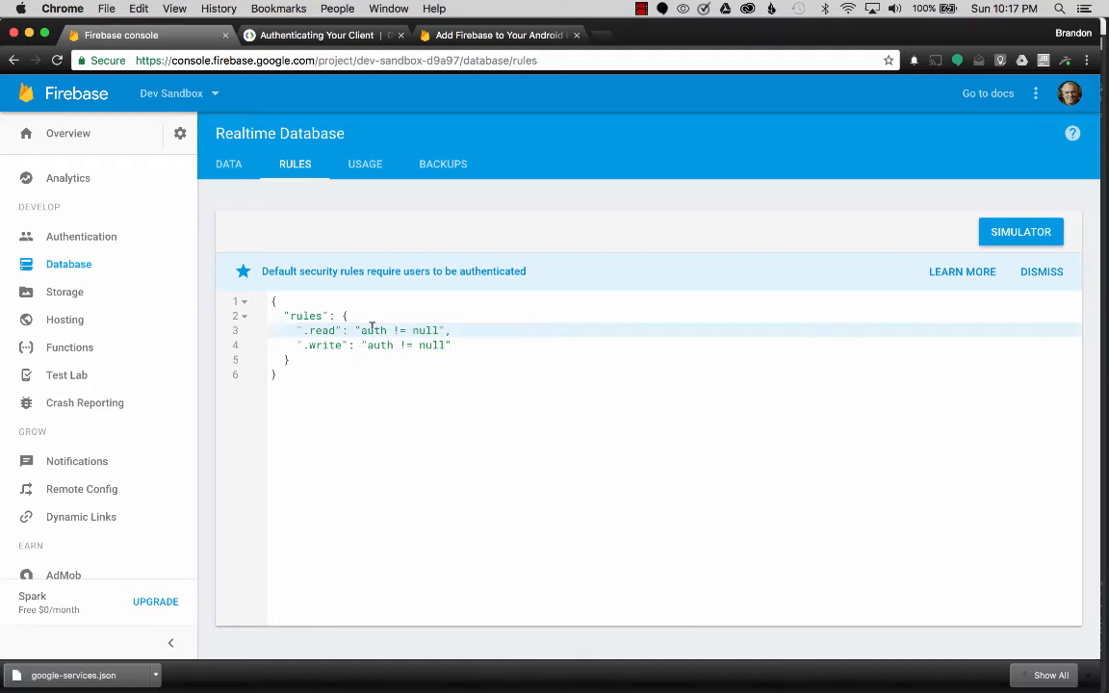
{"action": "double_click", "coordinate": [374, 330]}
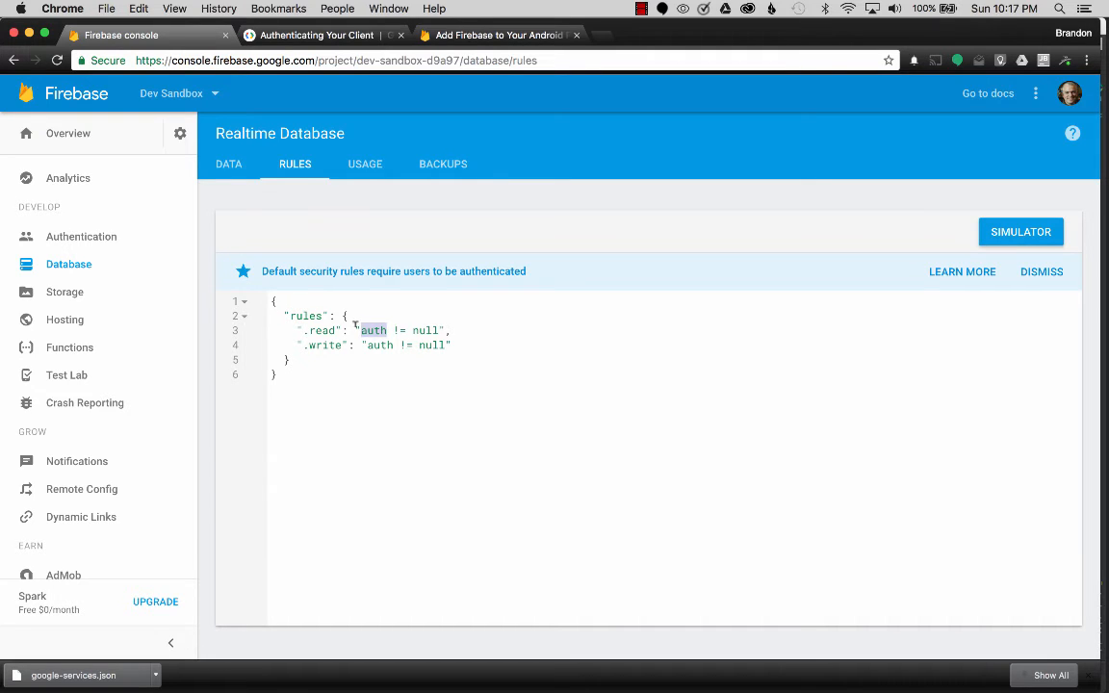
{"action": "type", "text": "t,"}
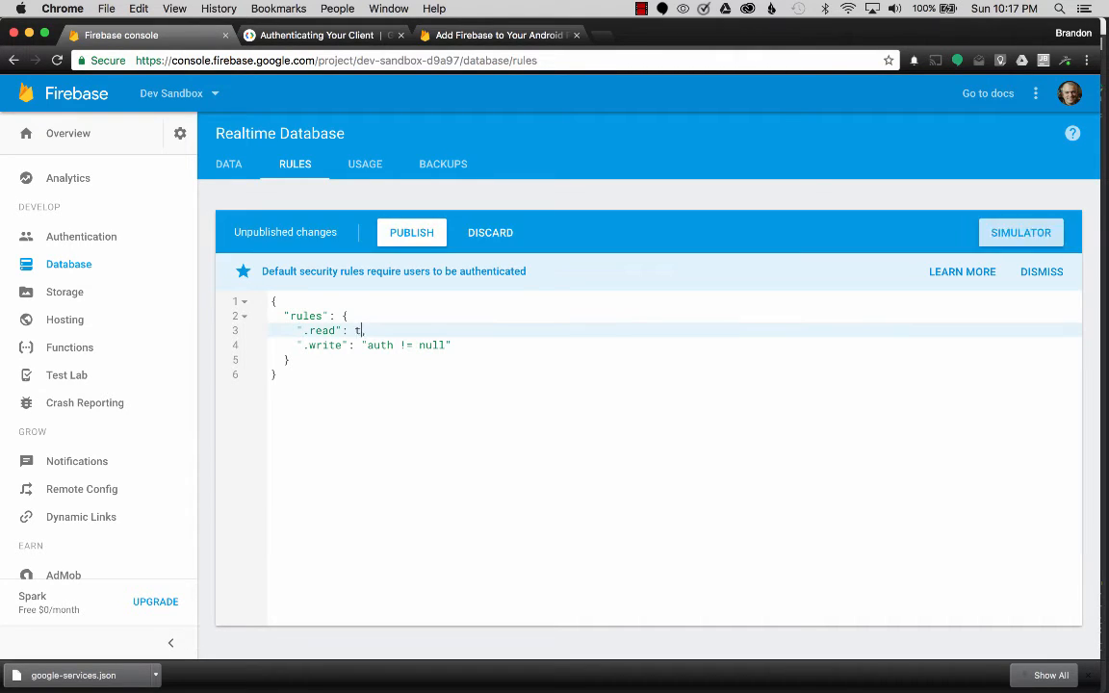
{"action": "type", "text": "rue,"}
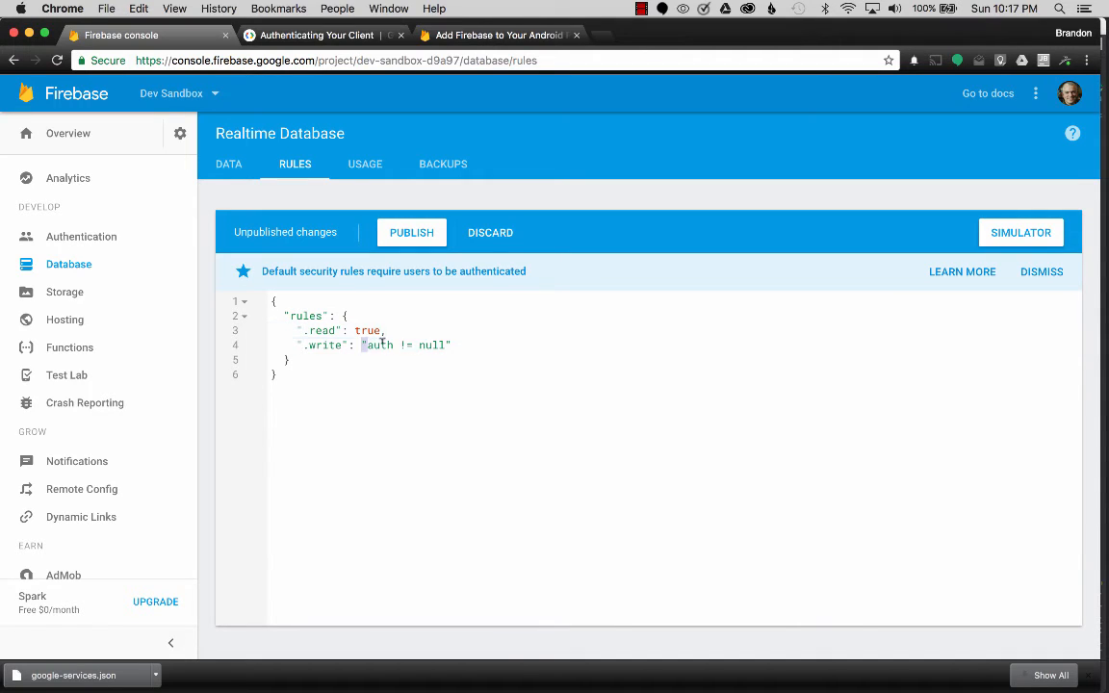
{"action": "type", "text": "true"}
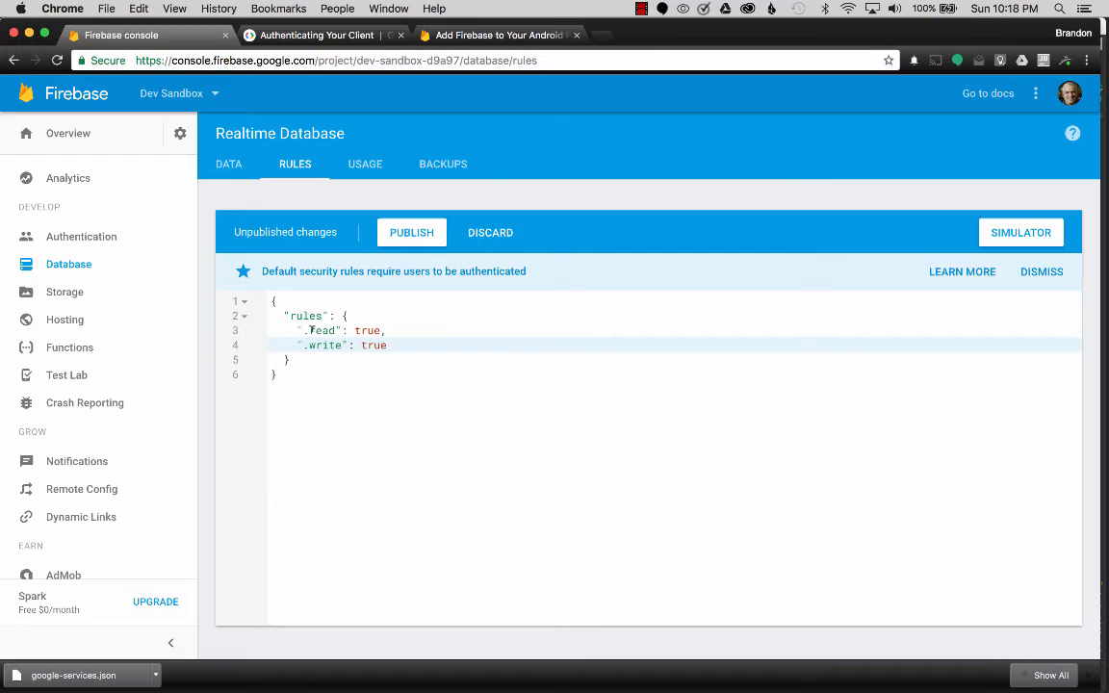
{"action": "left_click_drag", "start_coordinate": [306, 330], "coordinate": [388, 345]}
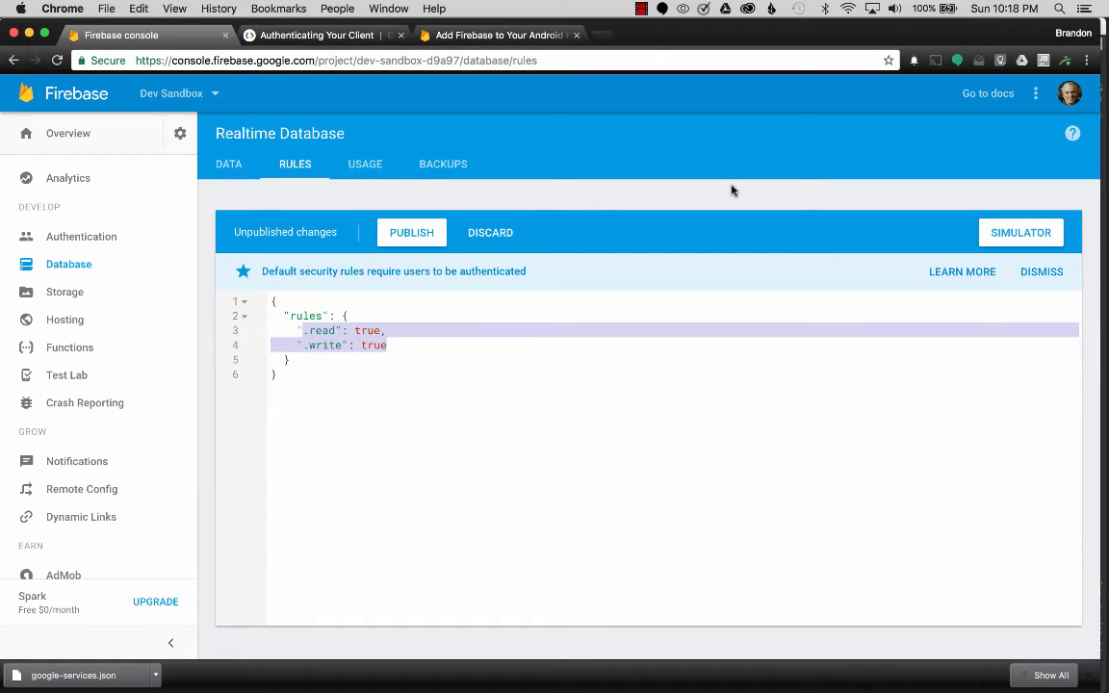
{"action": "left_click", "coordinate": [411, 232]}
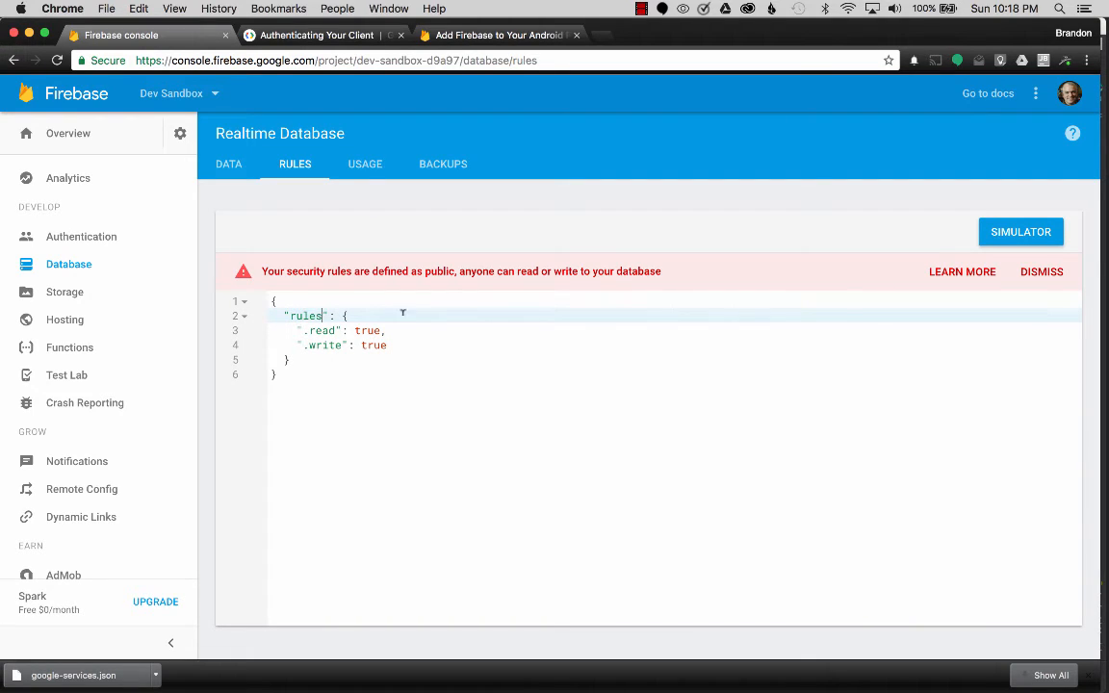
{"action": "mouse_move", "coordinate": [741, 306]}
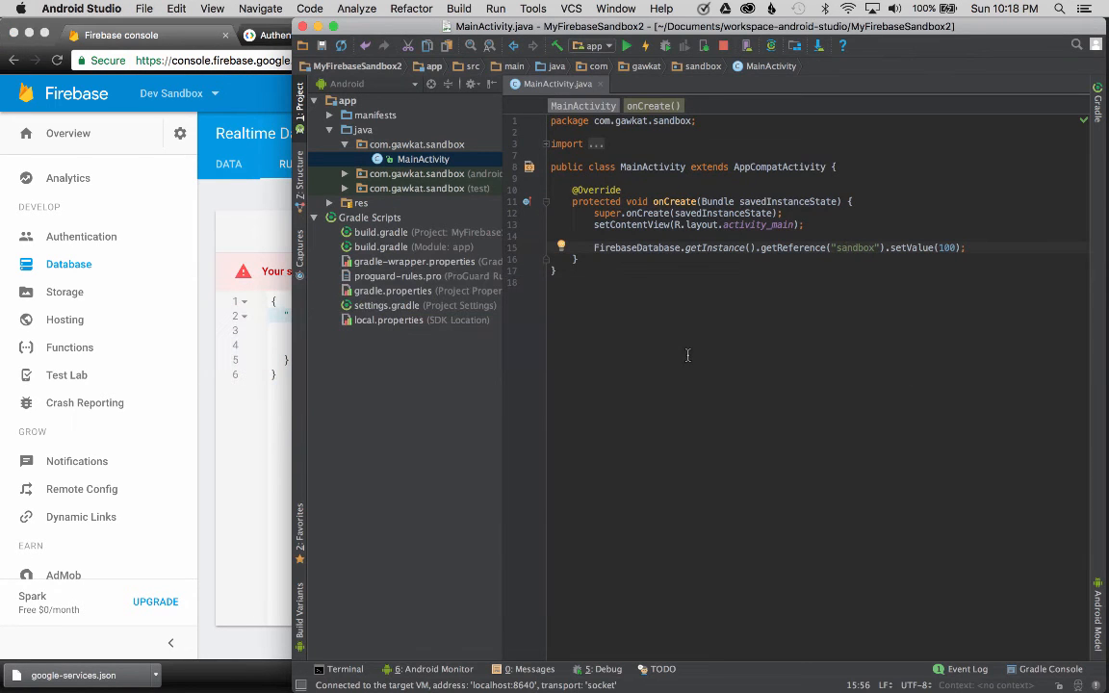
Step: Return to the console's Database DATA tab to find sandbox: 100
{"action": "left_click", "coordinate": [666, 45]}
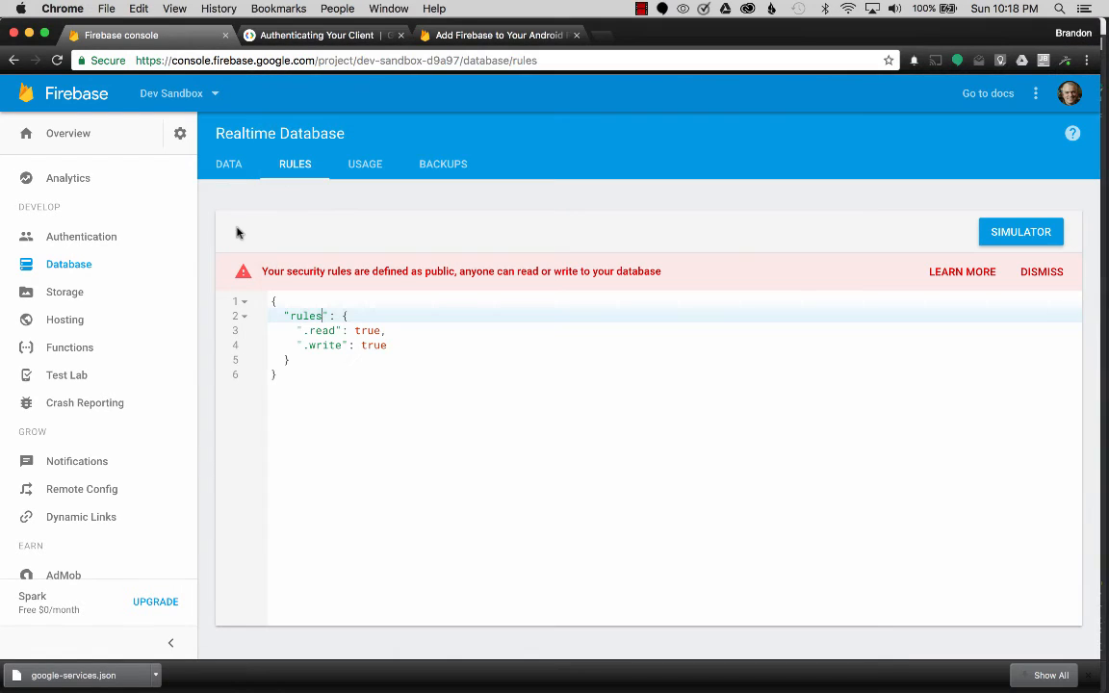
{"action": "left_click", "coordinate": [228, 164]}
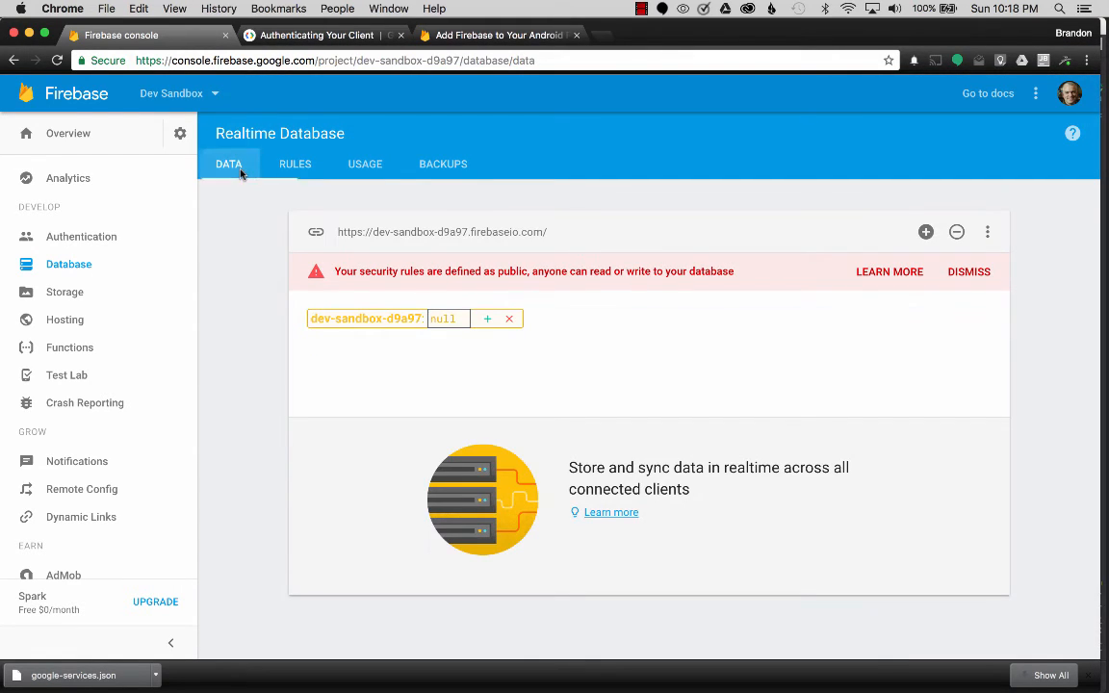
{"action": "left_click", "coordinate": [606, 341]}
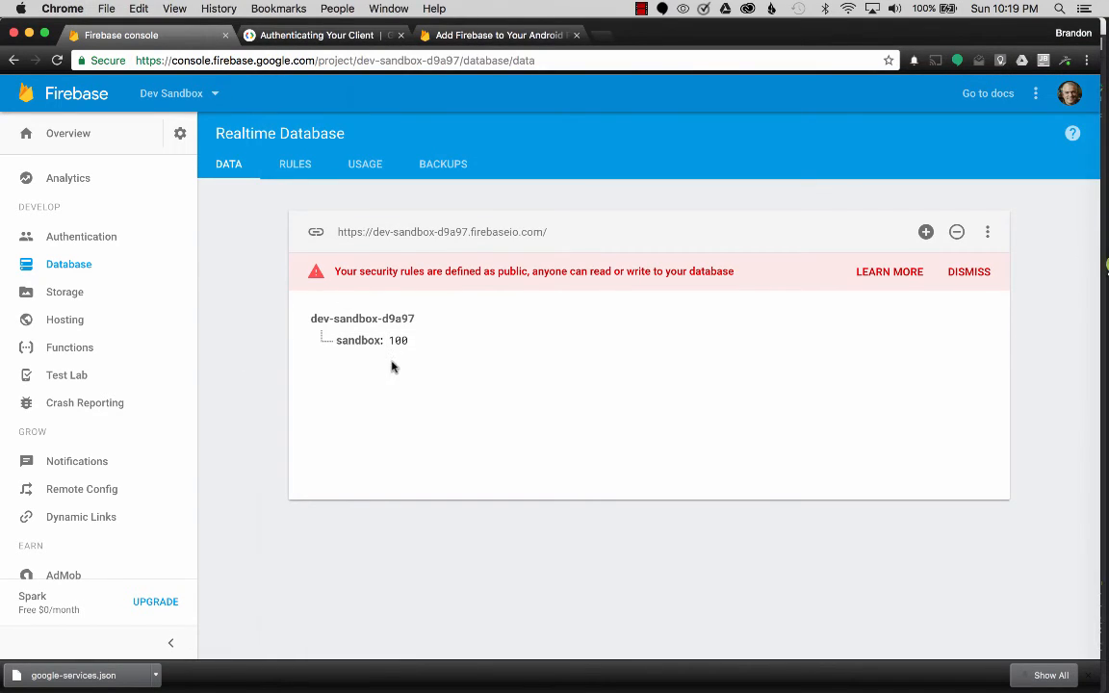
{"action": "mouse_move", "coordinate": [980, 398]}
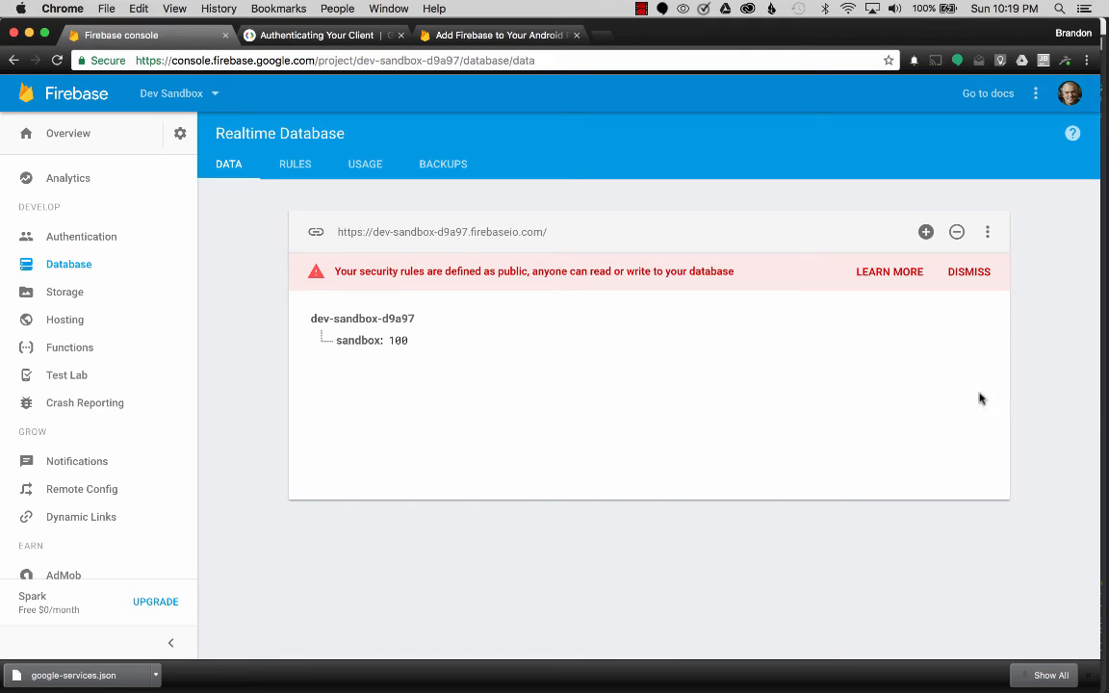
{"action": "mouse_move", "coordinate": [1101, 383]}
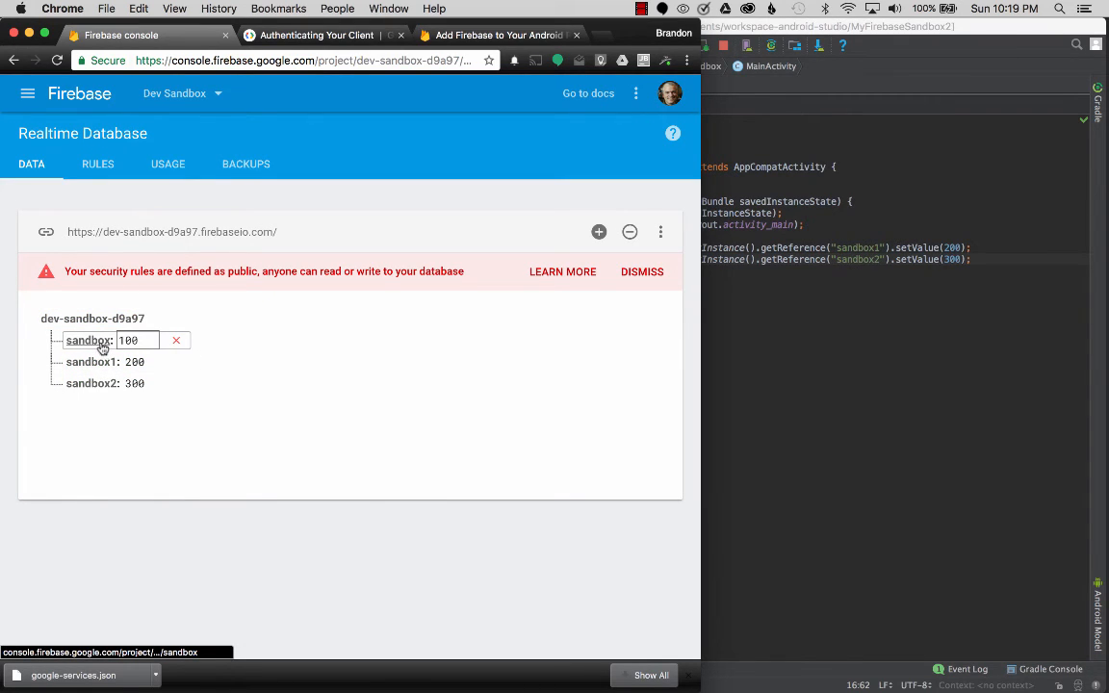
Step: Watch the DATA tab list sandbox1: 200 and sandbox2: 300 beside sandbox
{"action": "left_click", "coordinate": [103, 383]}
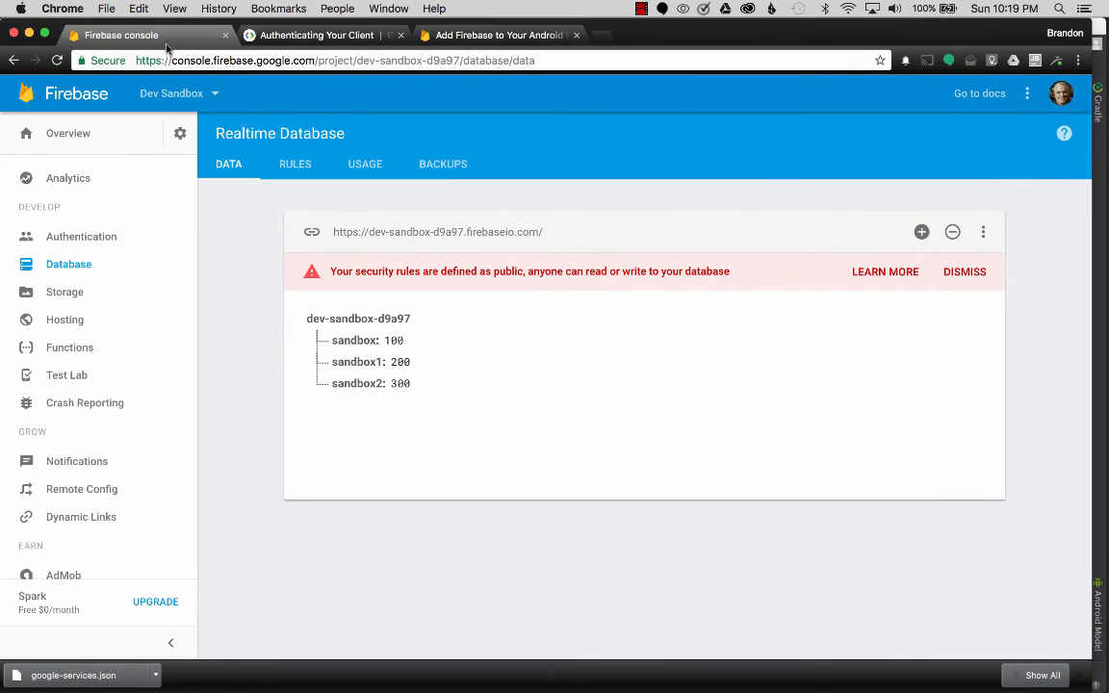
Step: Open the Dev Sandbox Android app's settings from Overview and scroll through them
{"action": "left_click", "coordinate": [68, 133]}
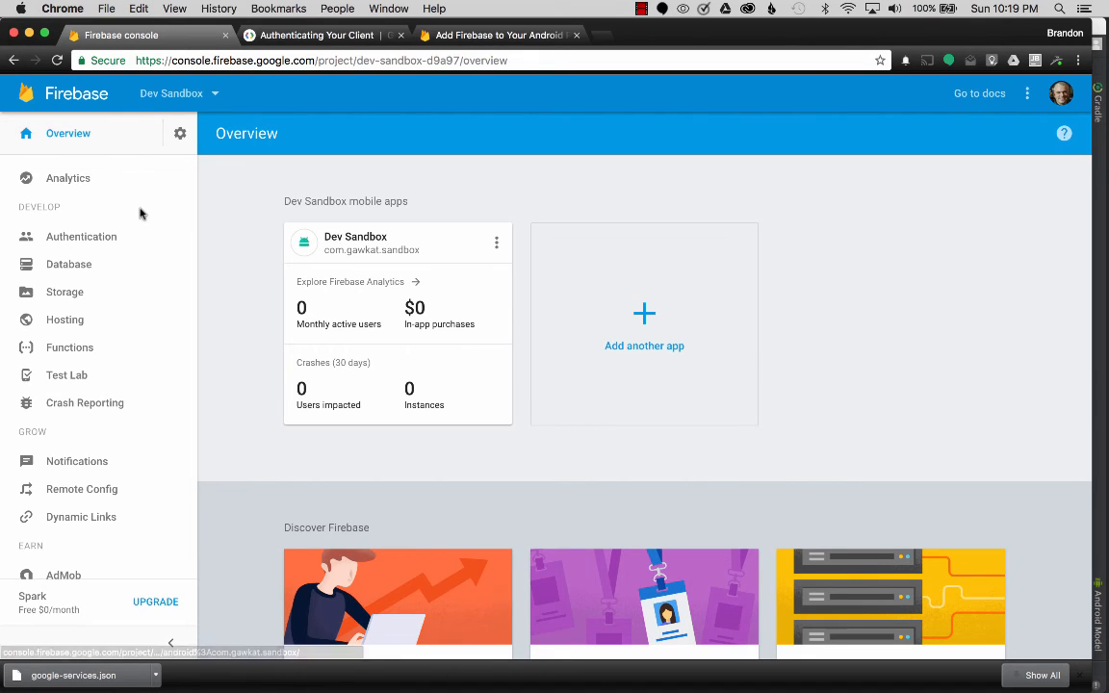
{"action": "mouse_move", "coordinate": [364, 199]}
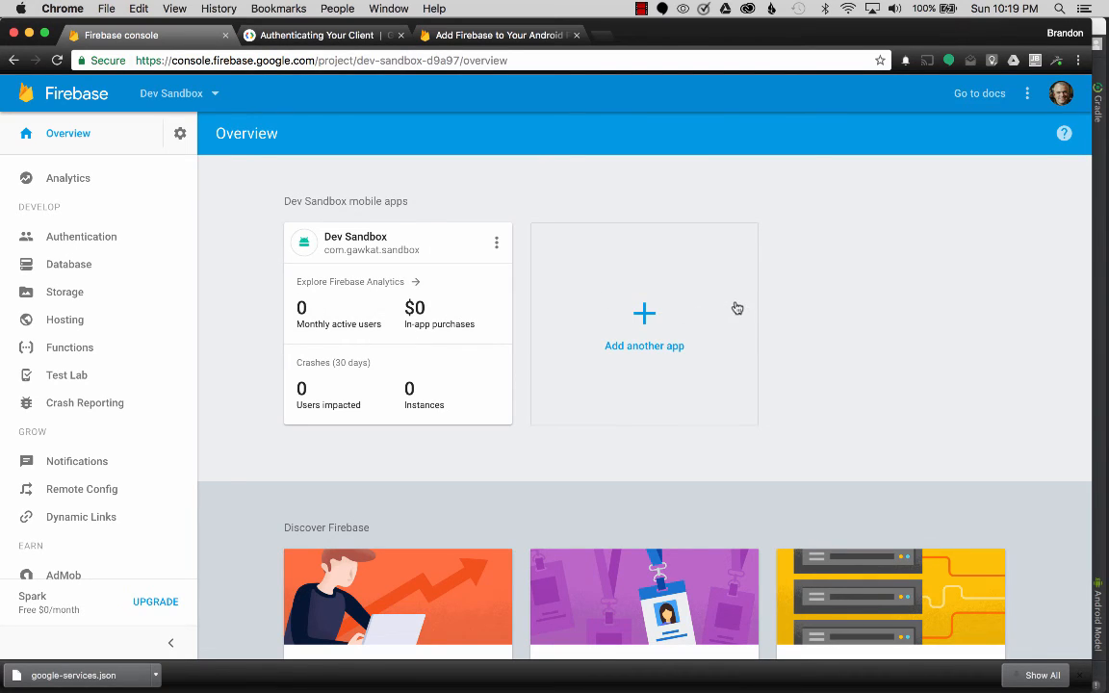
{"action": "mouse_move", "coordinate": [828, 279]}
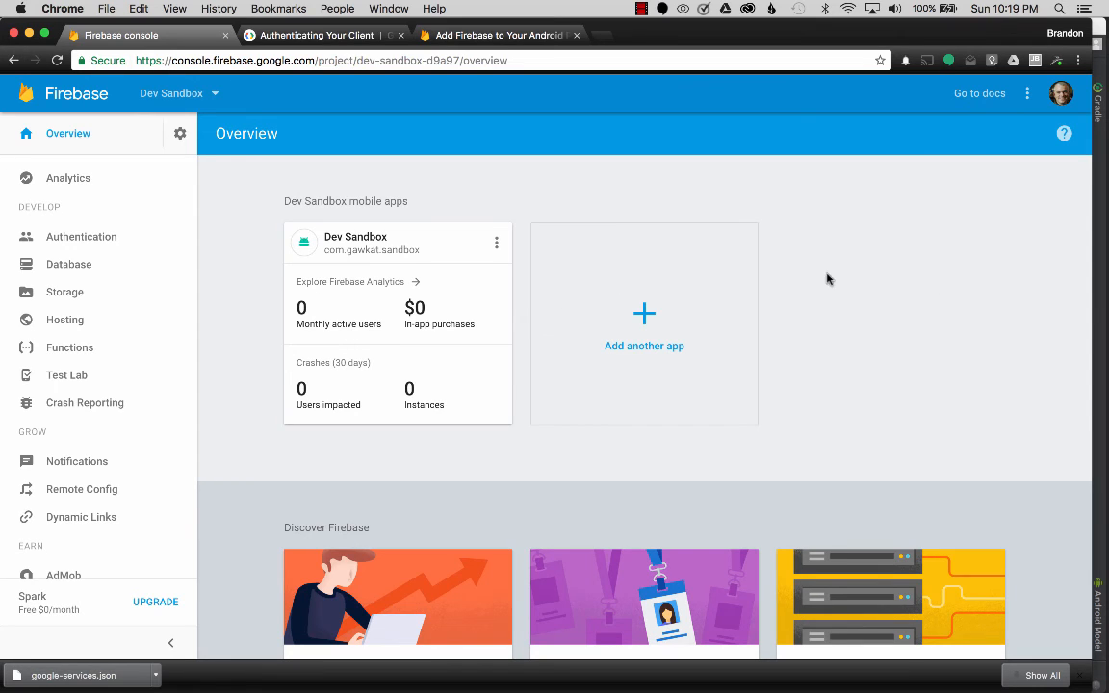
{"action": "mouse_move", "coordinate": [946, 296]}
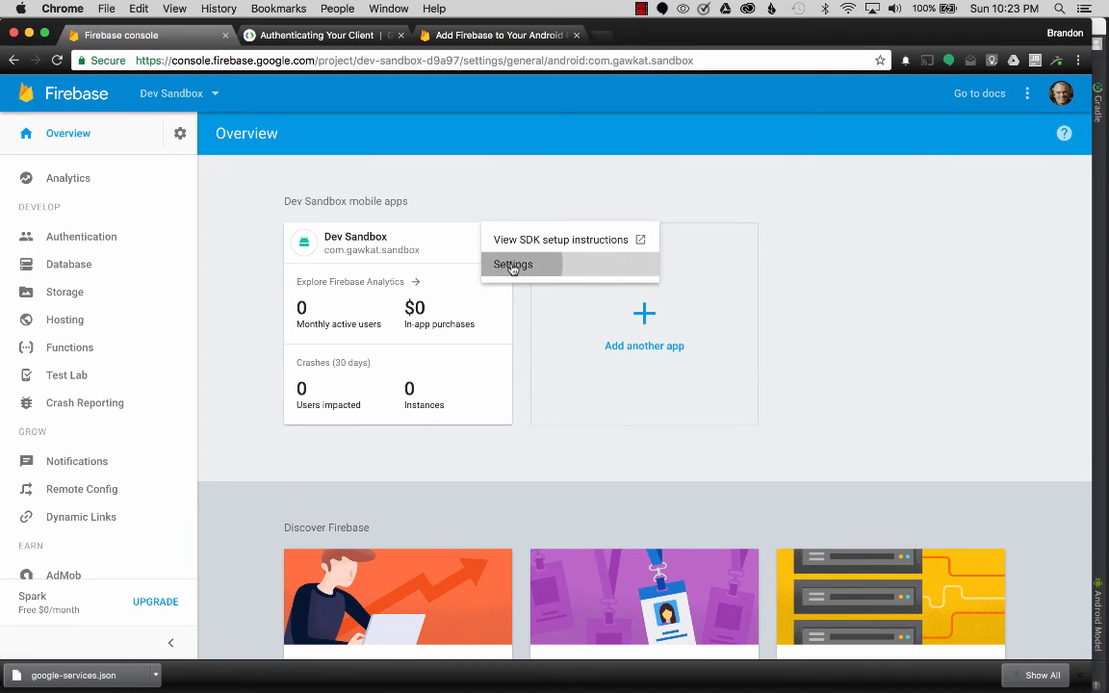
{"action": "left_click", "coordinate": [512, 263]}
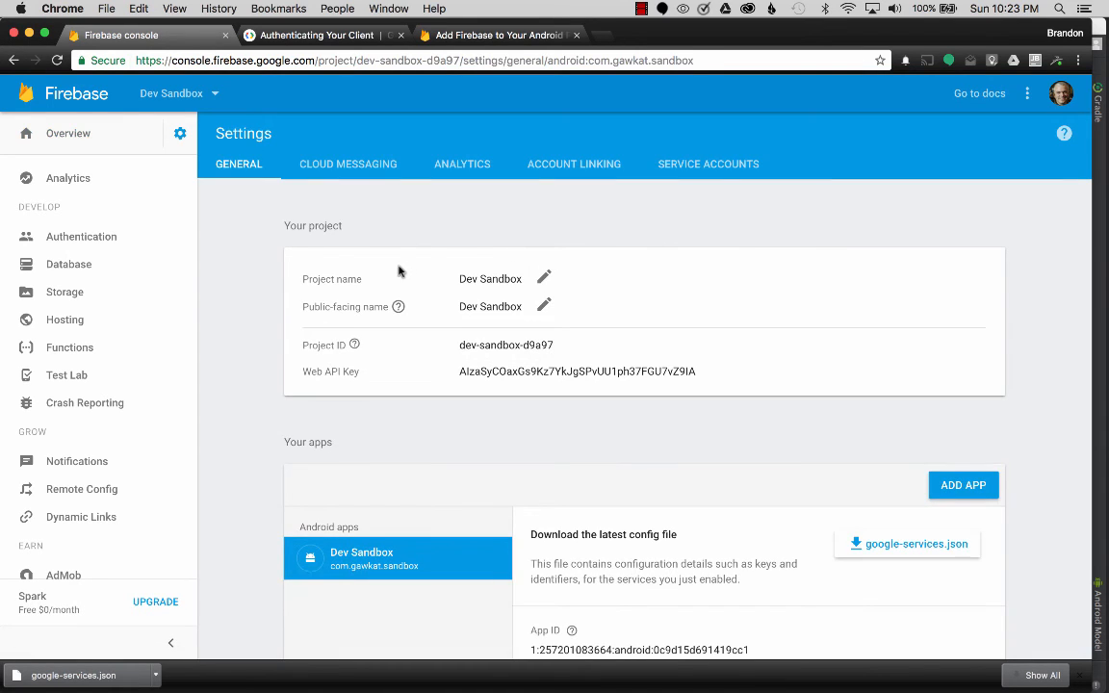
{"action": "mouse_move", "coordinate": [488, 318]}
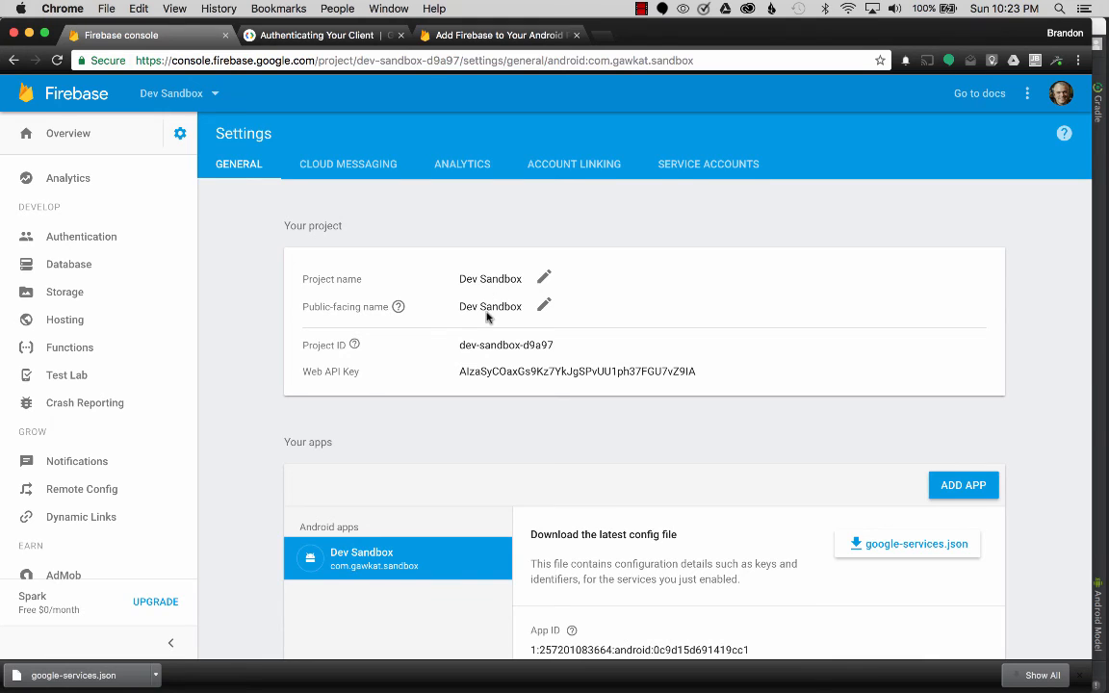
{"action": "scroll", "scroll_direction": "down", "scroll_amount": 3}
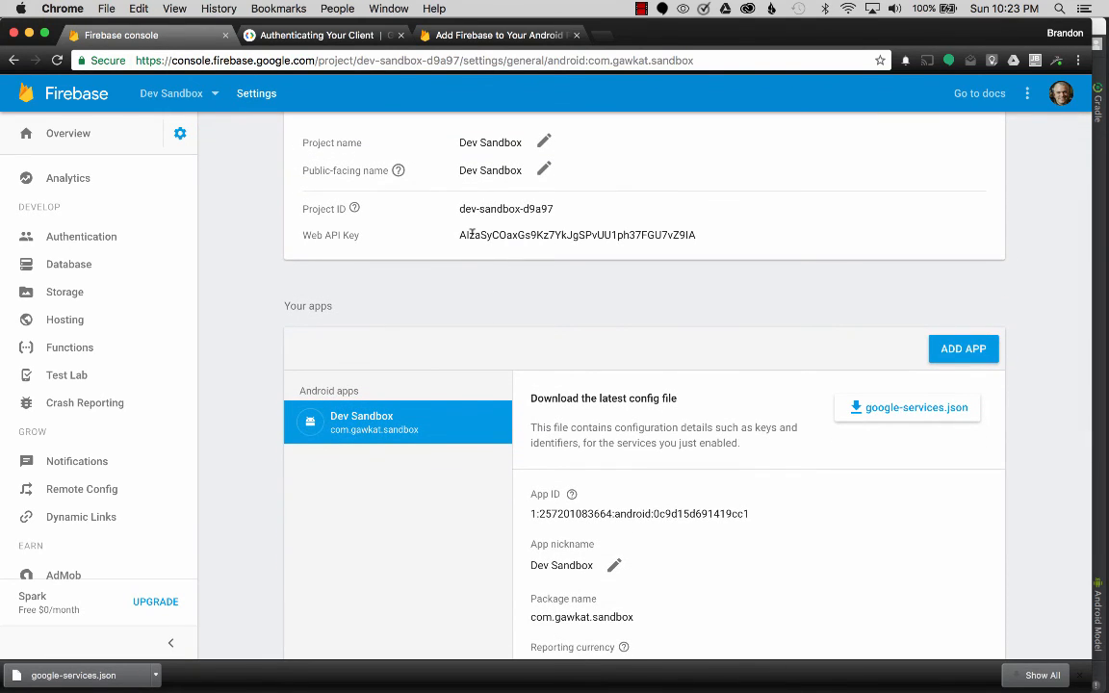
{"action": "scroll", "scroll_direction": "down", "scroll_amount": 3}
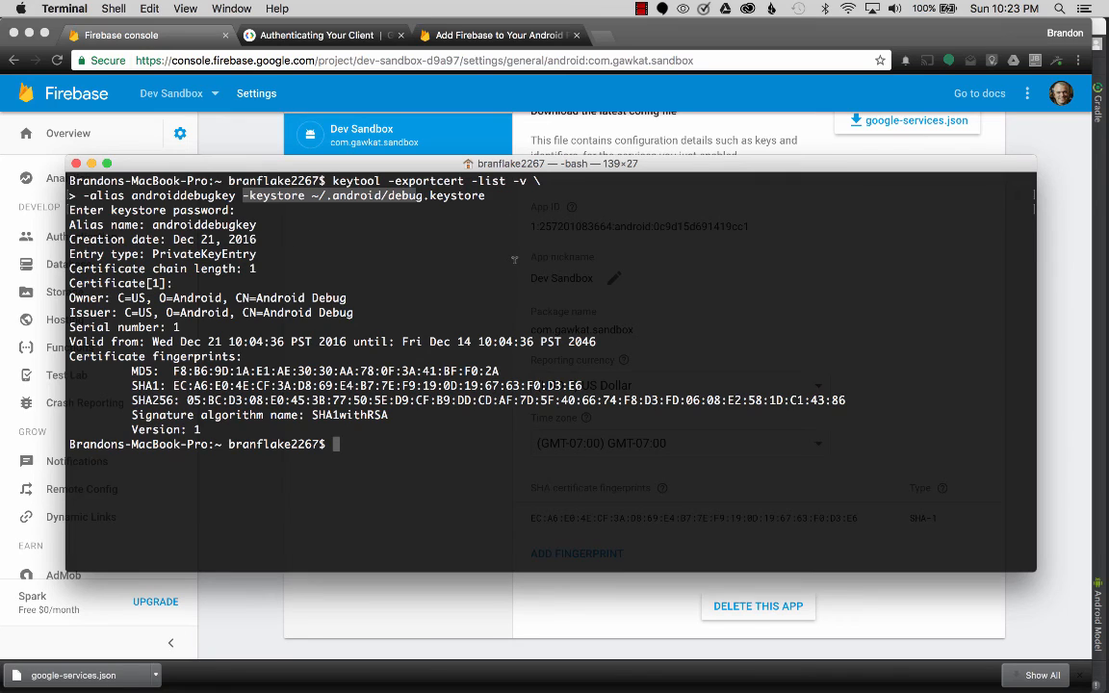
{"action": "mouse_move", "coordinate": [516, 267]}
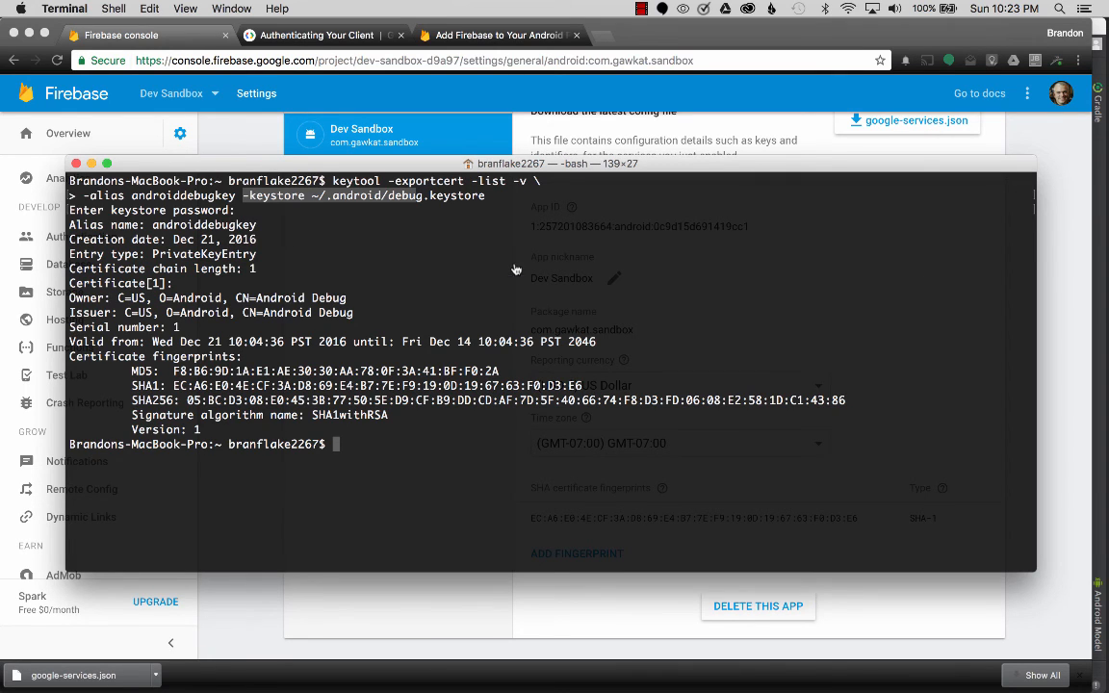
Step: Leave Terminal's keytool output for Chrome and scroll to the app's SHA-1 fingerprint
{"action": "key", "text": "cmd+tab"}
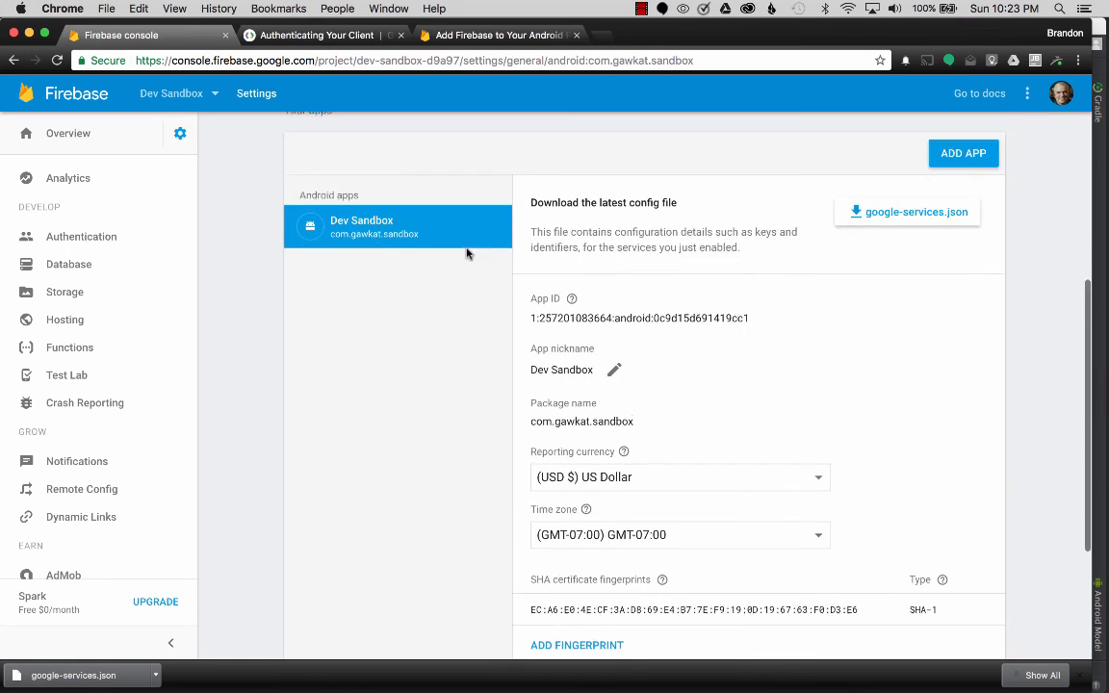
{"action": "scroll", "scroll_direction": "up", "scroll_amount": 3}
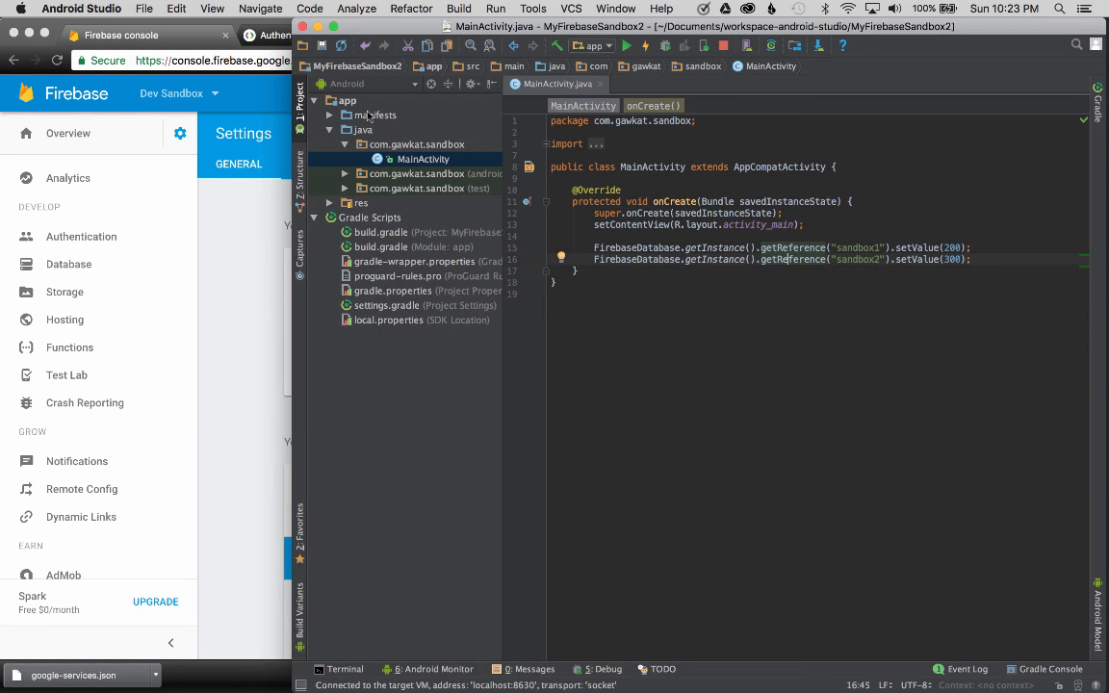
Step: Open the project-level build.gradle and highlight the google-services classpath line
{"action": "left_click", "coordinate": [347, 100]}
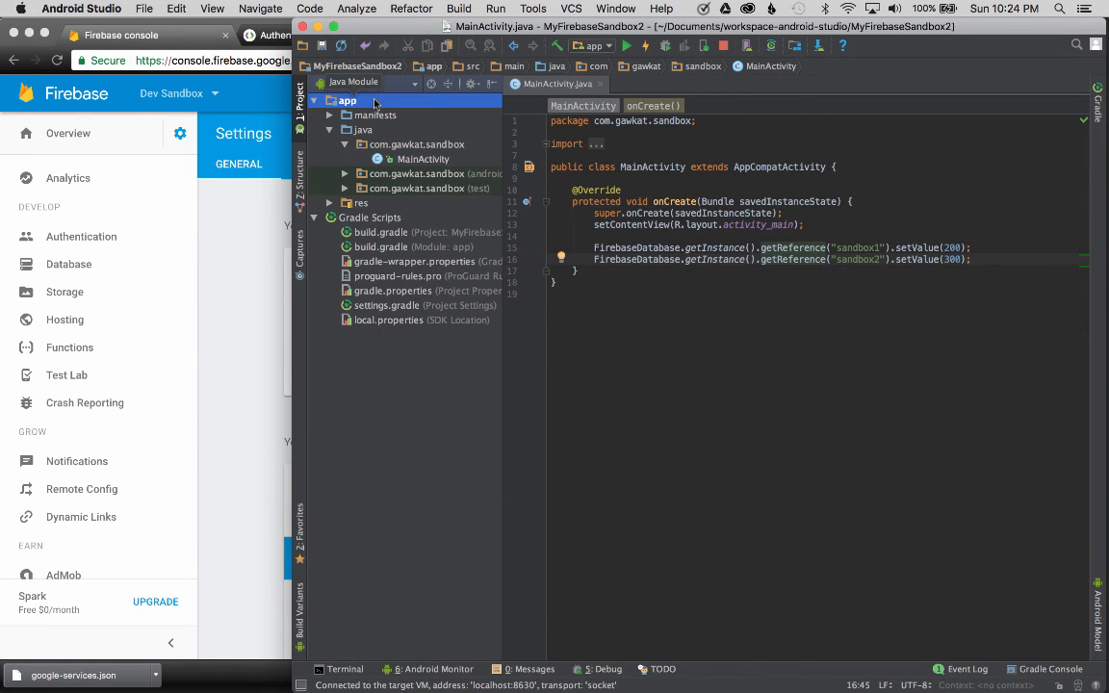
{"action": "left_click", "coordinate": [365, 83]}
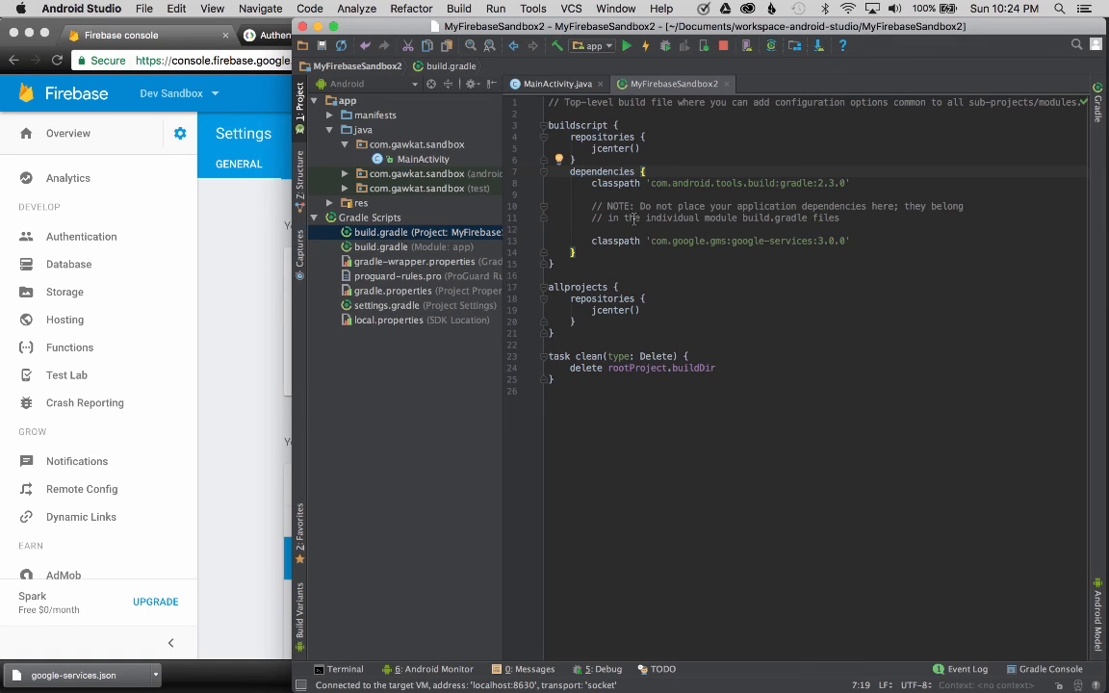
{"action": "triple_click", "coordinate": [720, 240]}
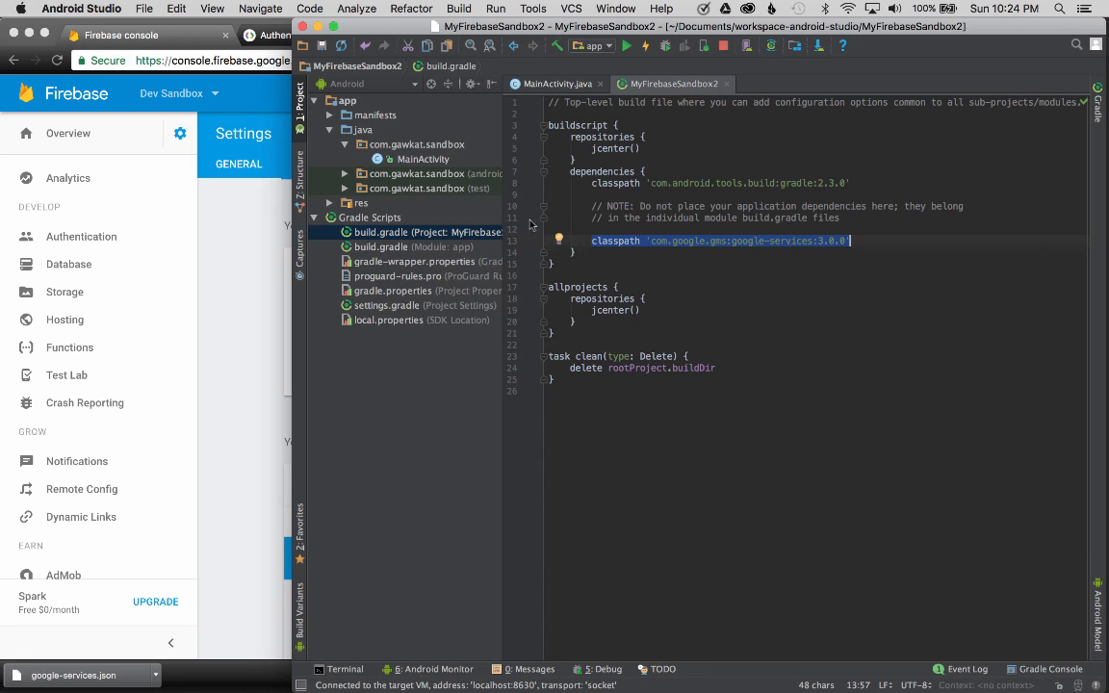
Step: Review the app module's Firebase core and database dependencies, then return to MainActivity's sandbox1 reference
{"action": "left_click", "coordinate": [381, 246]}
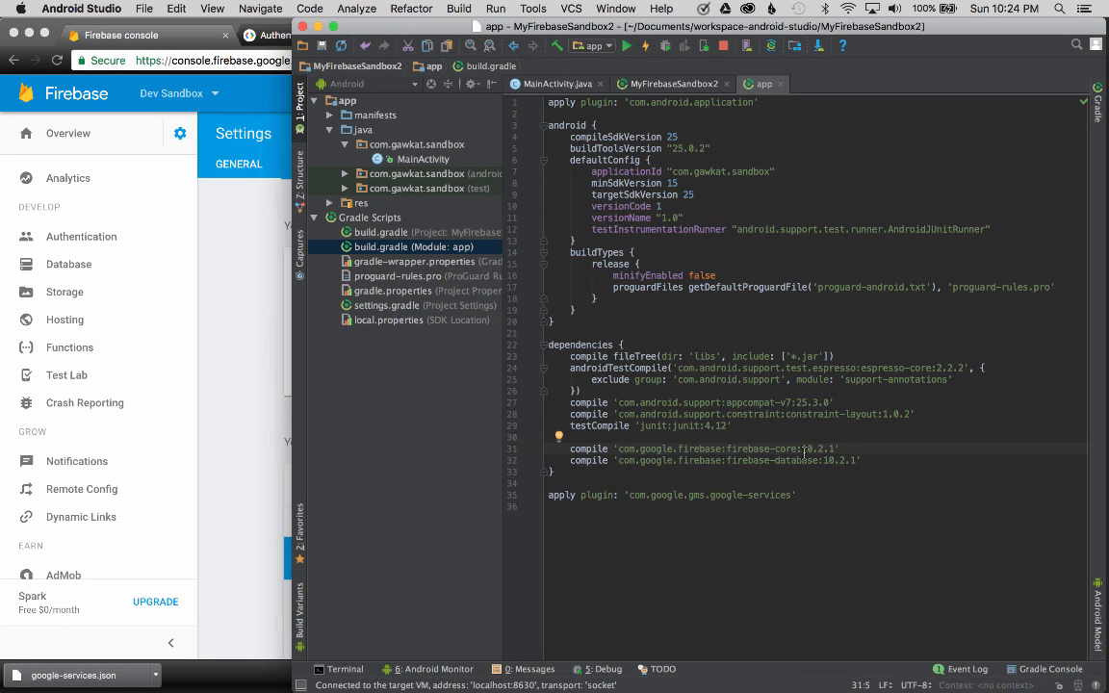
{"action": "left_click_drag", "start_coordinate": [732, 448], "coordinate": [838, 449]}
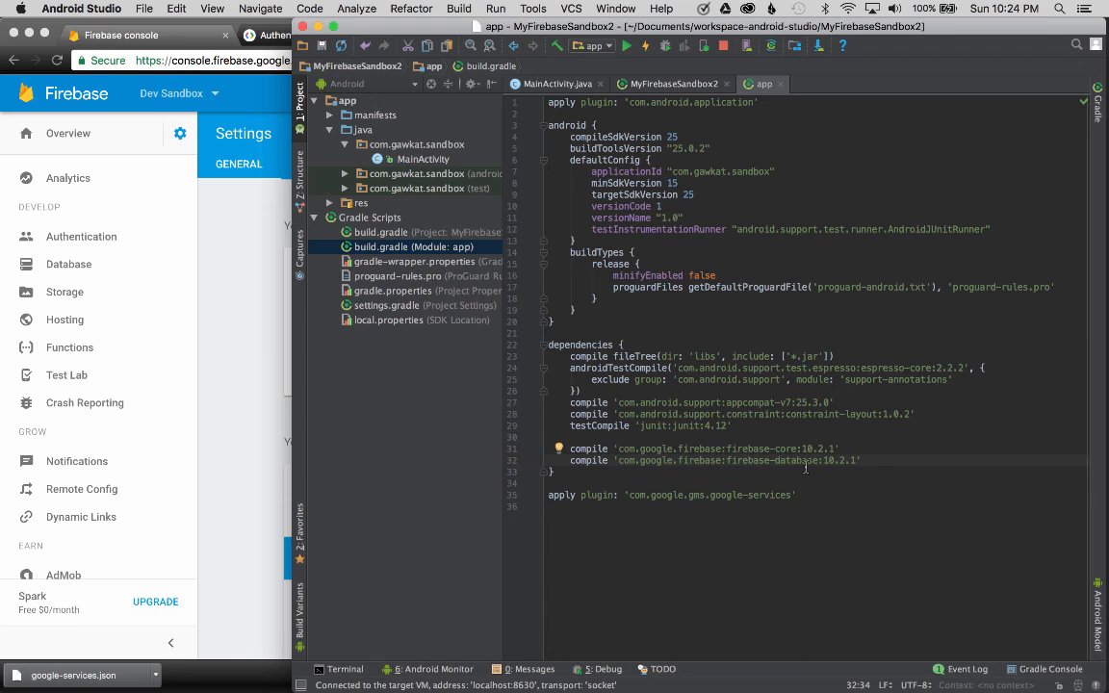
{"action": "double_click", "coordinate": [711, 495]}
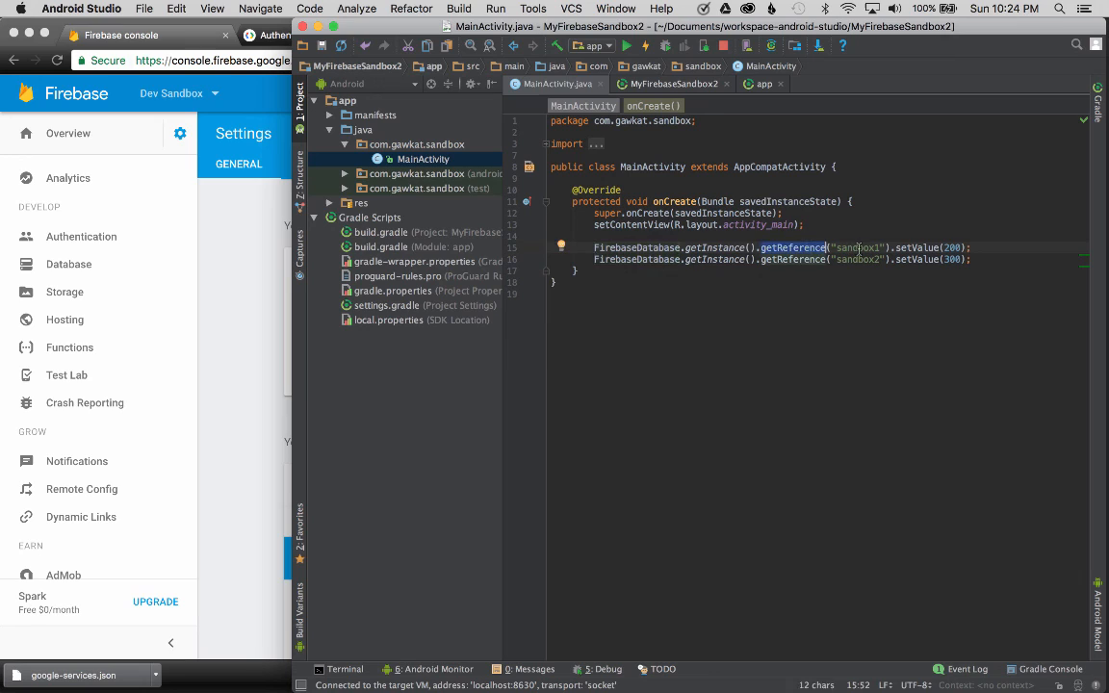
{"action": "double_click", "coordinate": [857, 248]}
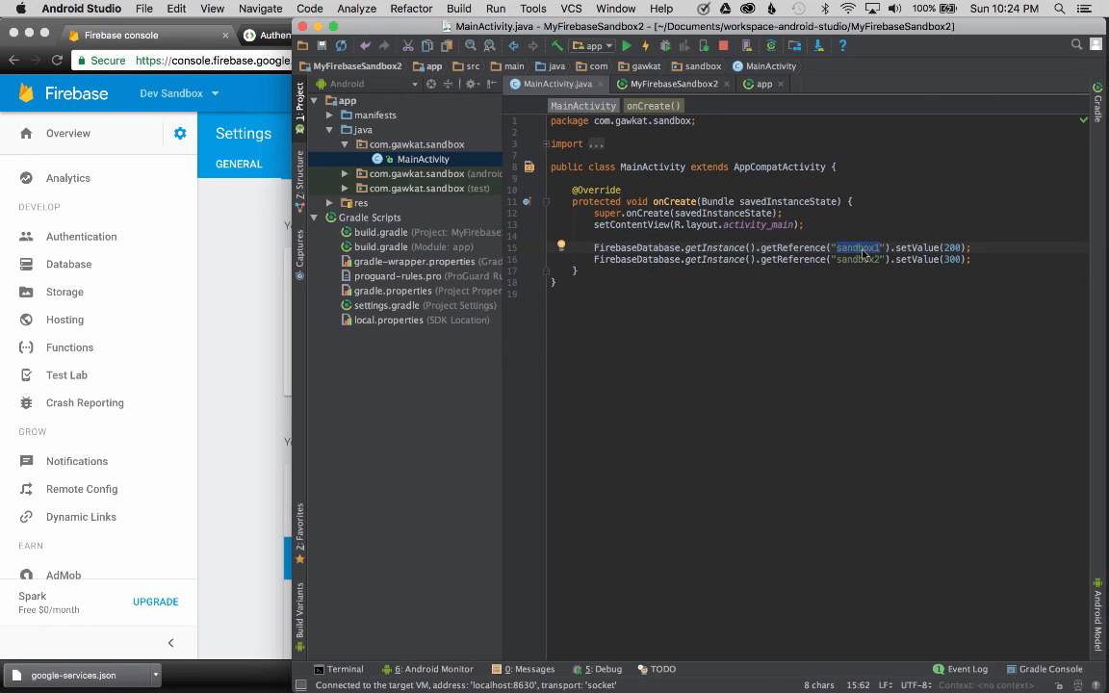